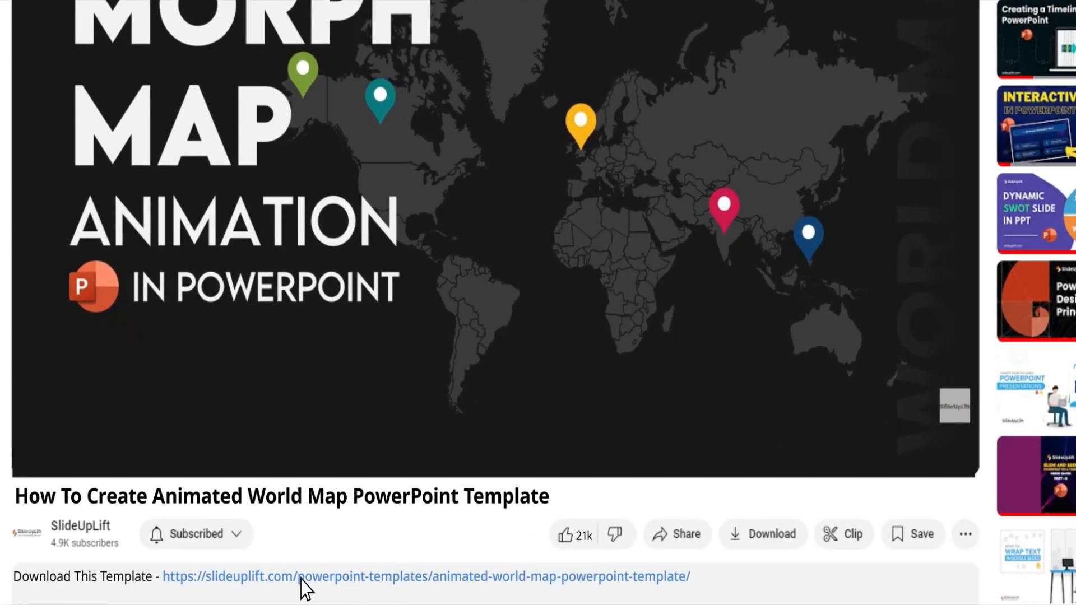
- Open the 'Download This Template' link in the video description
click(425, 577)
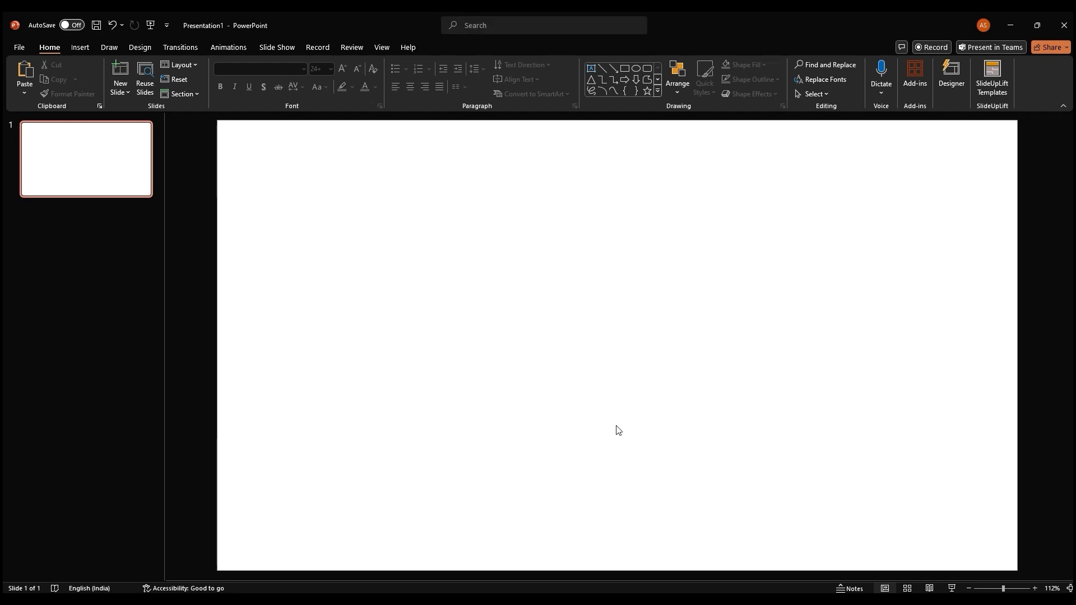
- Fill the slide background with the custom solid colour hex 171717
right_click(616, 430)
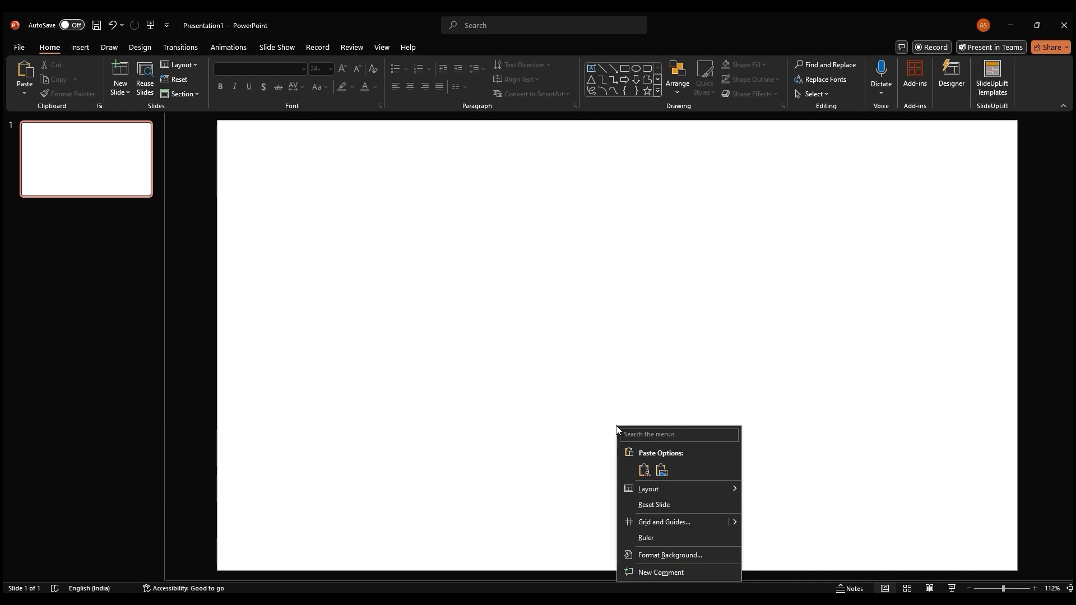
click(671, 555)
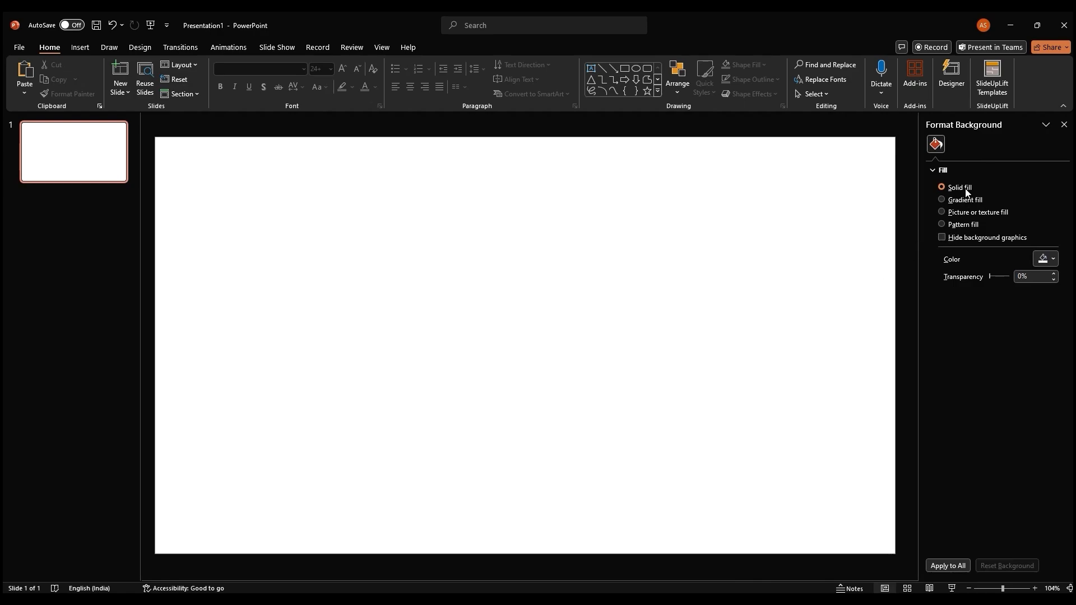
click(1051, 259)
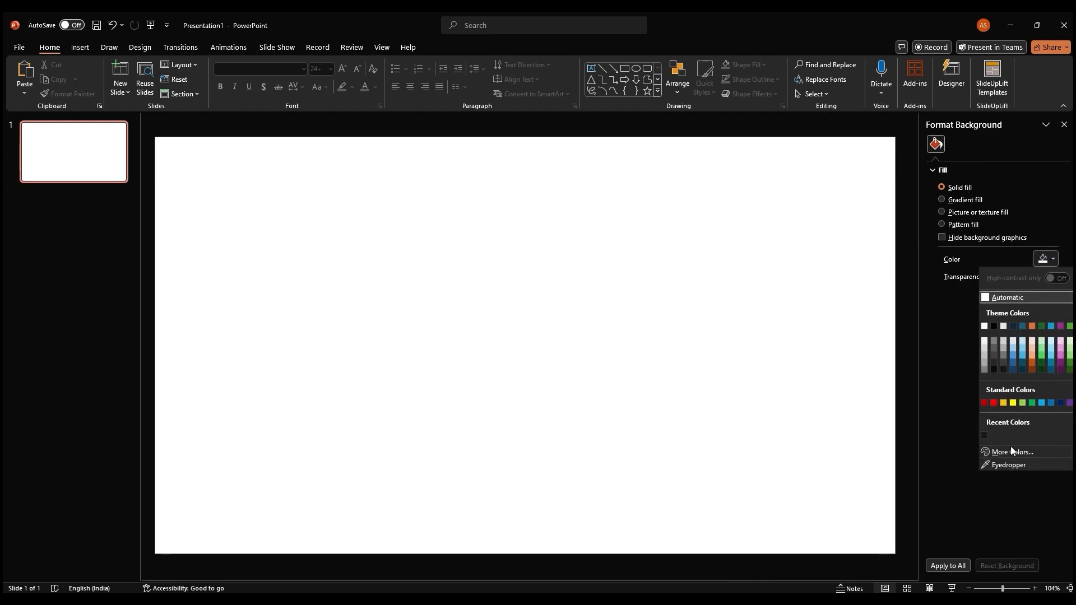
click(1012, 452)
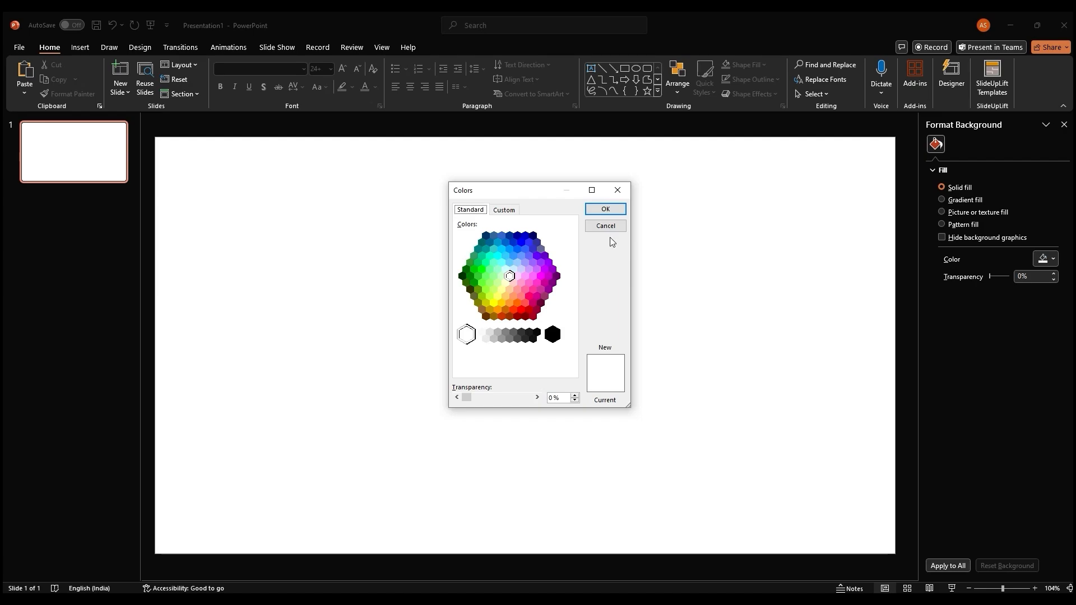
click(504, 211)
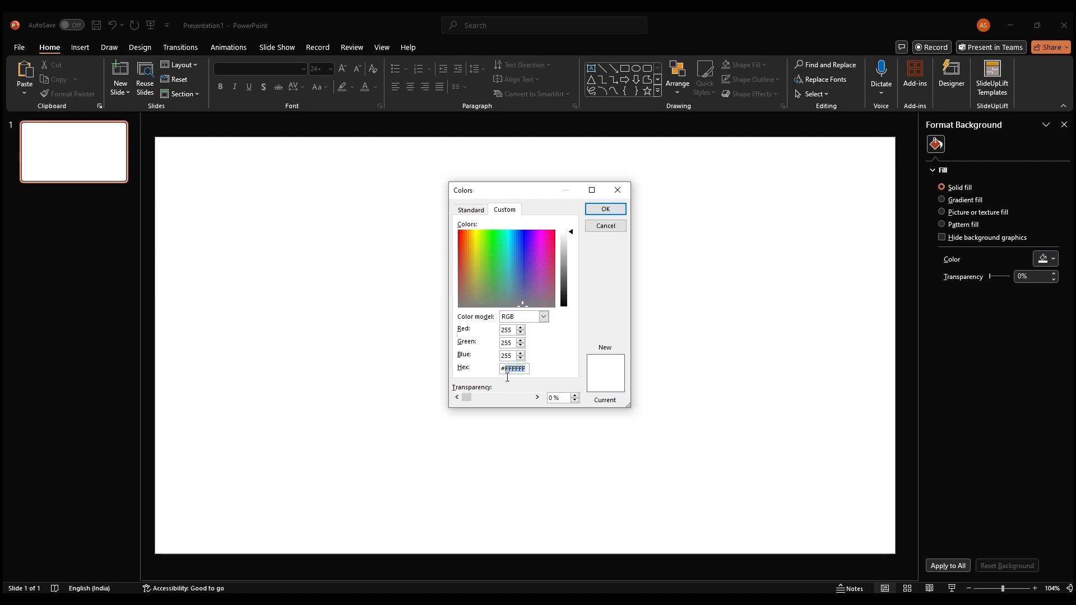
text(171717)
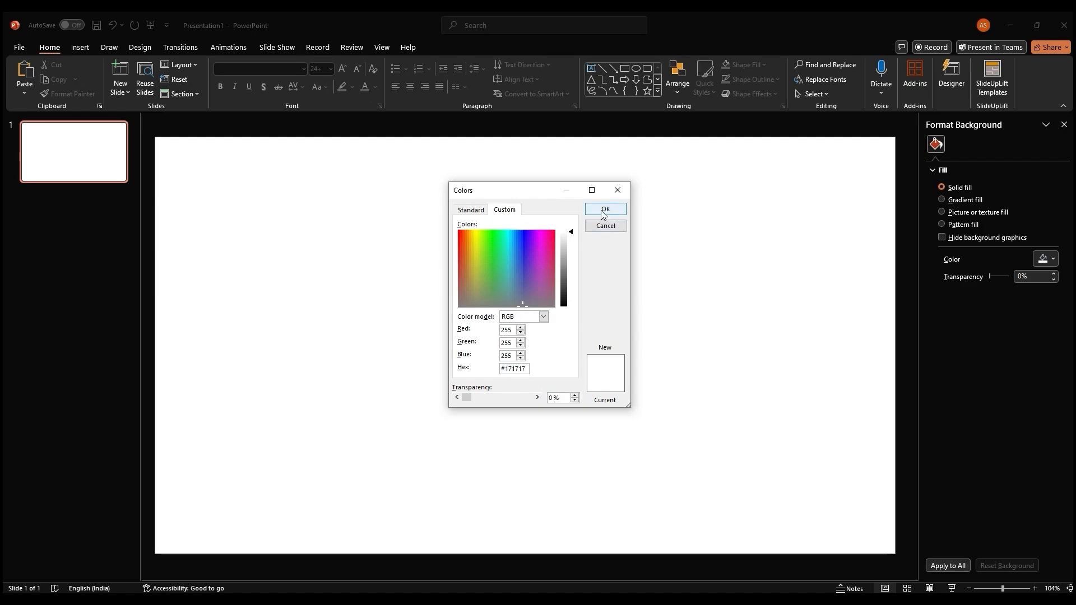
click(605, 210)
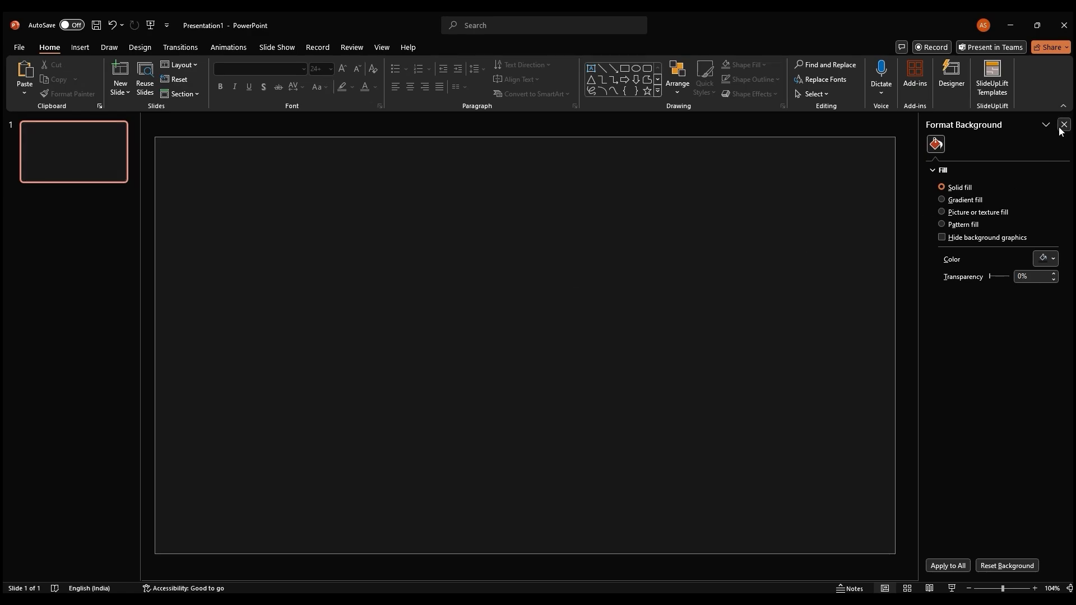
click(1063, 125)
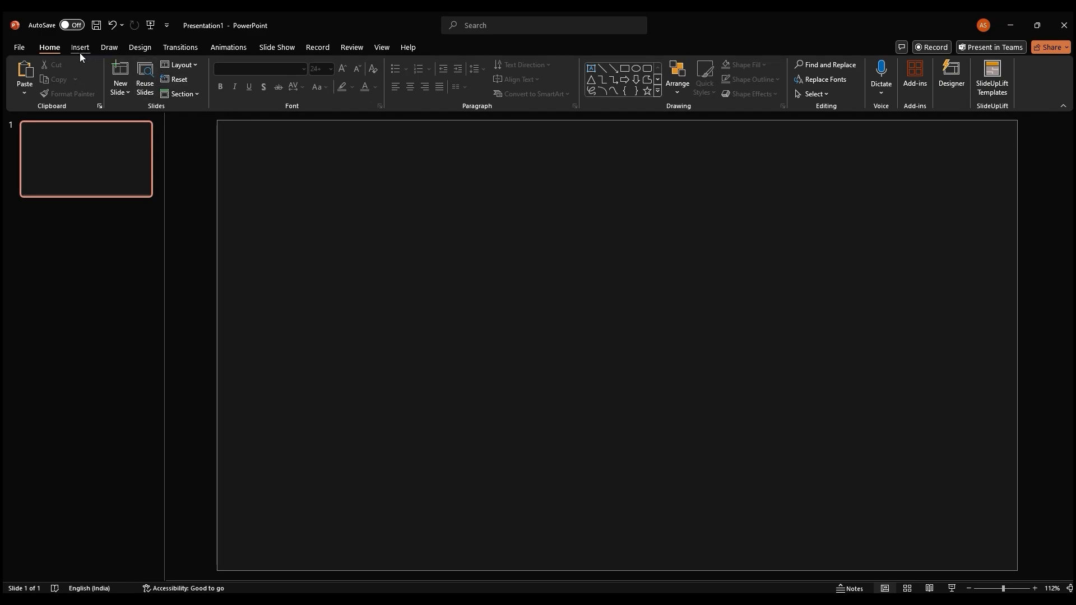
- Insert the world map picture from this device and convert it into editable shapes
click(114, 74)
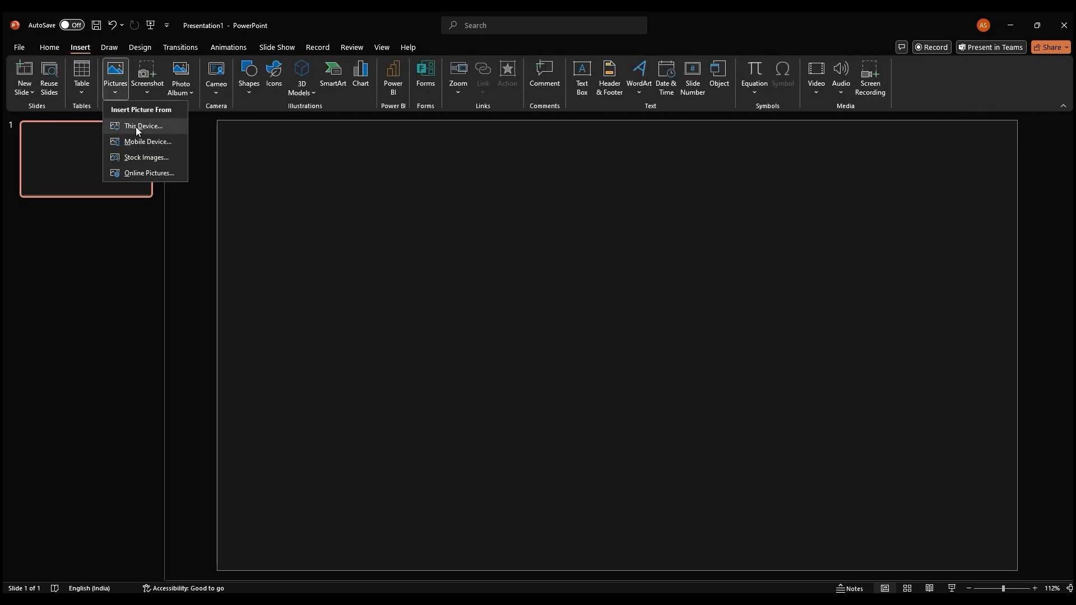
click(141, 128)
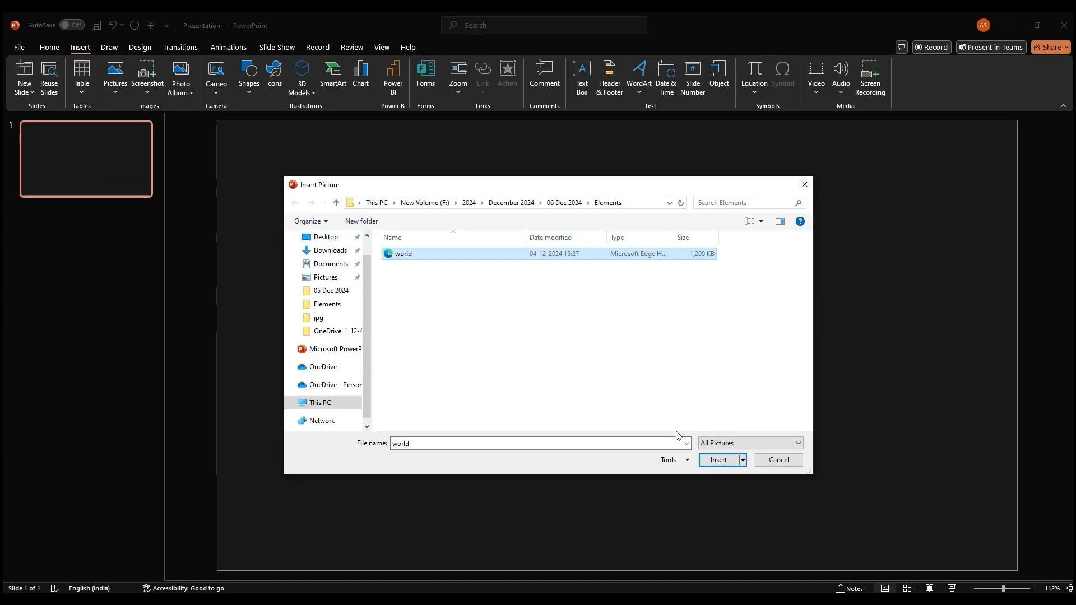
click(718, 459)
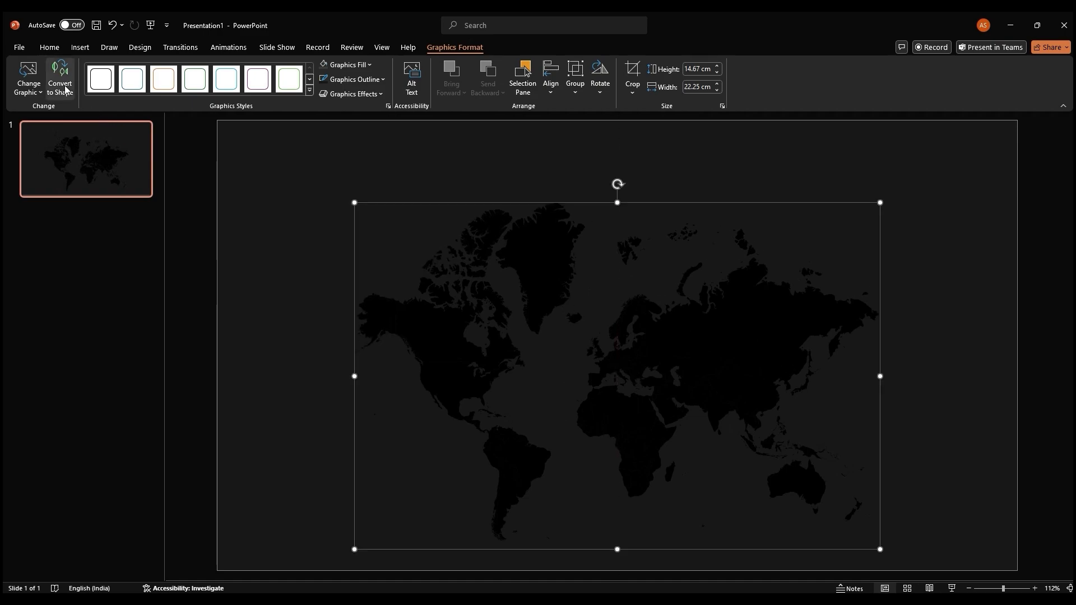
click(59, 77)
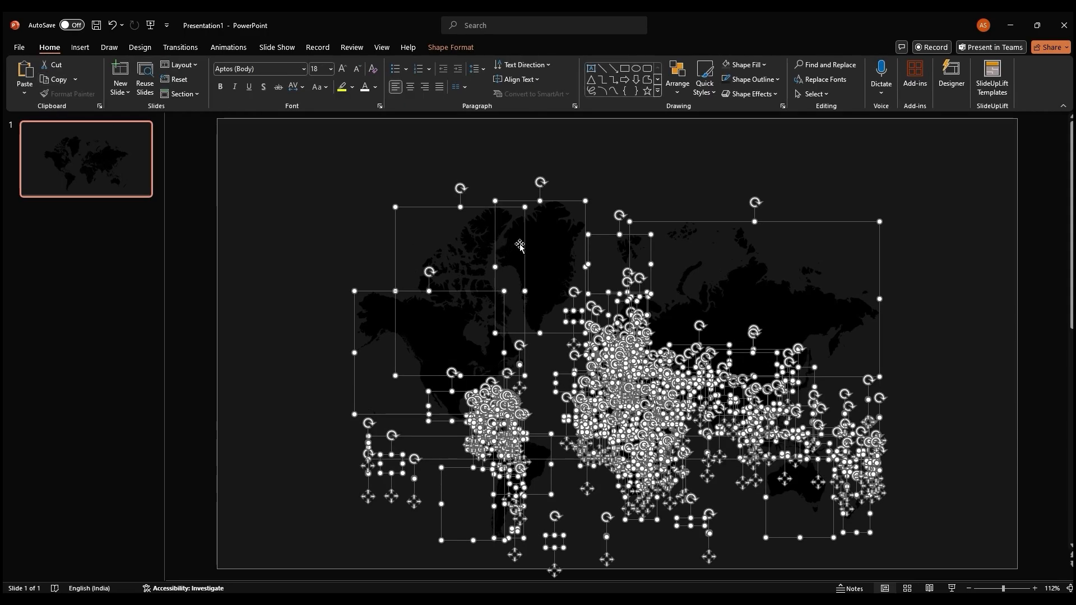
mouse_move(540, 249)
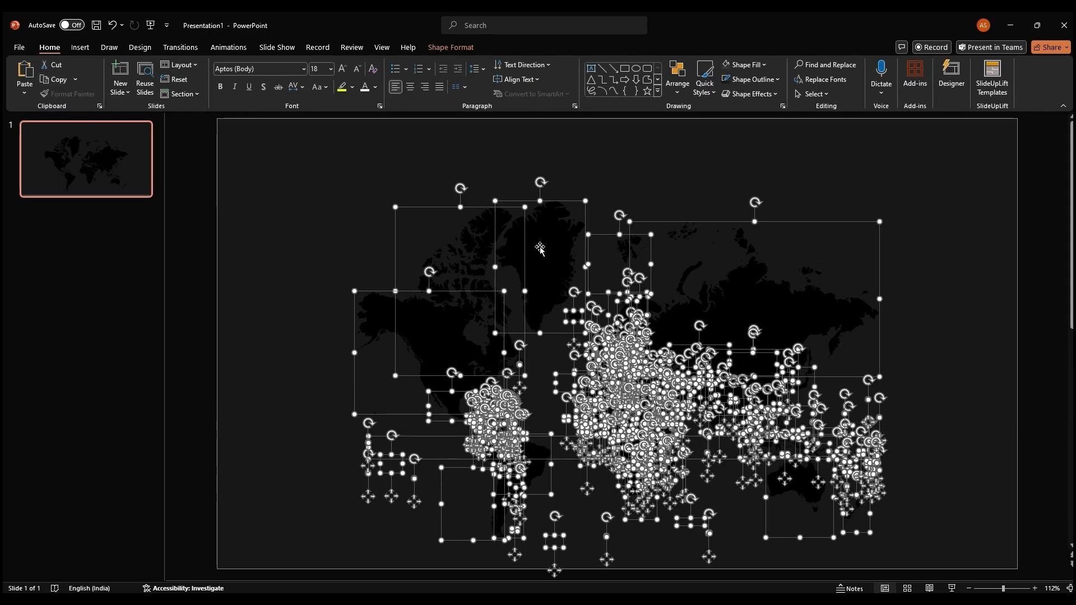
right_click(541, 248)
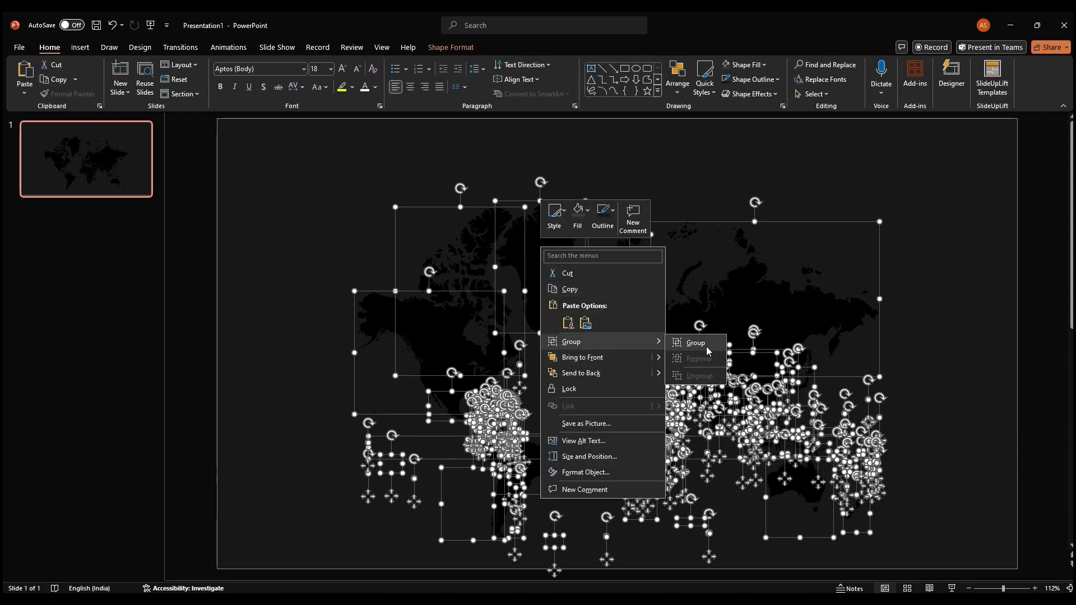
- Group the map shapes, fill them lighter grey, and eyedrop a dark outline colour
click(695, 343)
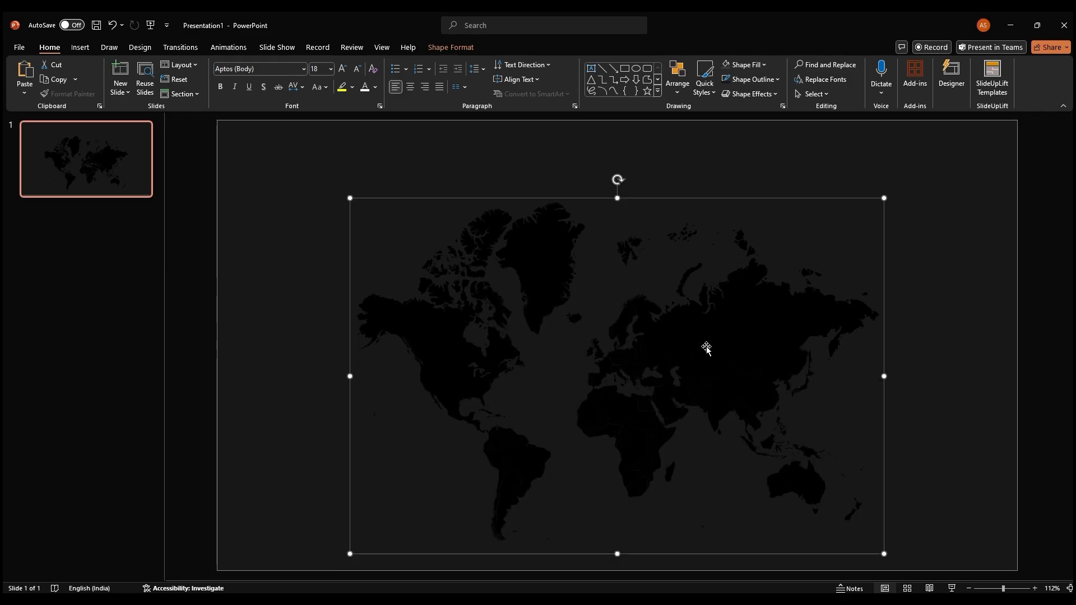
mouse_move(675, 350)
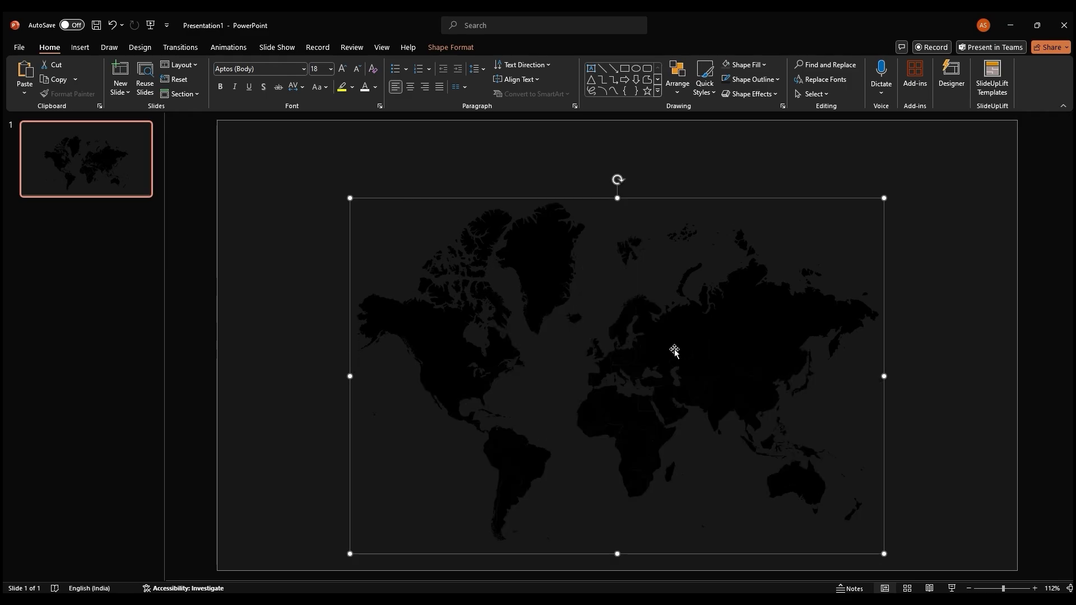
click(744, 65)
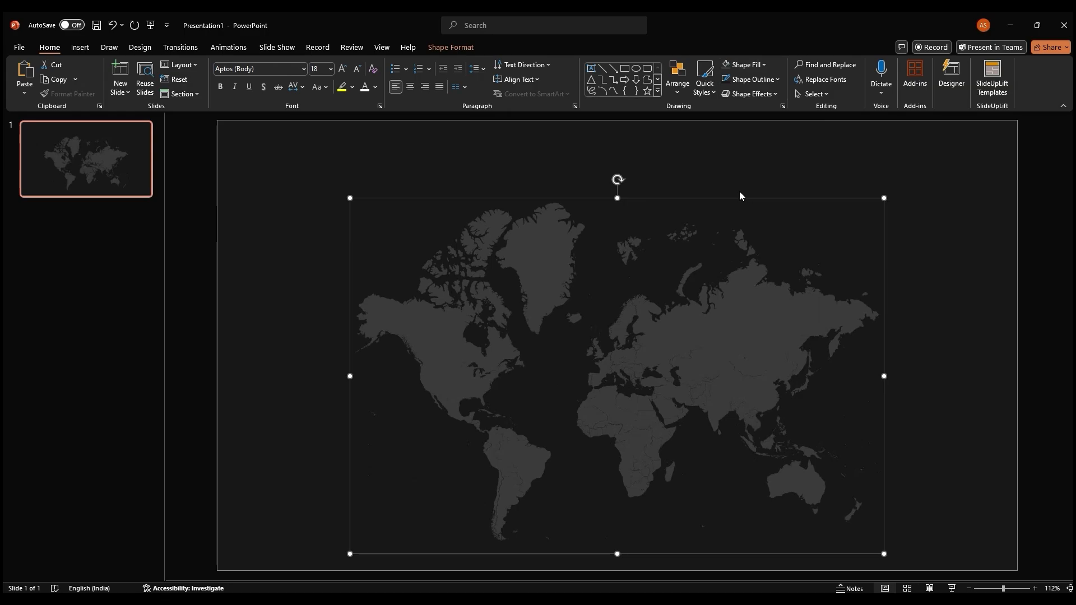
click(749, 80)
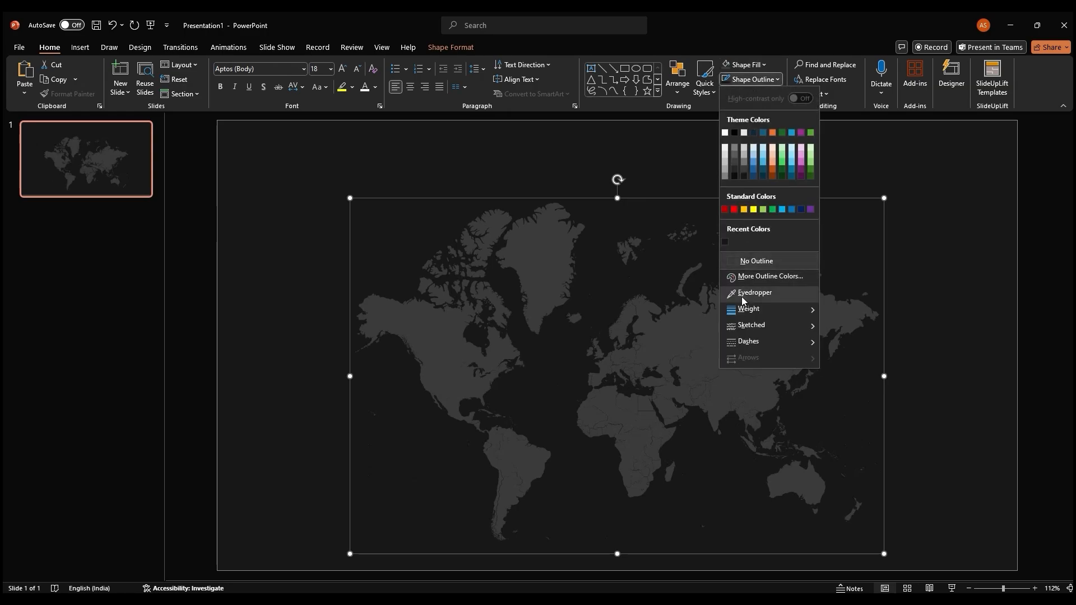
click(755, 293)
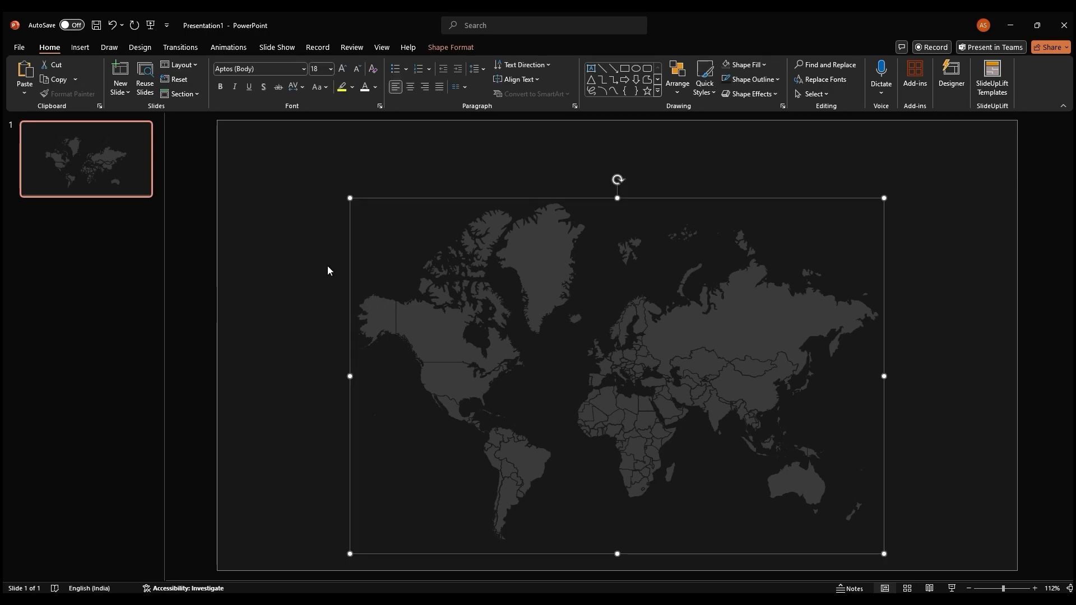
- Add a 'WORLD MAP' text box across the top in Poppins, 40 pt, bold
click(328, 270)
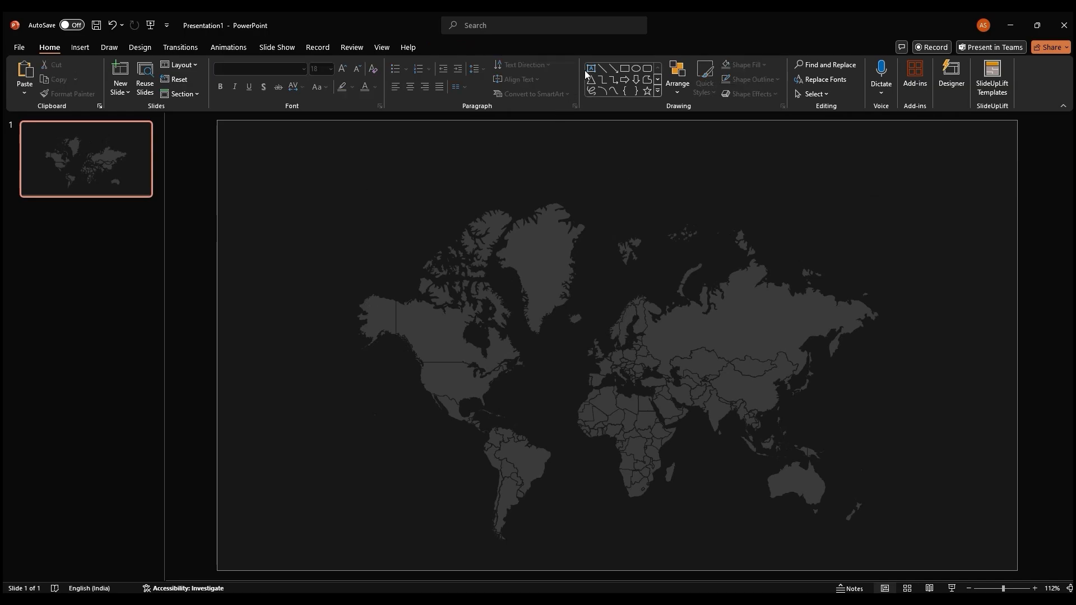
click(590, 69)
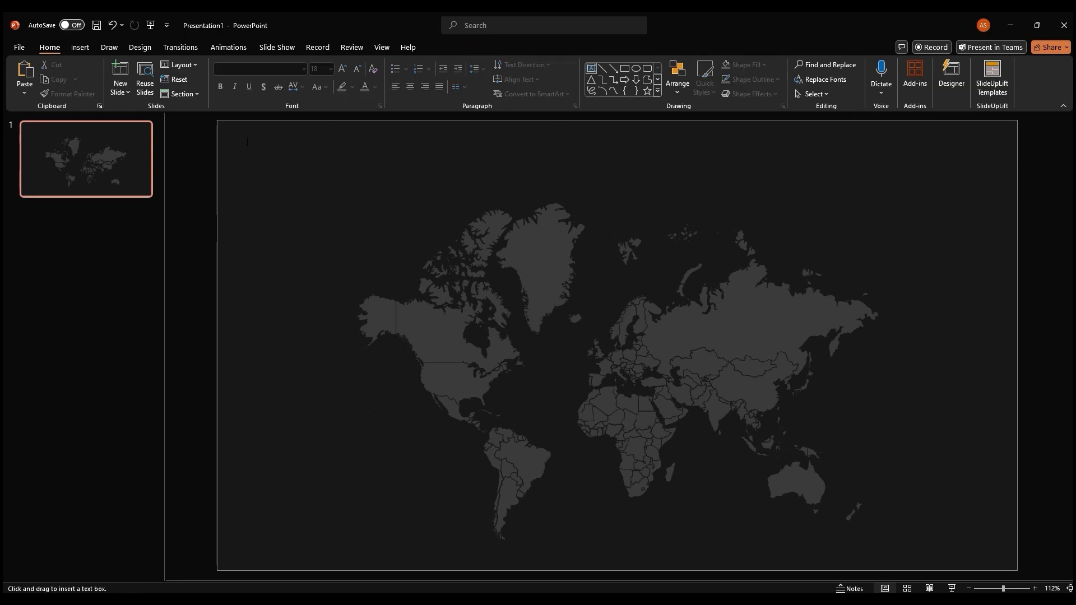
drag(248, 147, 802, 184)
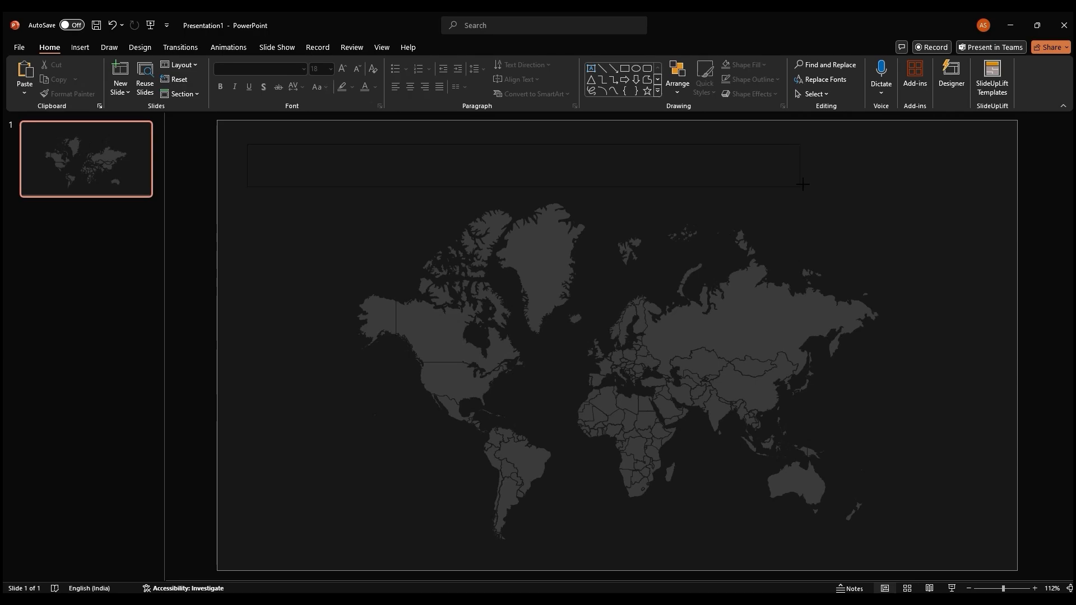
text(W)
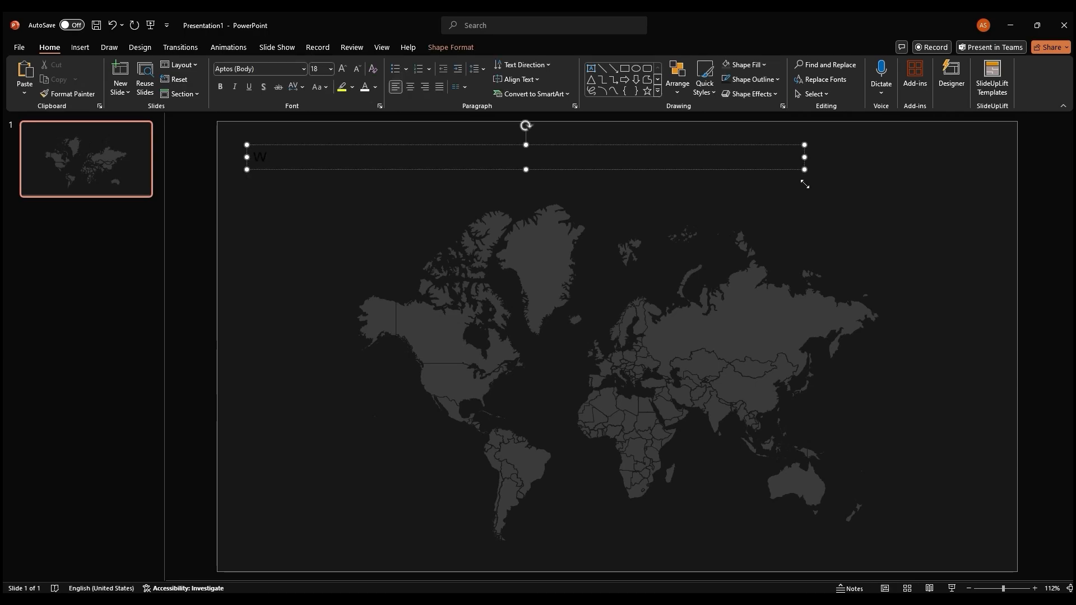
text(WORLD MAP)
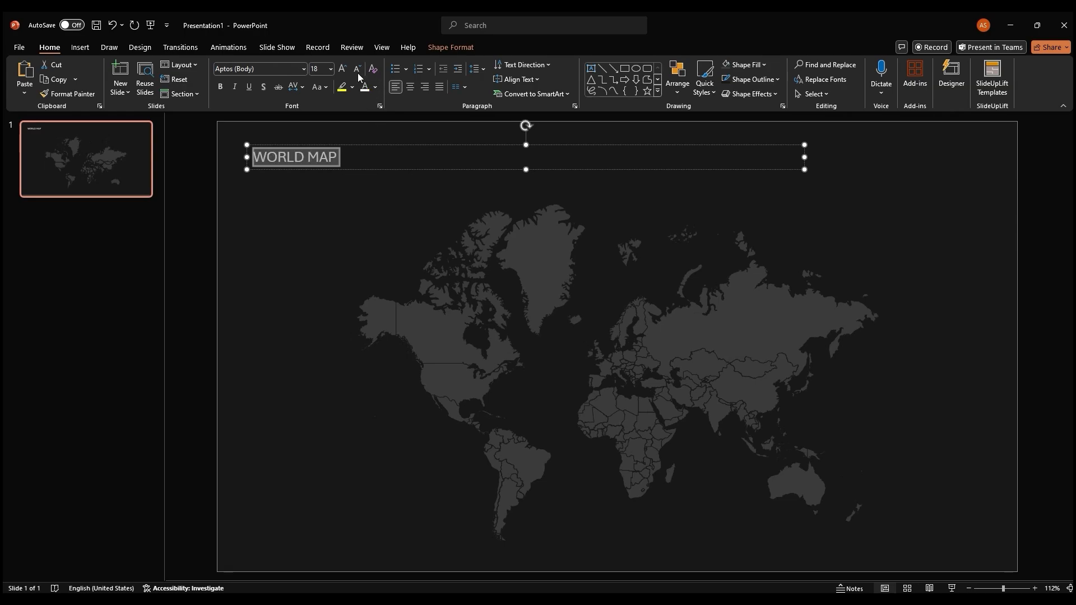
click(341, 68)
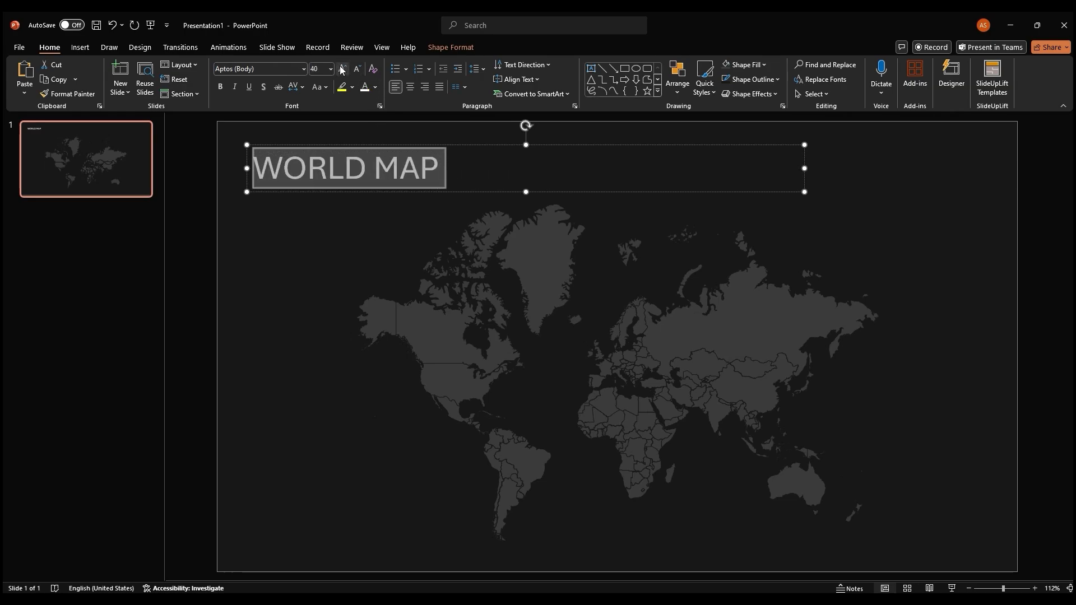
click(260, 68)
text(Poppins)
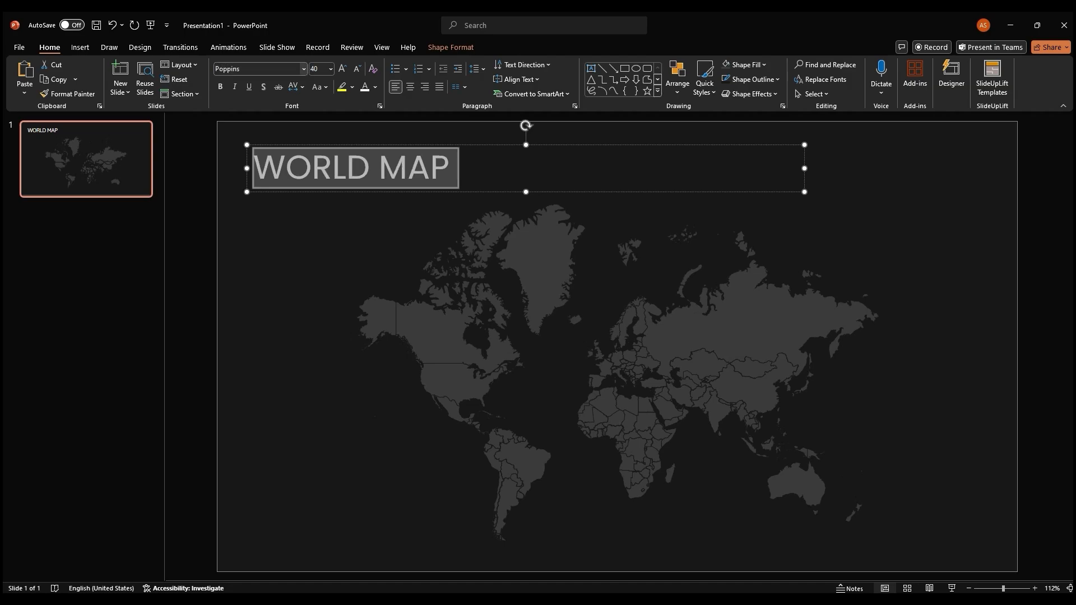
click(220, 88)
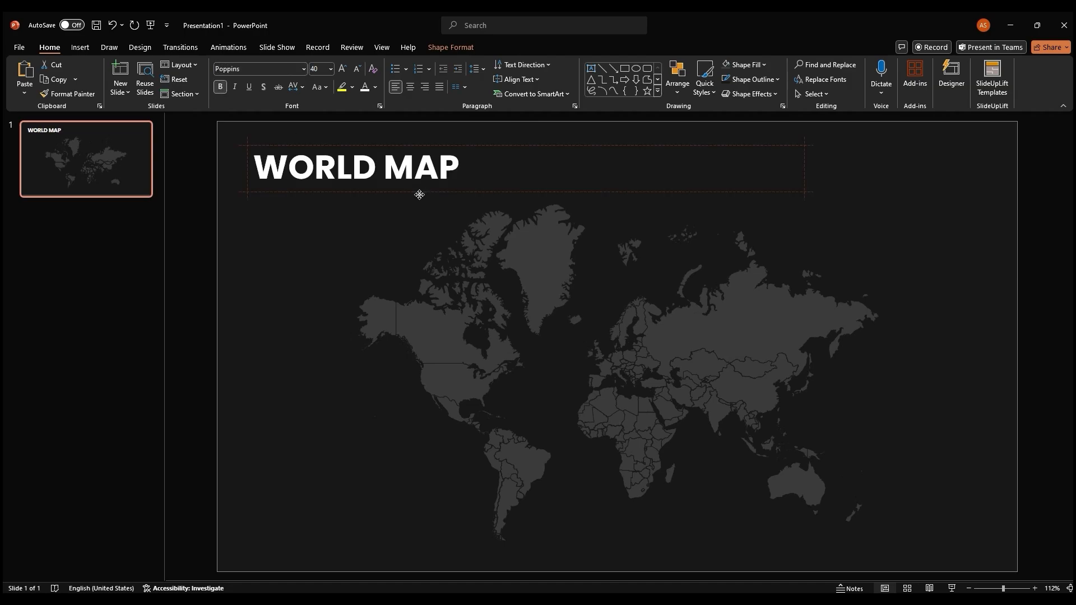
click(419, 195)
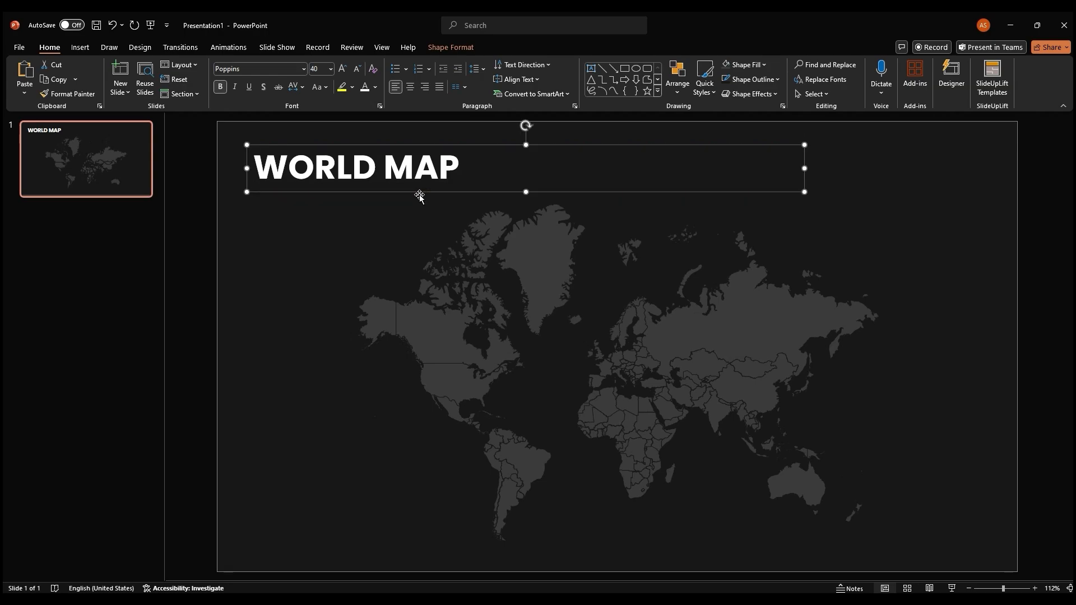
- Duplicate the label box for India, United Kingdom and others, then distribute them vertically
key(ctrl+v)
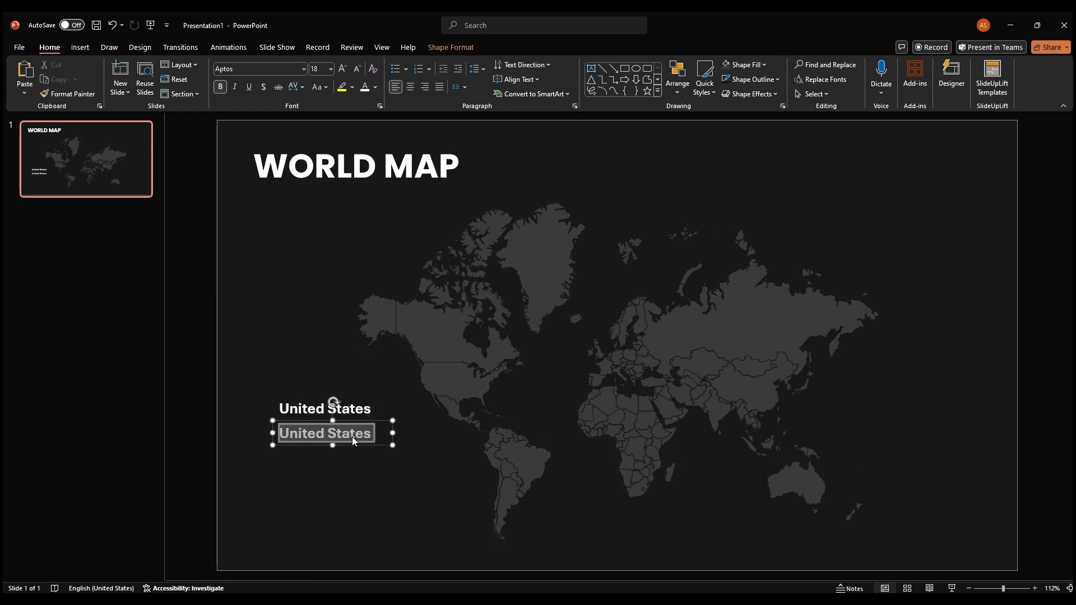
text(India)
text(Philippines)
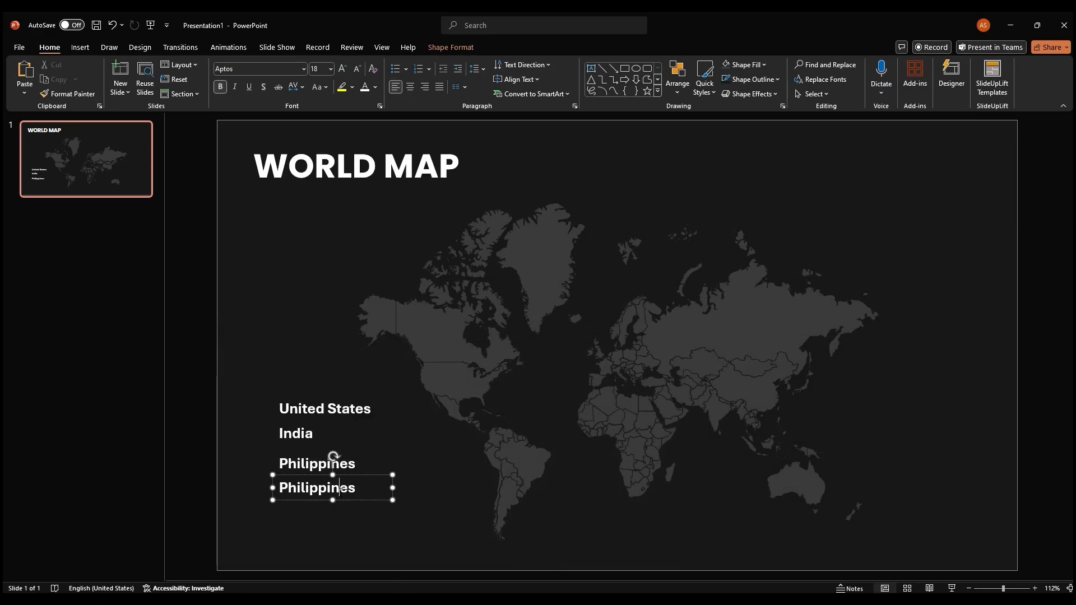
text(United Kingdom)
text(Canada)
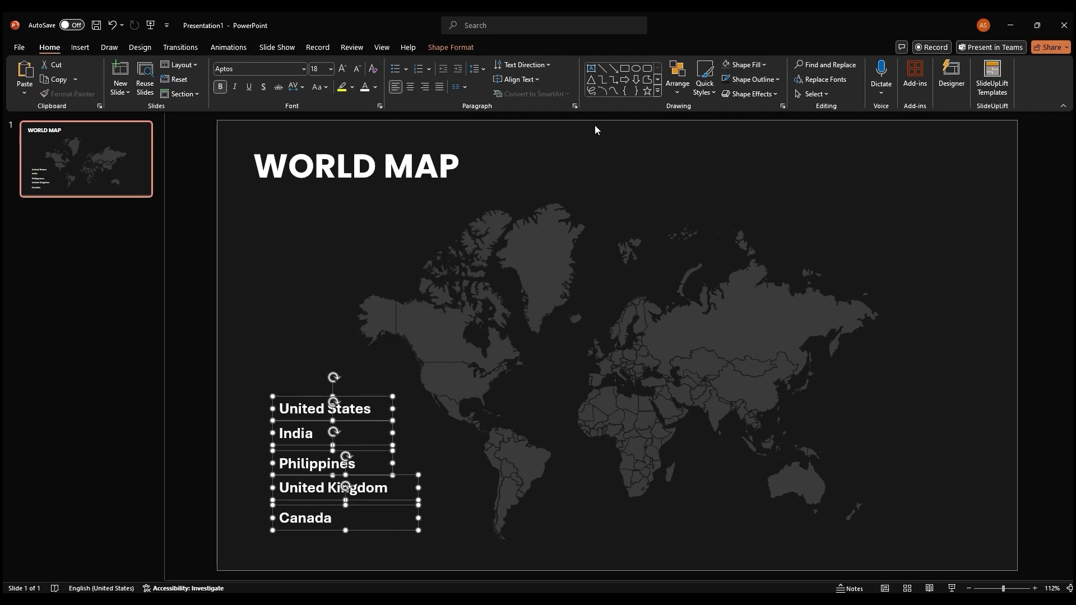
click(676, 76)
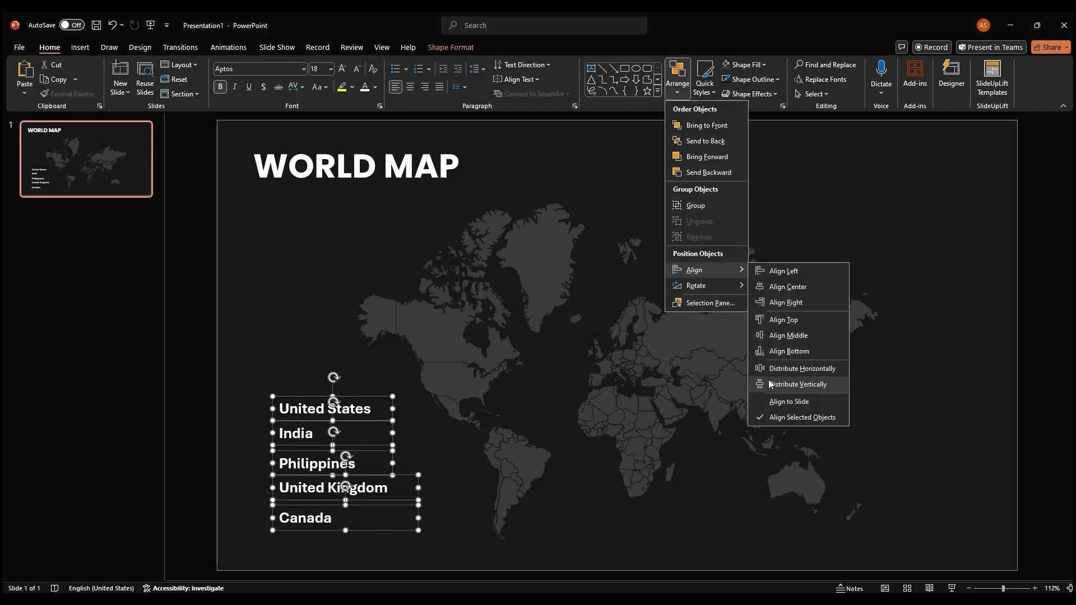
click(797, 384)
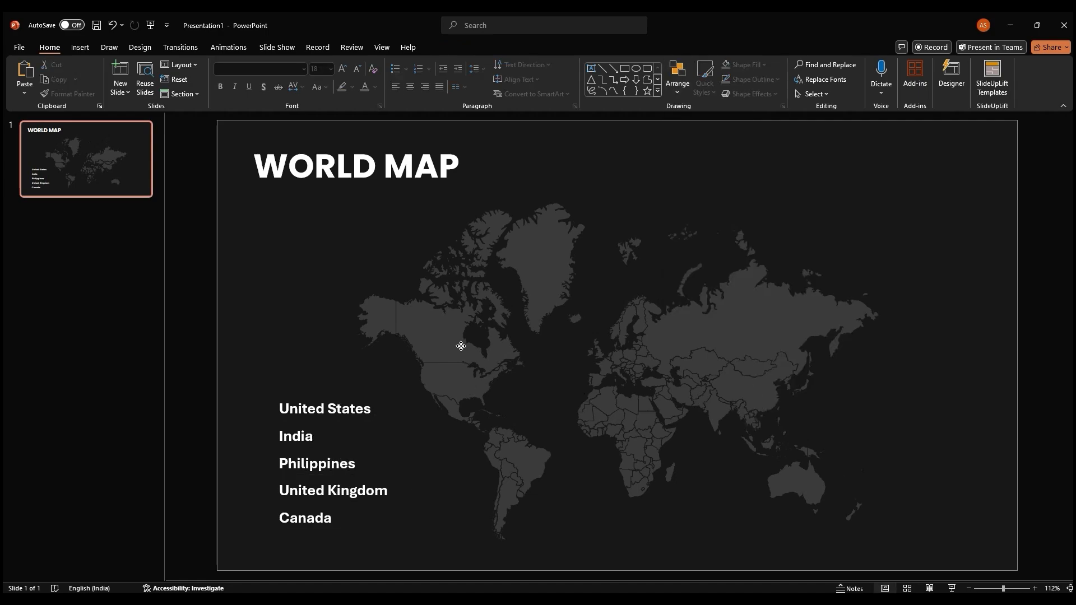
click(460, 346)
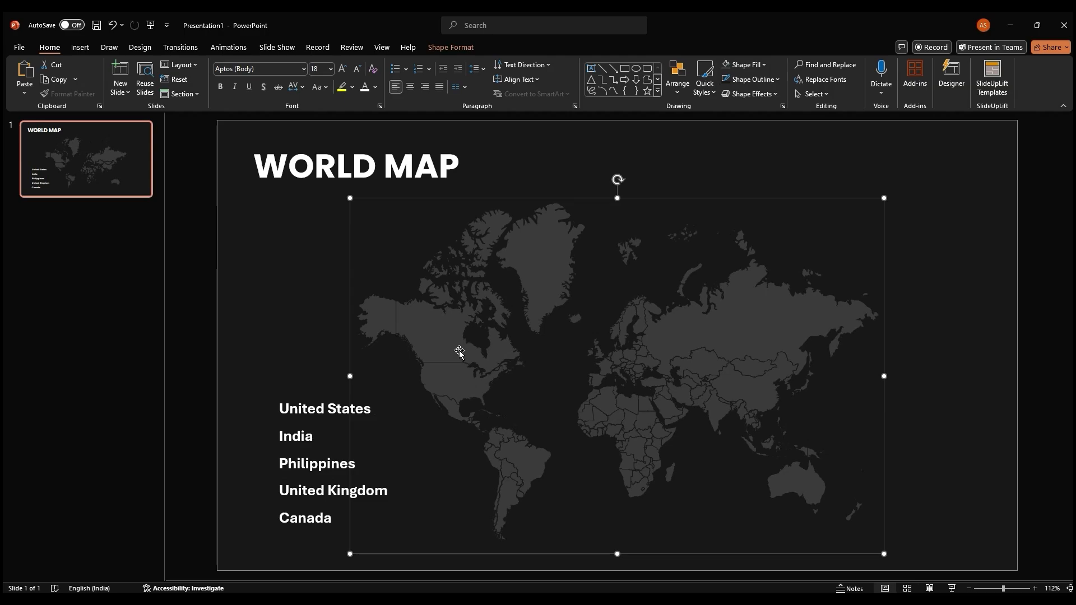
right_click(459, 352)
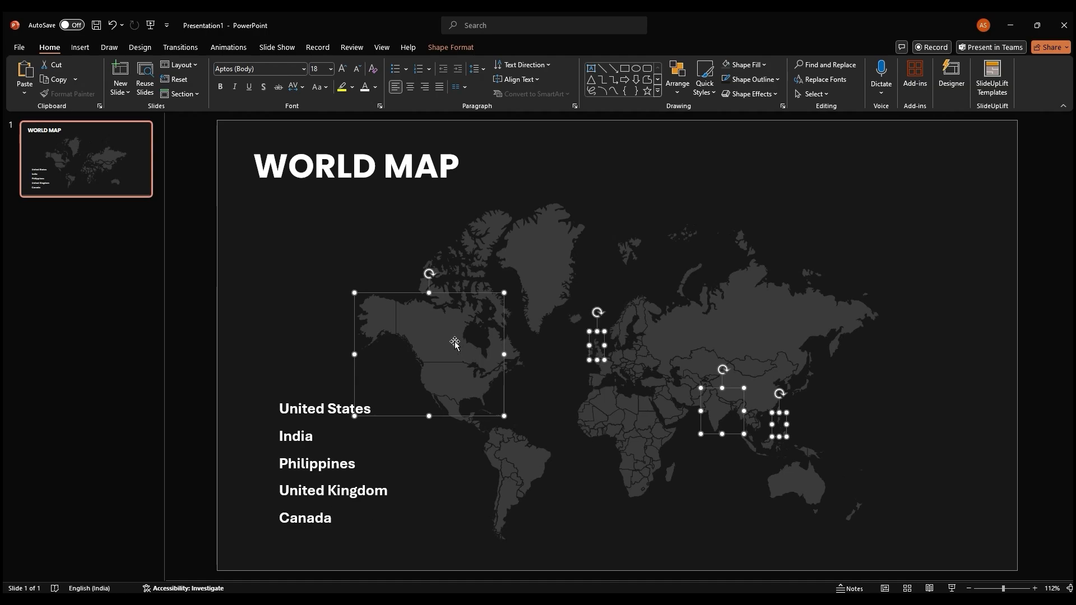
right_click(454, 343)
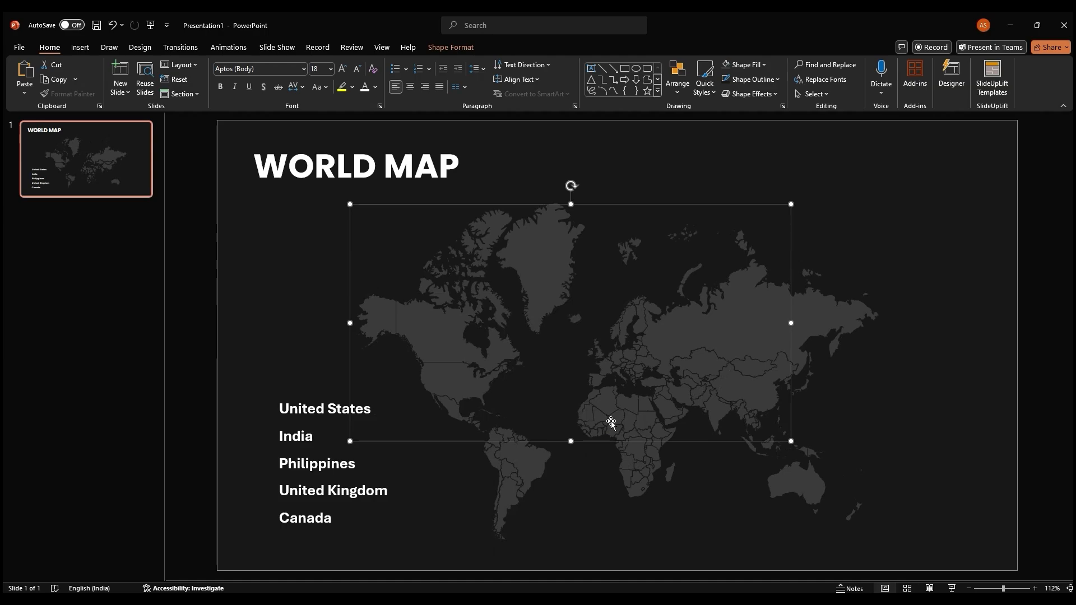
click(976, 168)
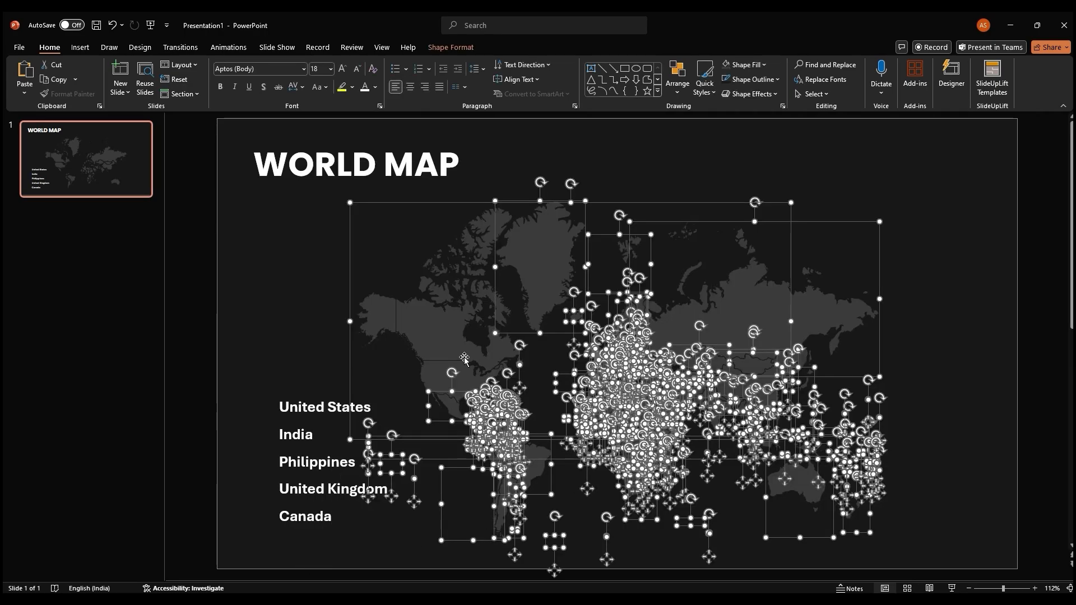
mouse_move(381, 318)
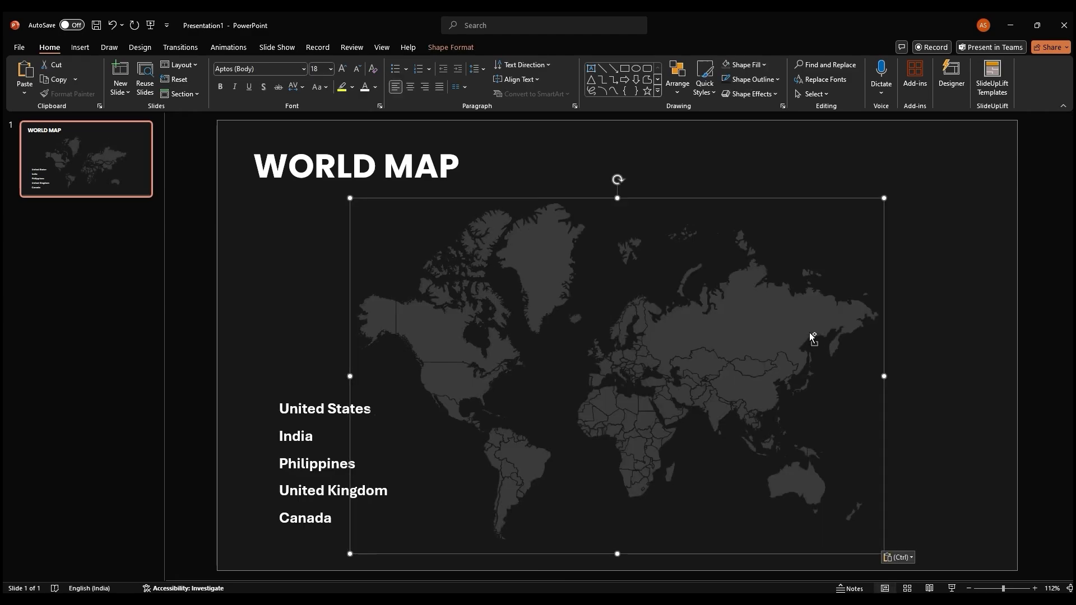
mouse_move(550, 269)
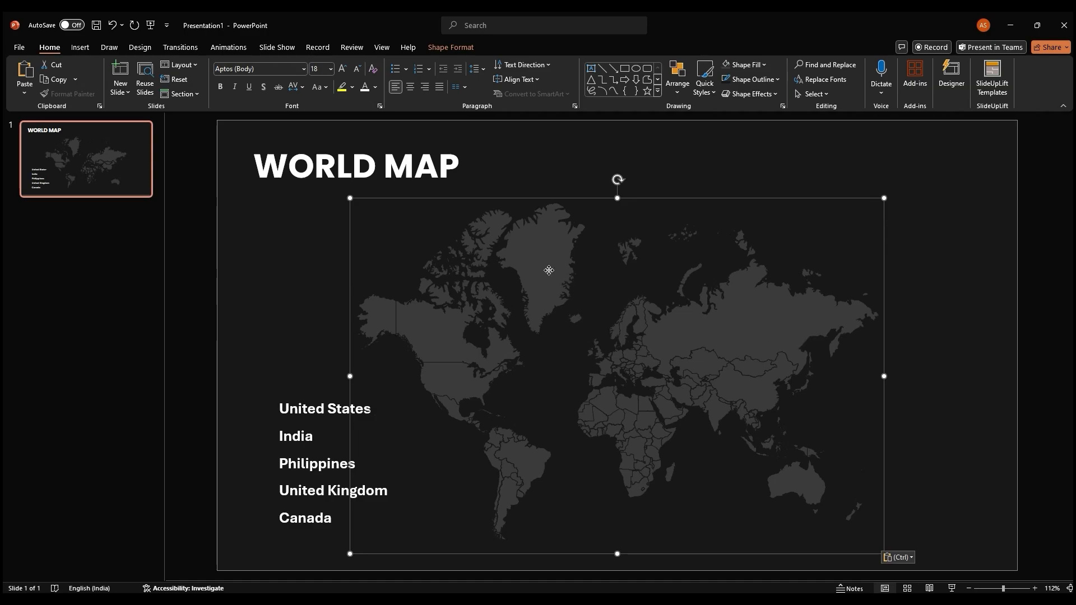
right_click(548, 269)
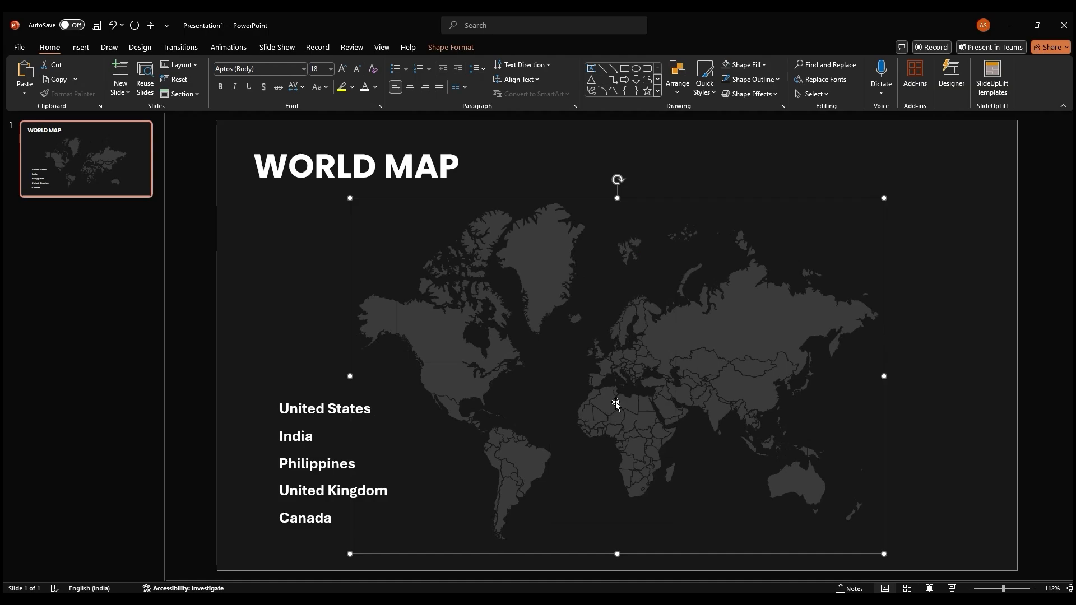
right_click(616, 403)
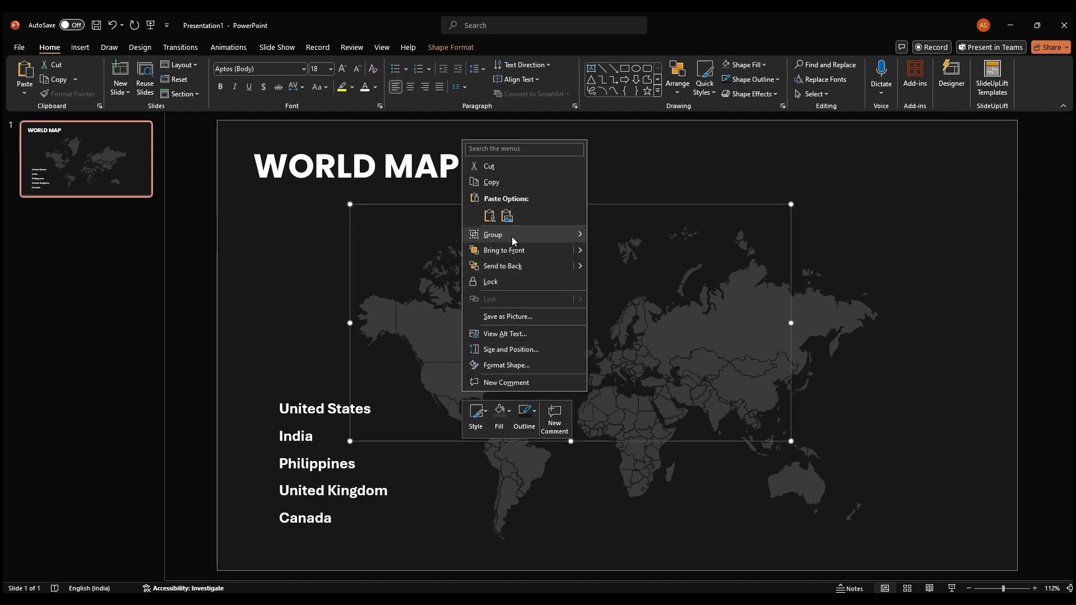
click(425, 367)
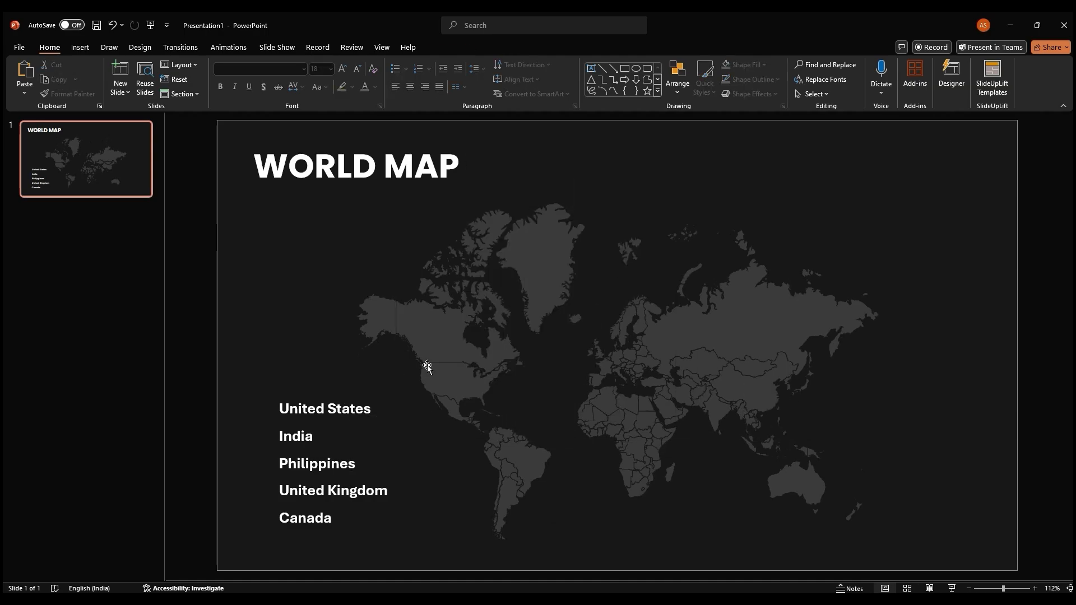
mouse_move(322, 361)
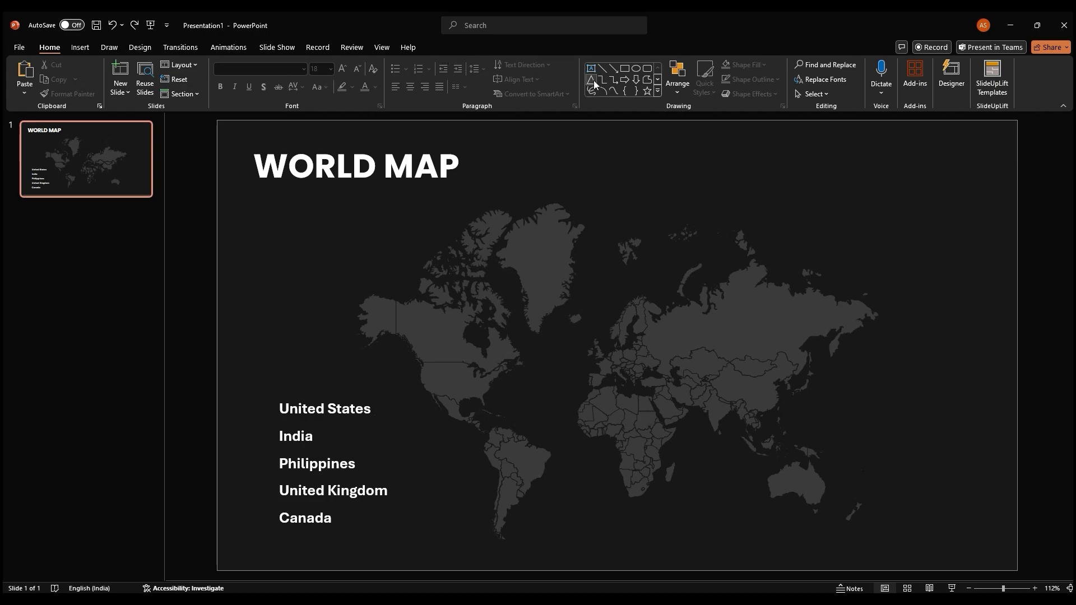
- Draw a small teardrop pin shape left of the map, zooming in to adjust it
click(656, 91)
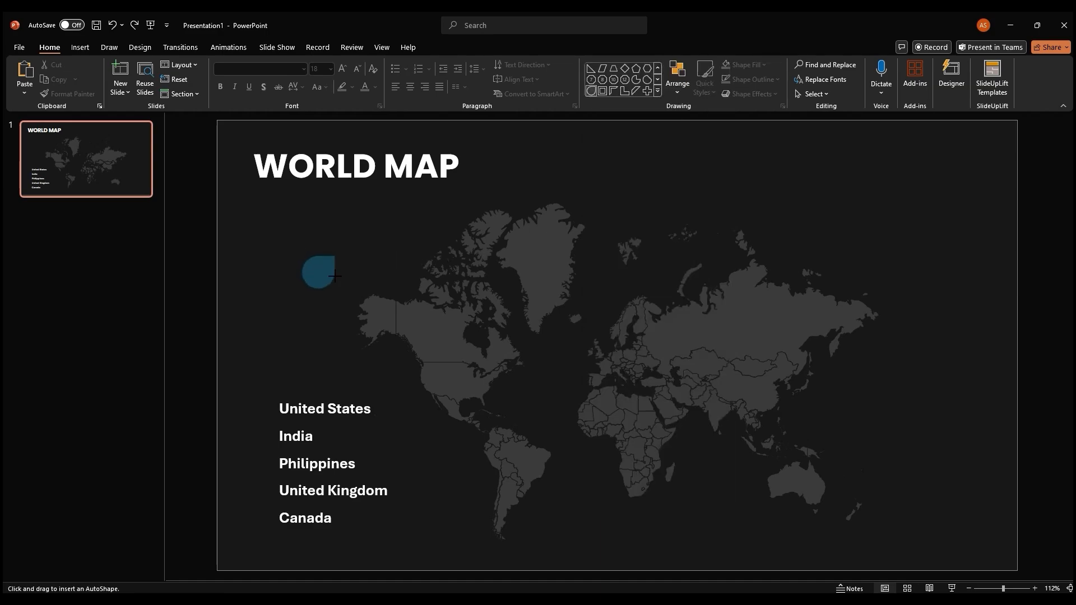
drag(319, 268, 326, 292)
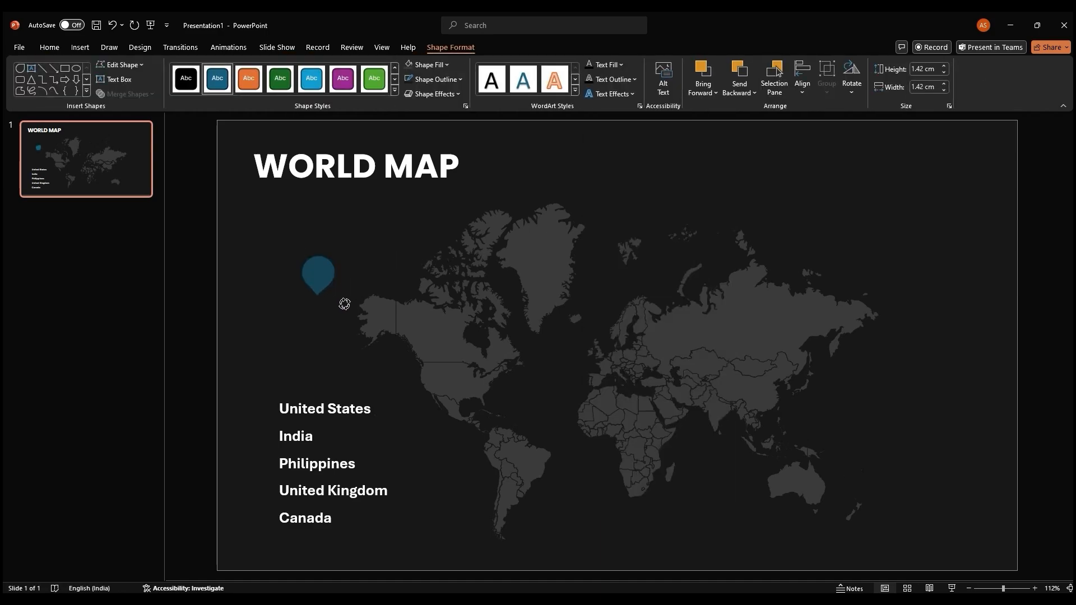
click(318, 274)
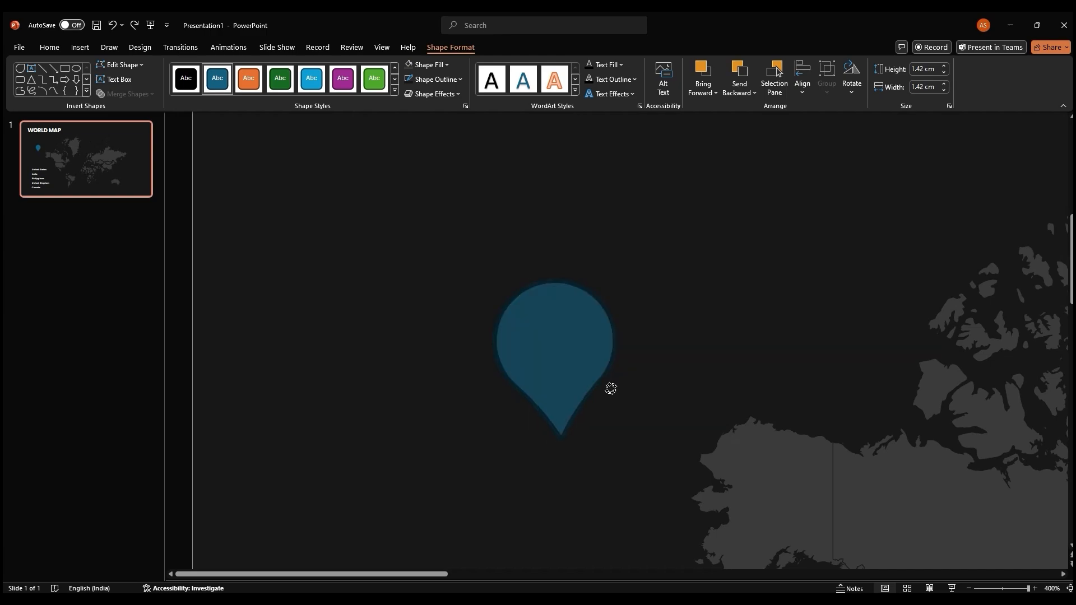
click(556, 343)
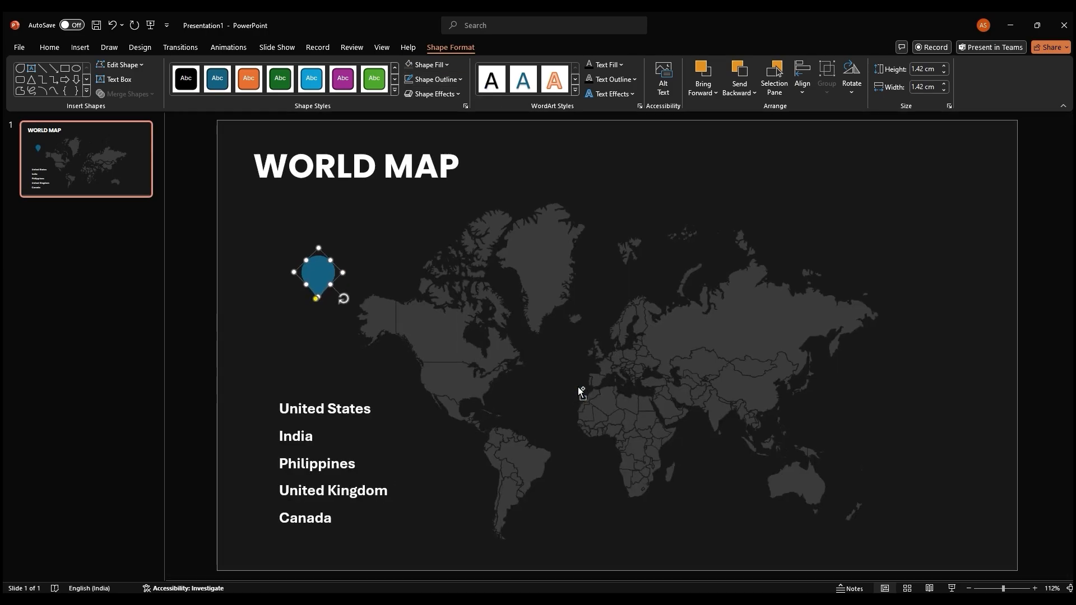
mouse_move(517, 377)
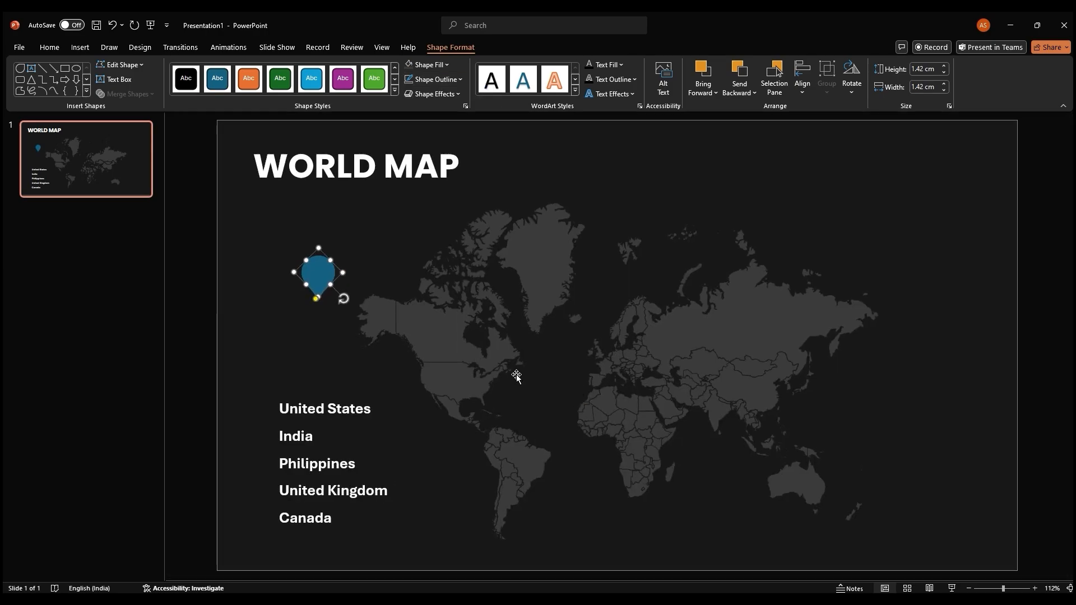
mouse_move(507, 379)
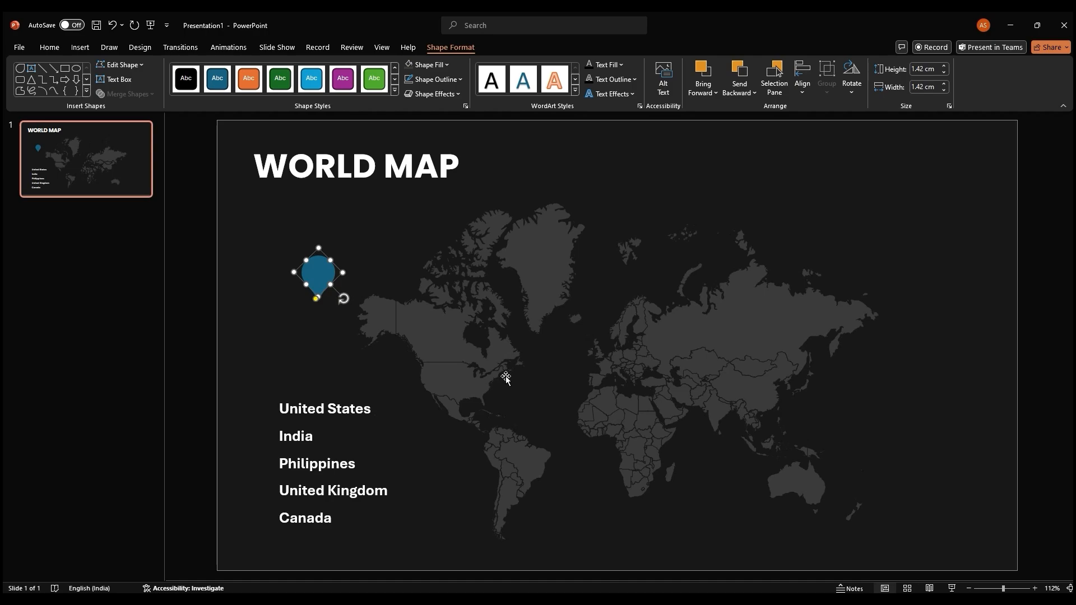
mouse_move(180, 115)
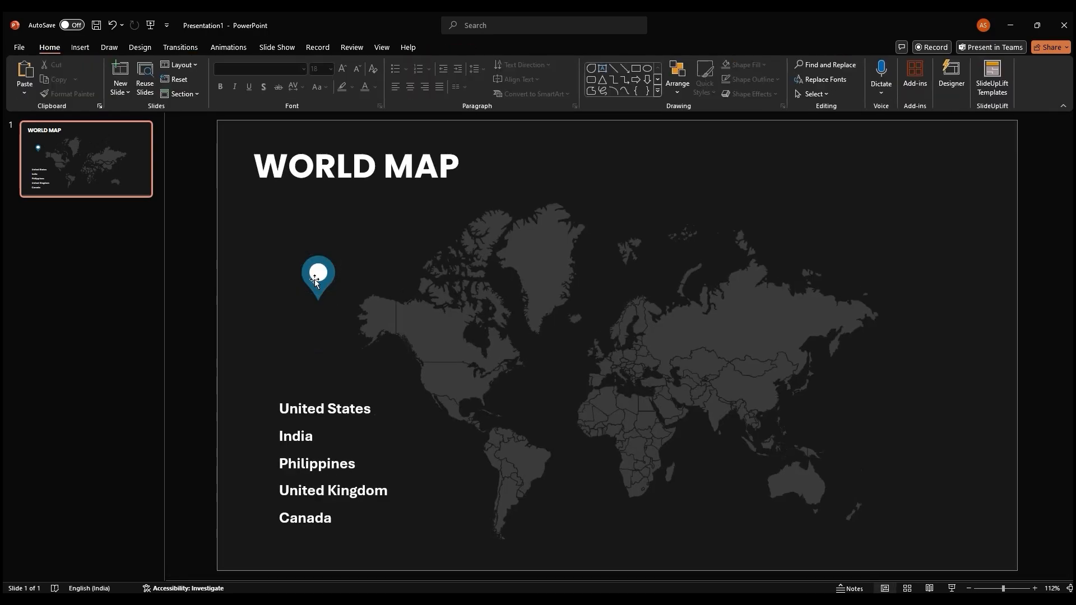
- Shrink the pin onto Alaska and place copies over Canada, Europe and the Philippines
click(317, 278)
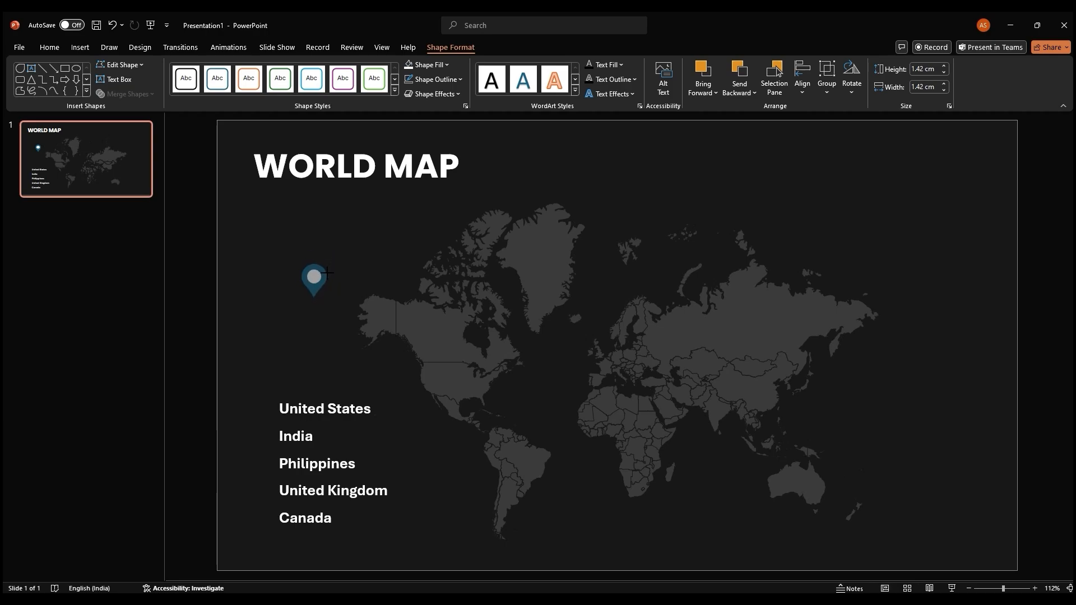
drag(314, 278, 367, 308)
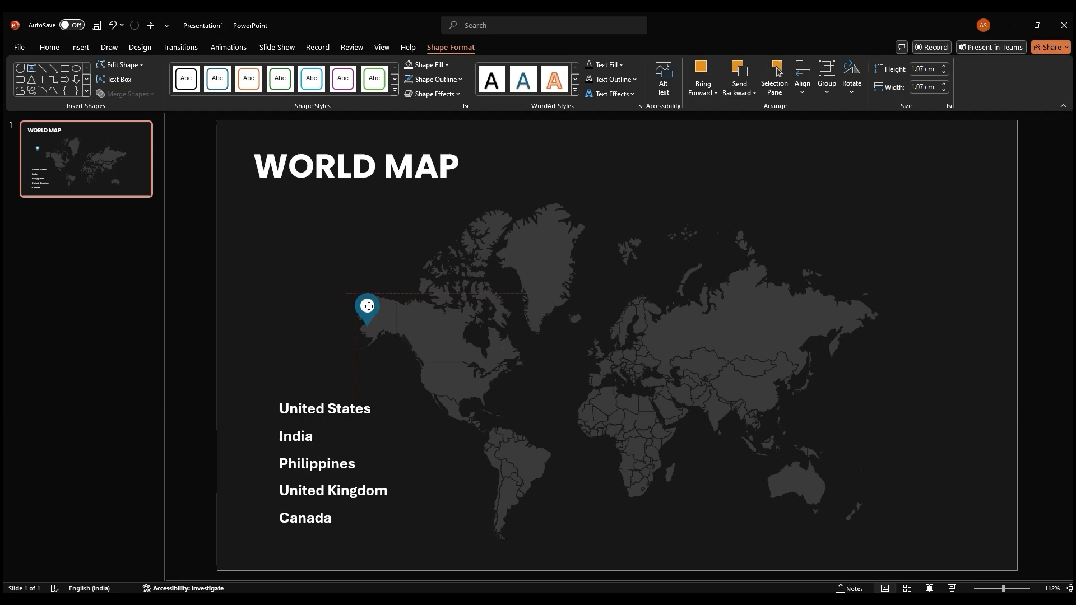
click(367, 306)
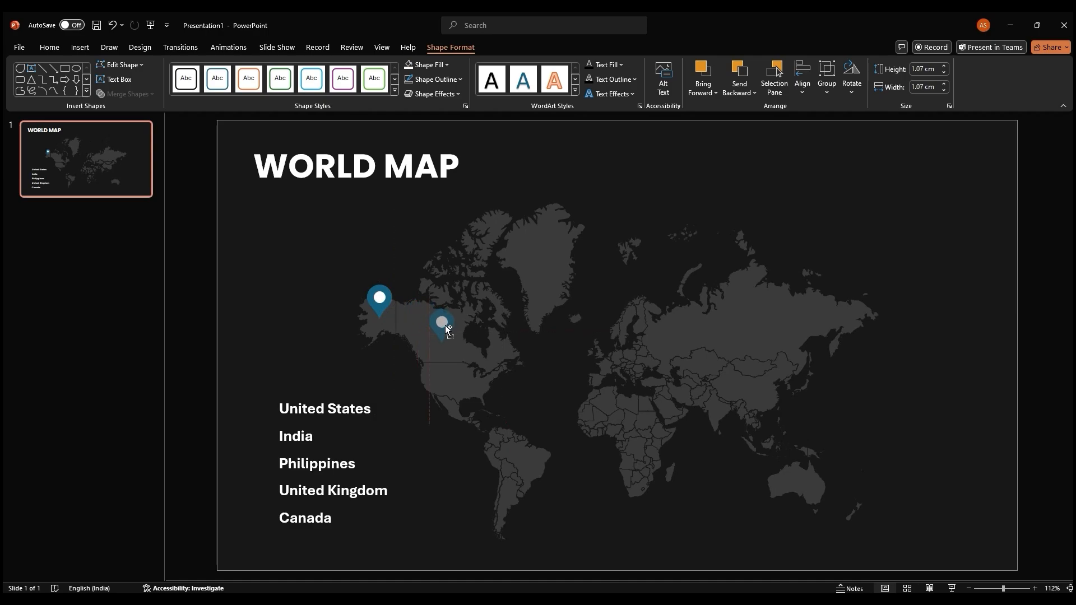
click(441, 323)
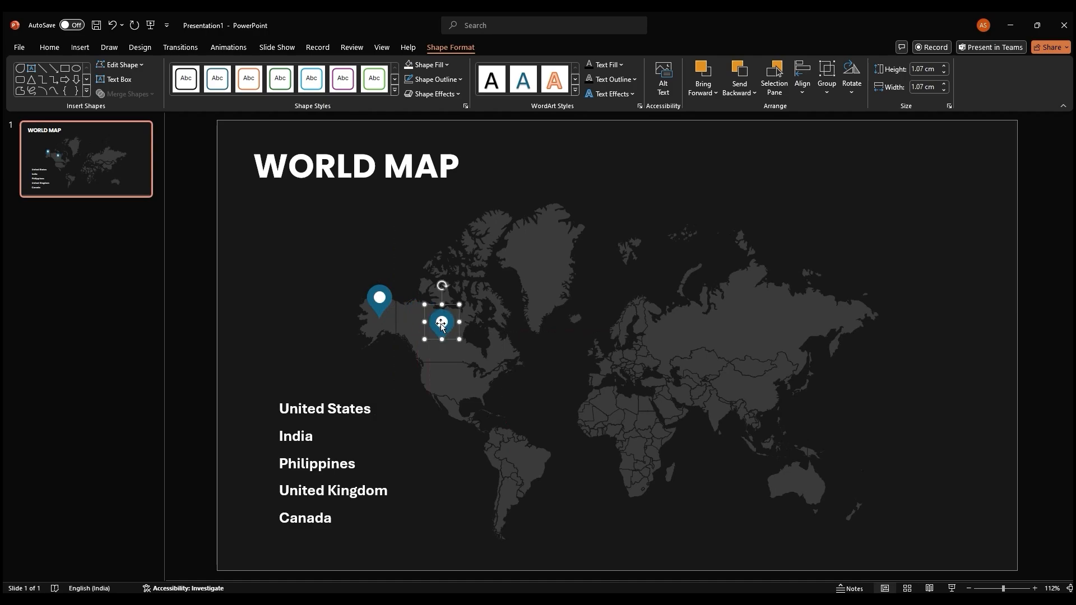
drag(441, 323, 599, 337)
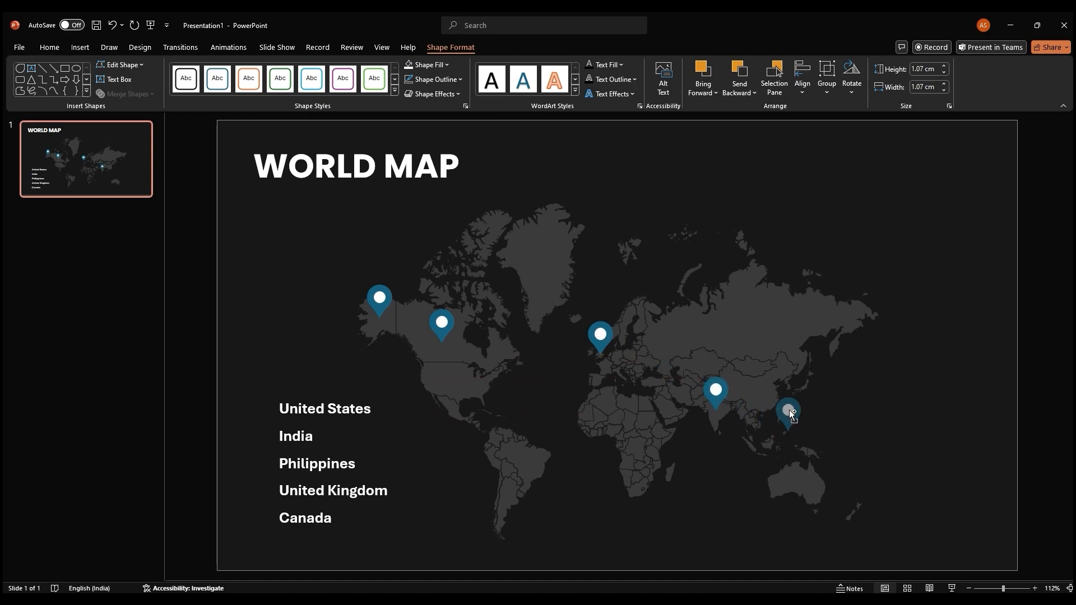
drag(788, 412, 779, 401)
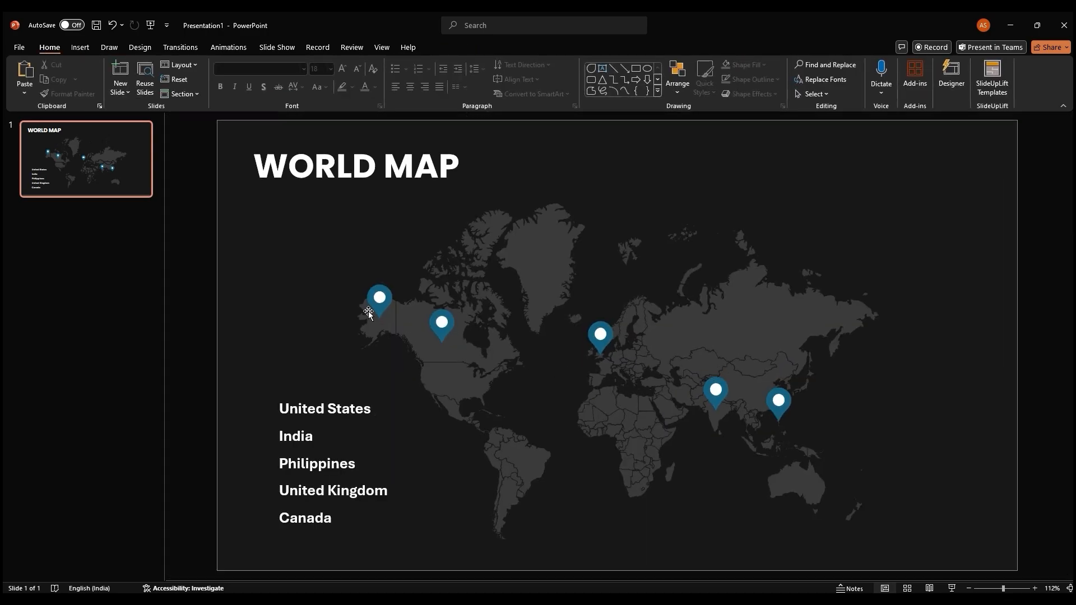
- Open Format Shape for the pins and apply a custom teal fill to the Canada pin
click(379, 297)
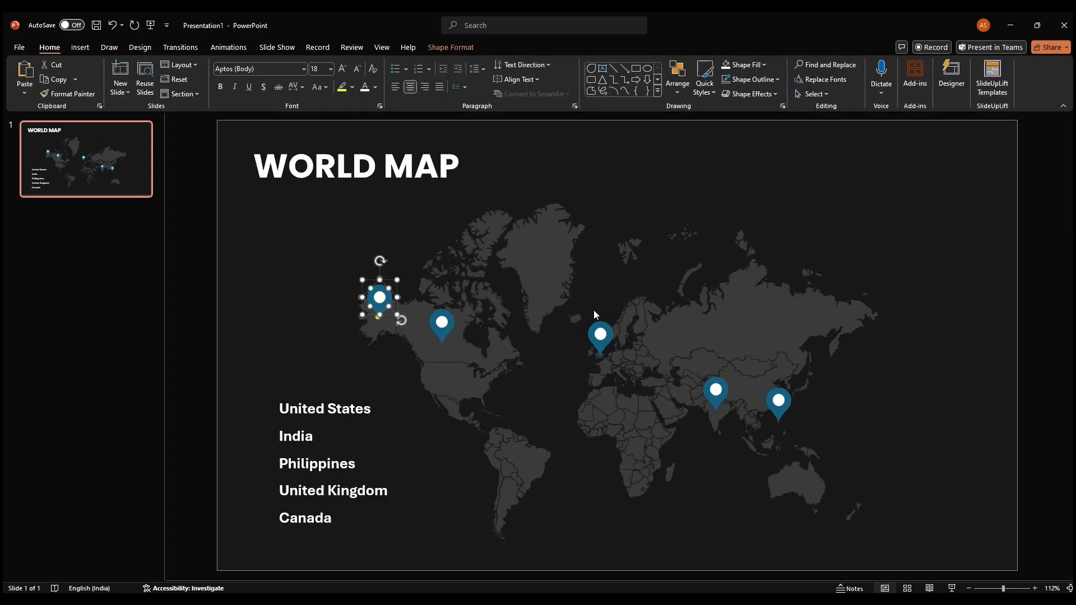
right_click(379, 297)
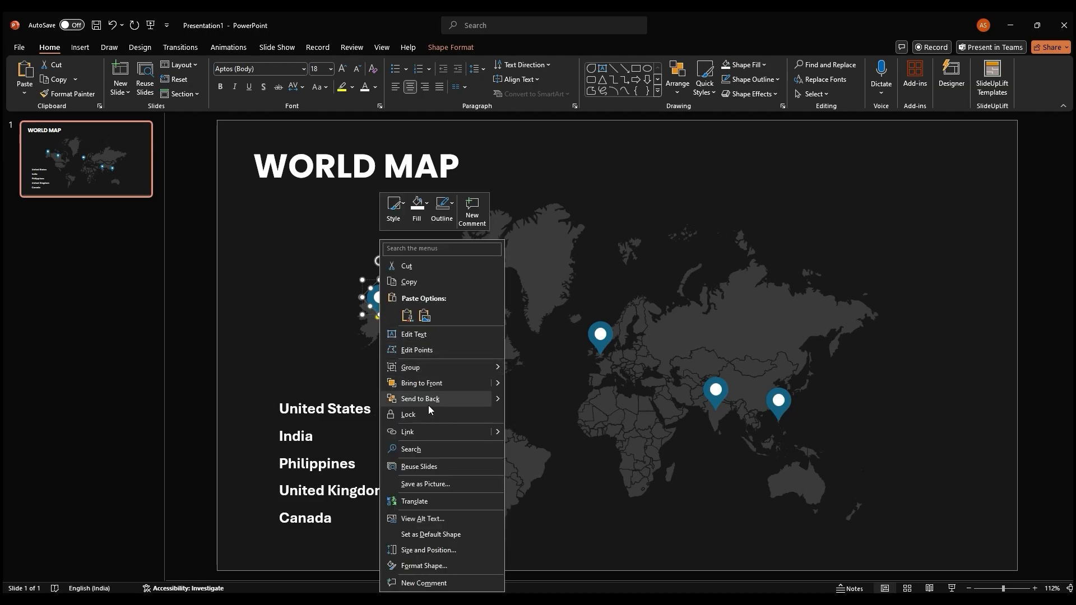
click(424, 568)
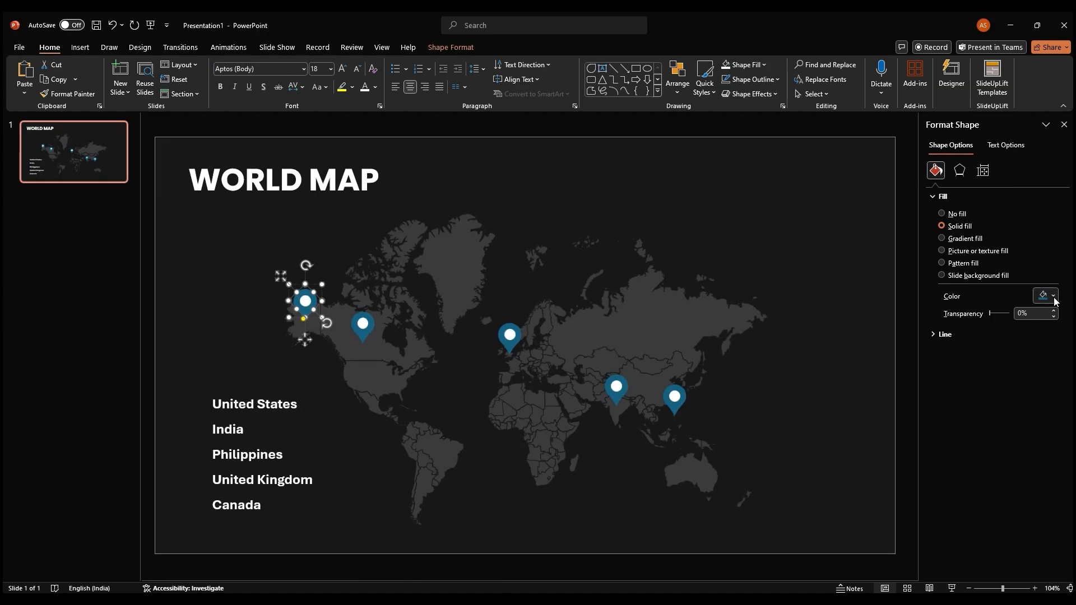
click(1054, 296)
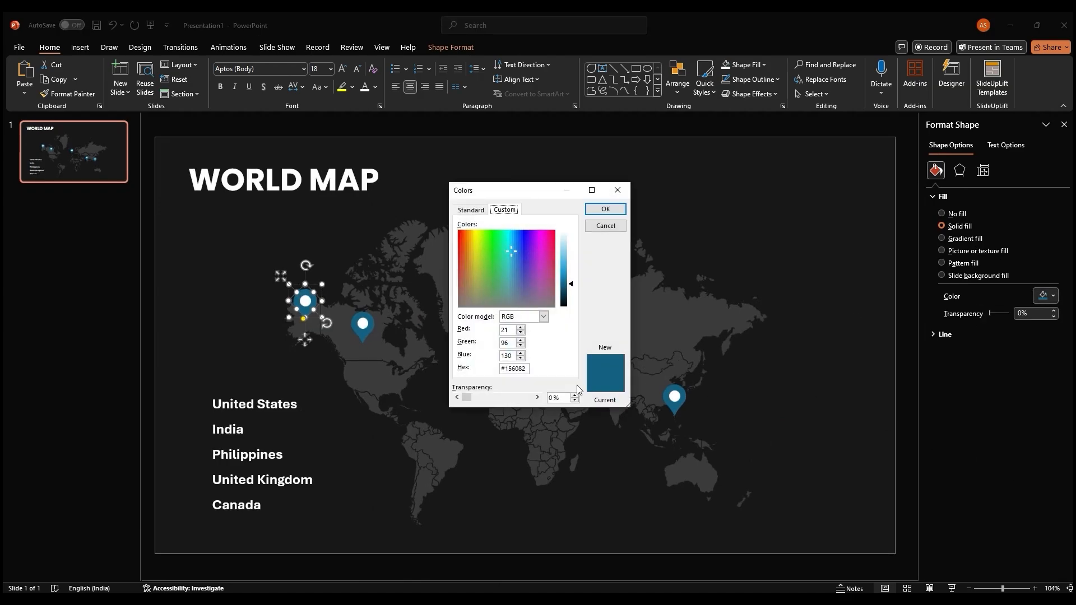
text(76)
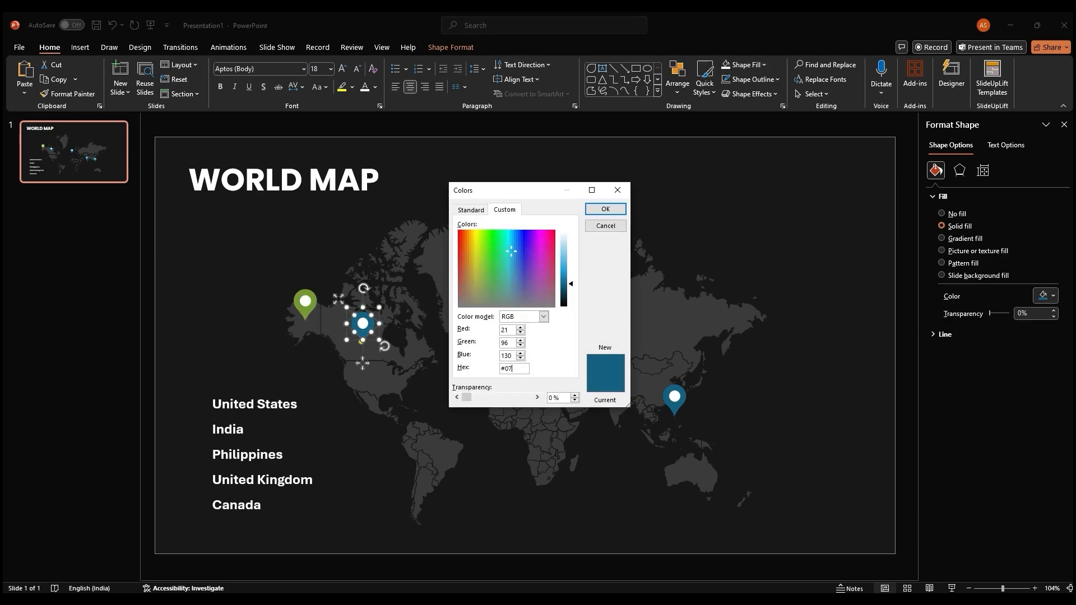
click(603, 209)
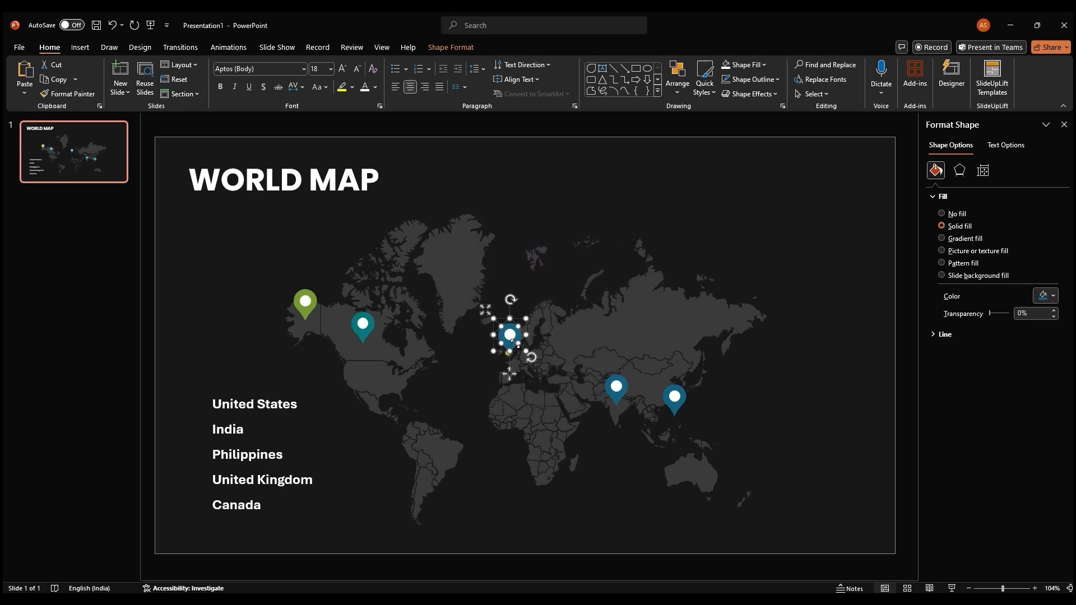
- Colour the United Kingdom pin yellow and the remaining pins with hex codes including 0E4273
click(1055, 296)
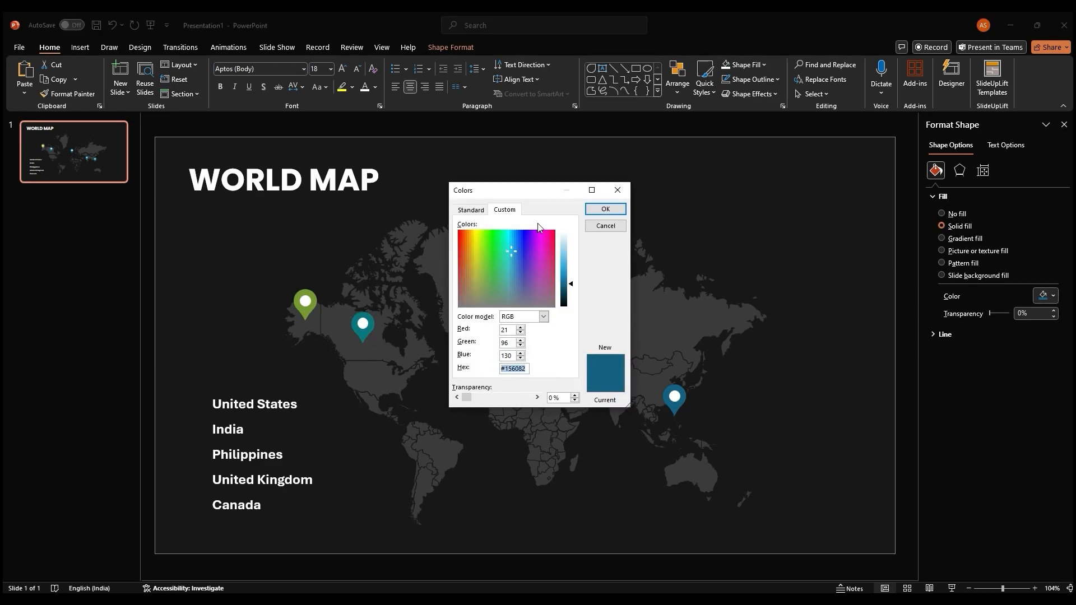
text(FCB)
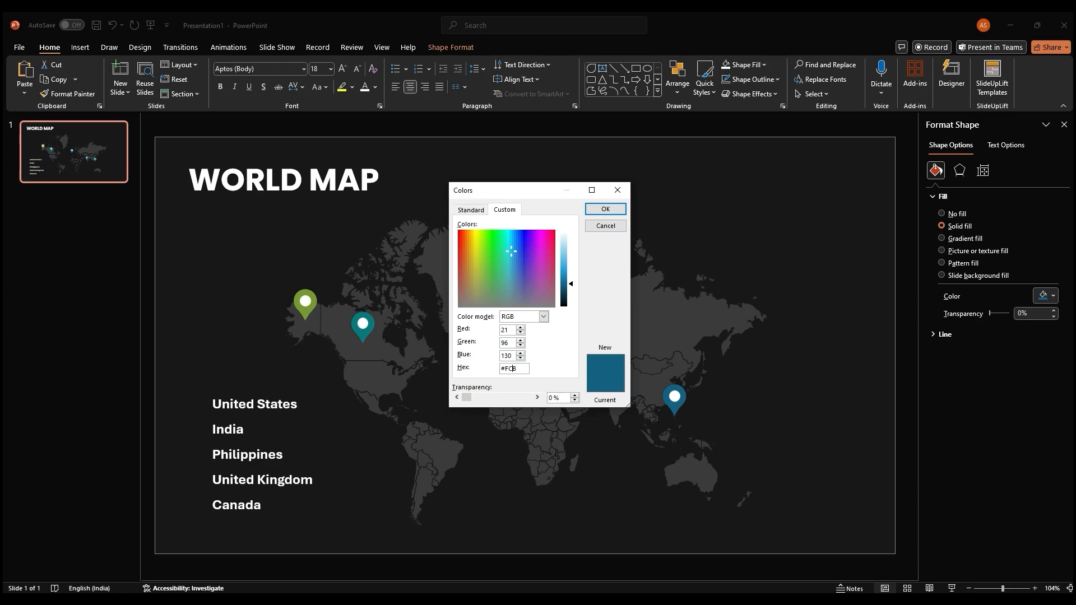
click(605, 209)
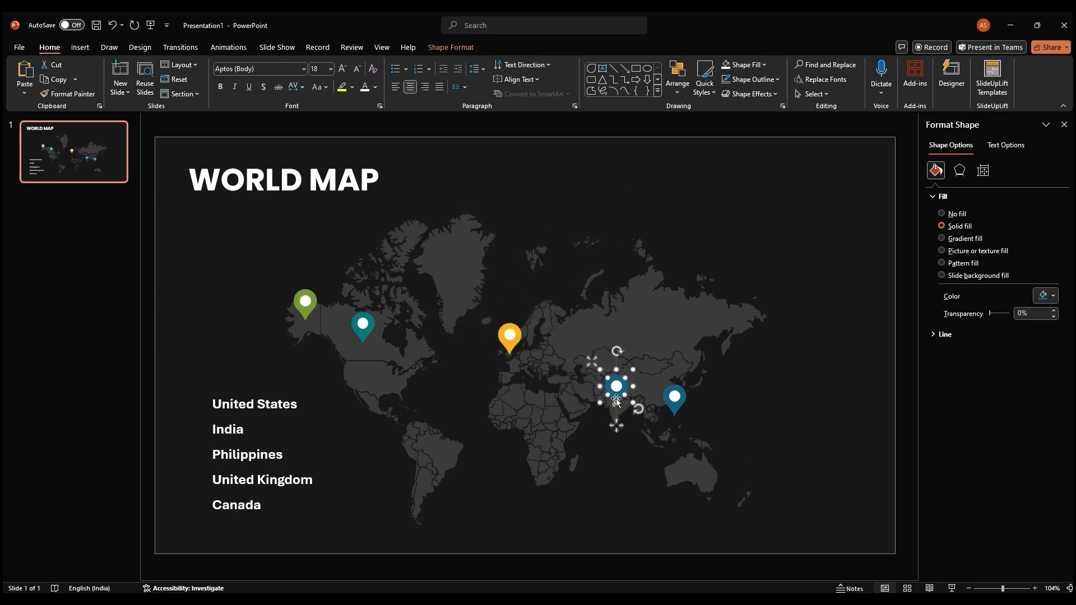
click(1043, 296)
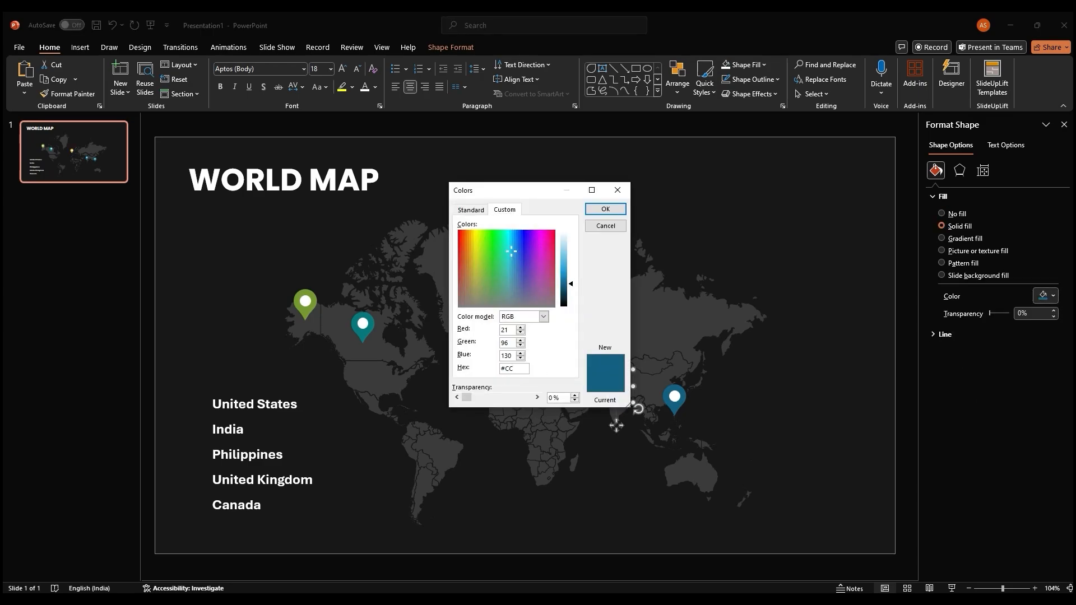
text(1A)
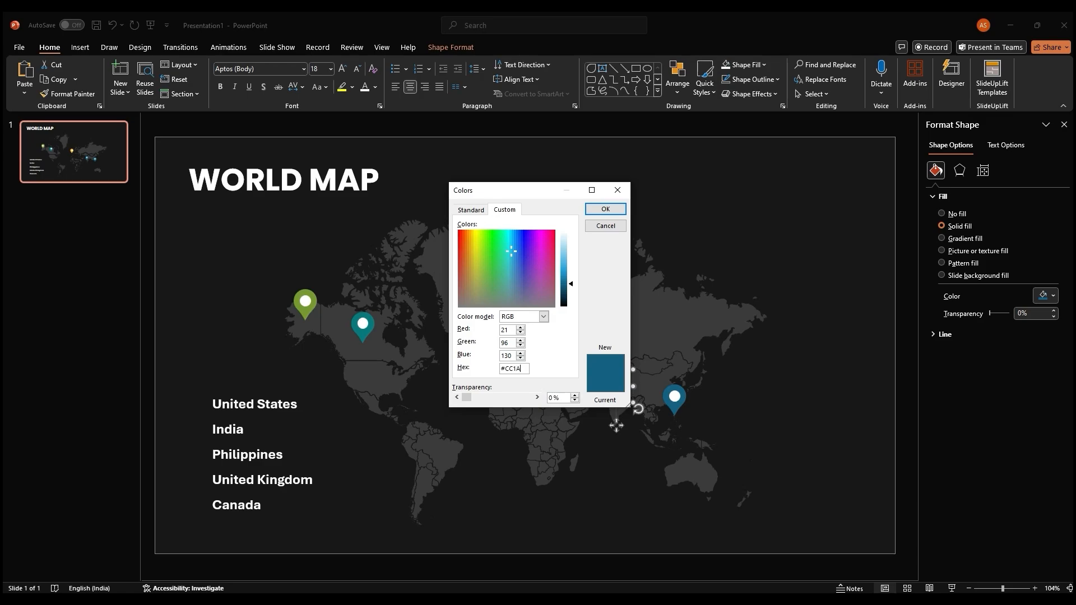
text(156082)
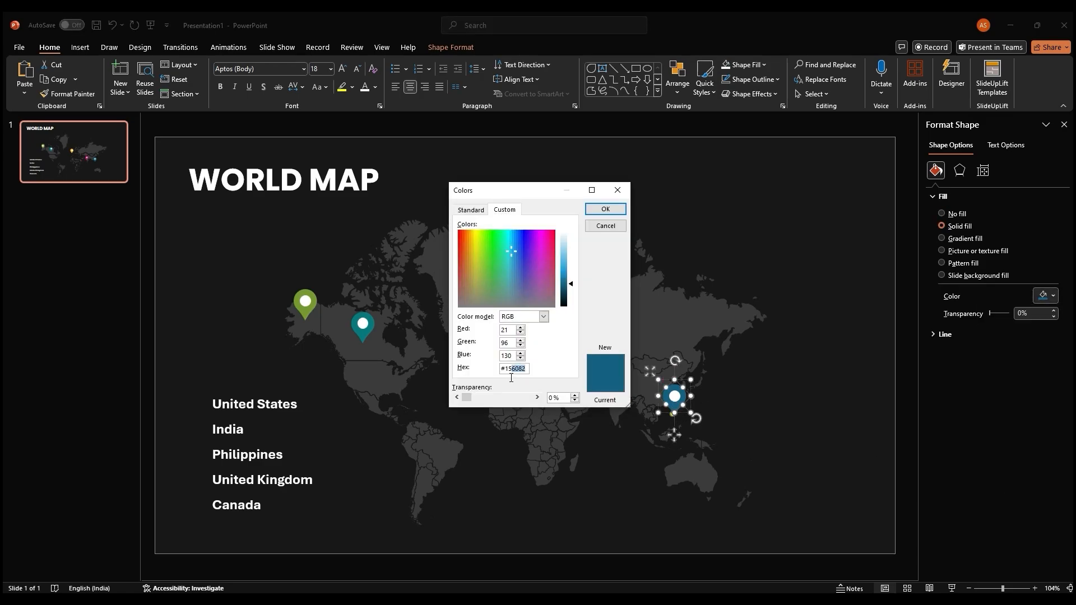
text(0E4273)
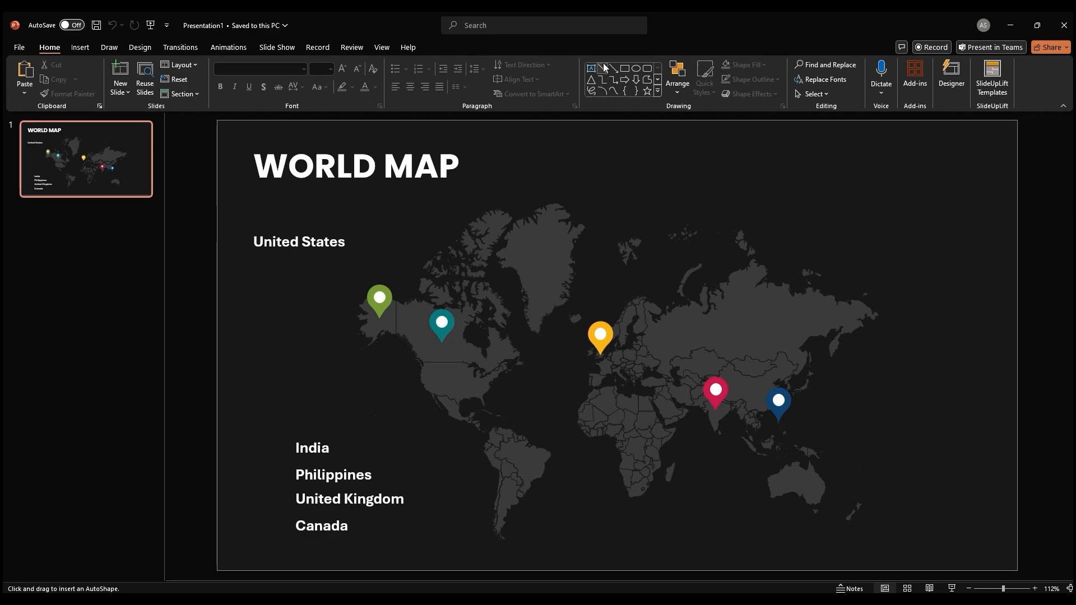
- Draw the United States leader line and match its outline colour to the pin
drag(288, 287, 288, 384)
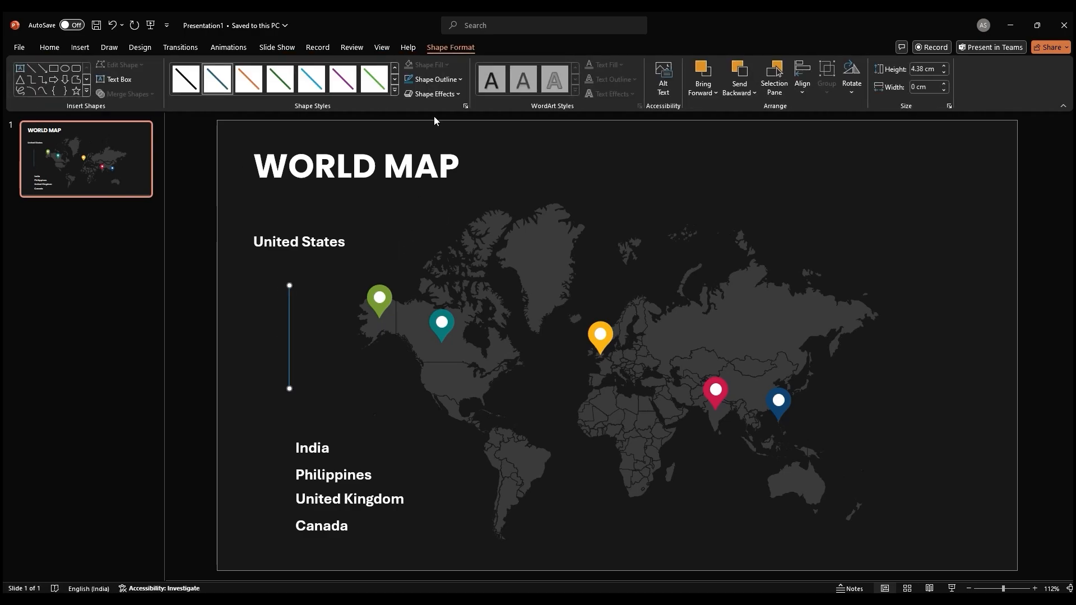
click(436, 79)
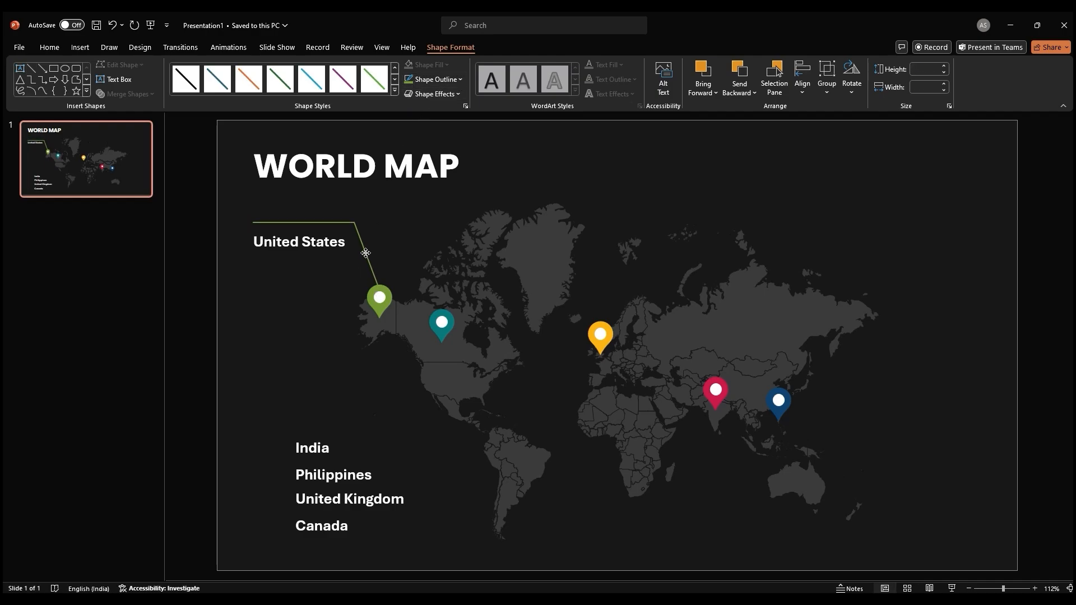
click(364, 254)
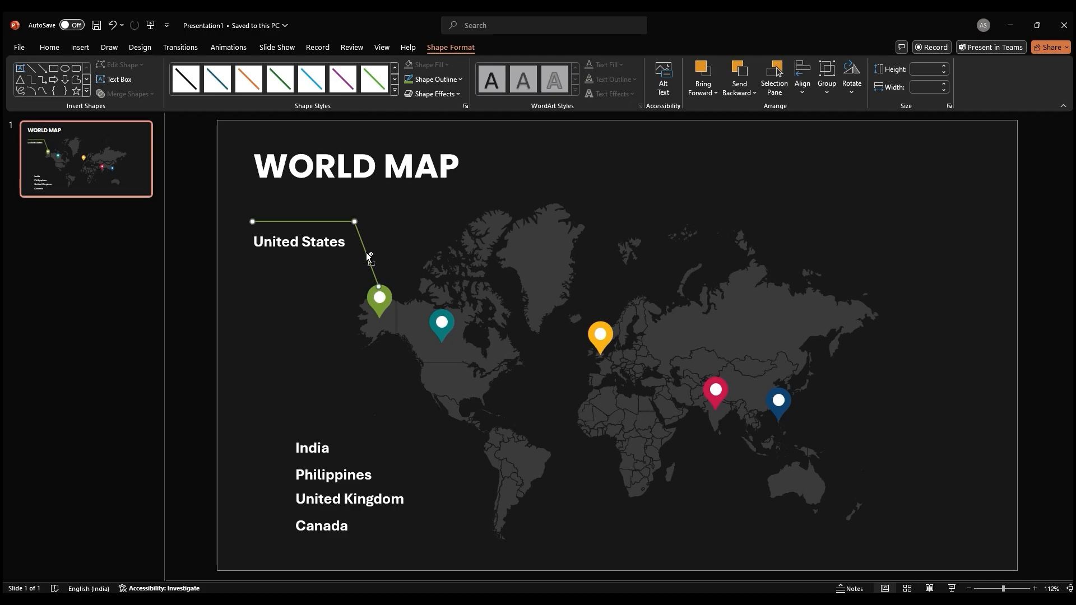
click(299, 241)
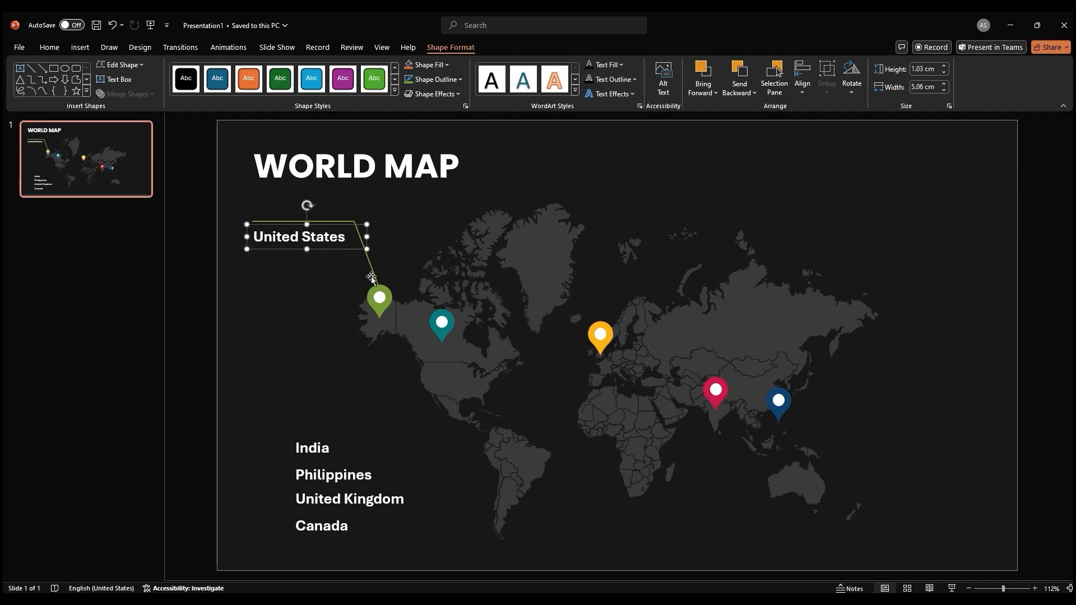
click(851, 76)
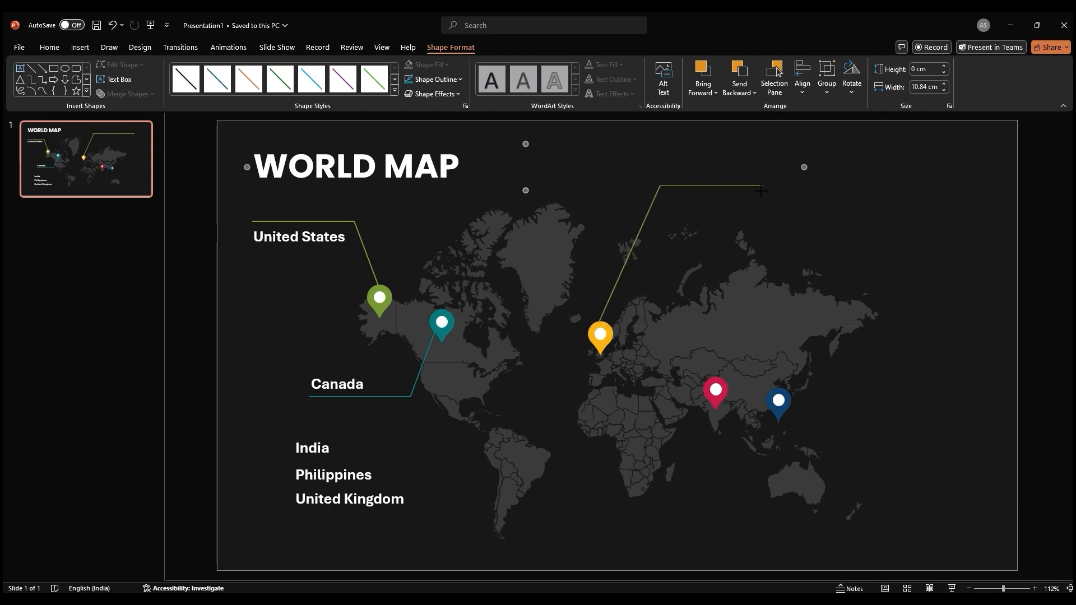
- Move the United Kingdom and Philippines labels onto the ends of their leader lines
click(349, 498)
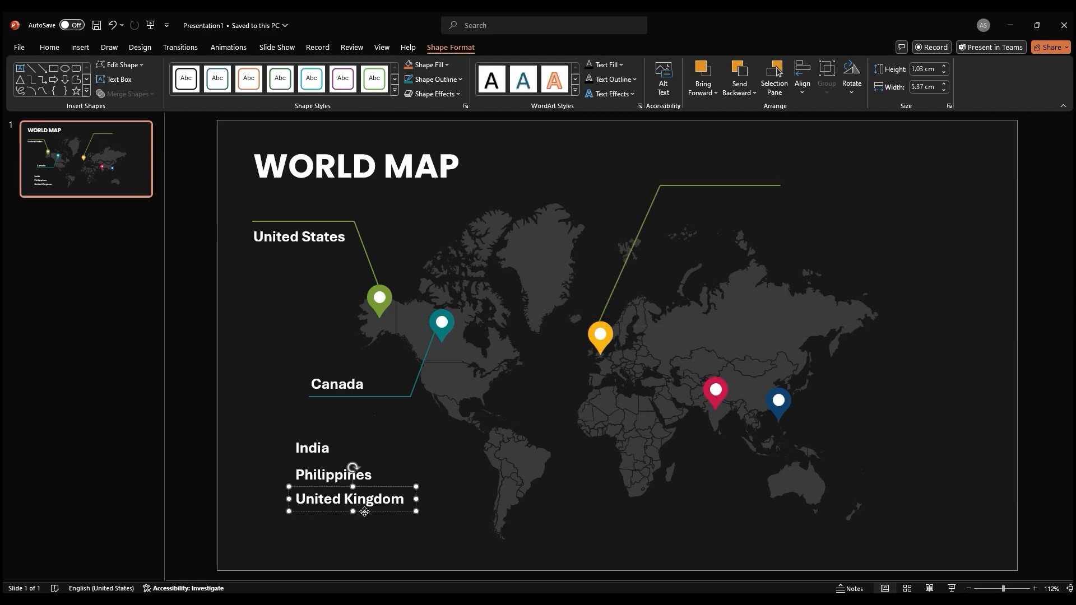
drag(349, 498, 690, 199)
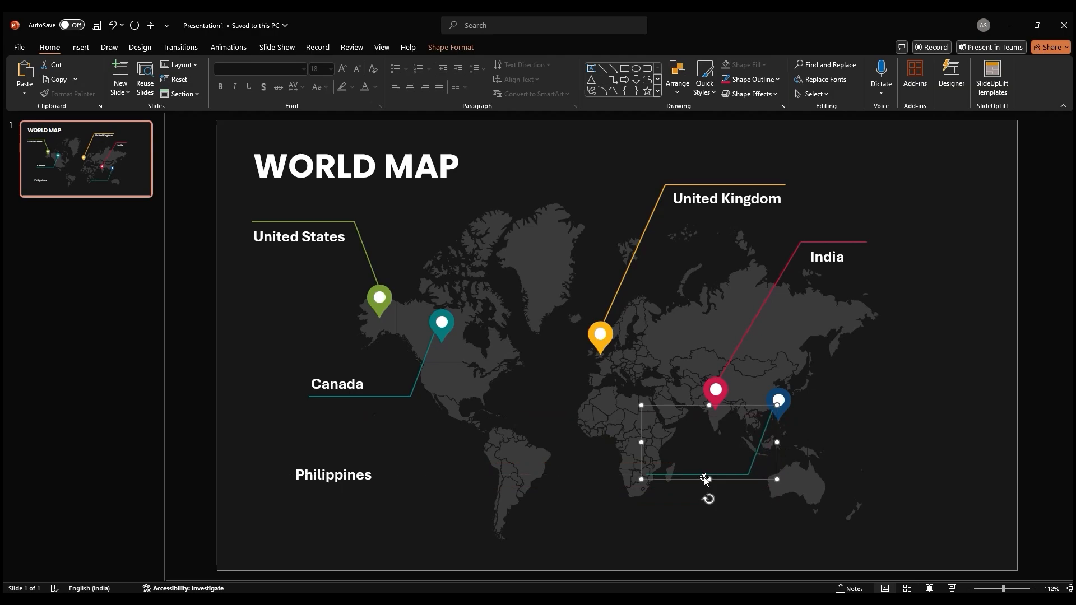
drag(706, 478, 708, 529)
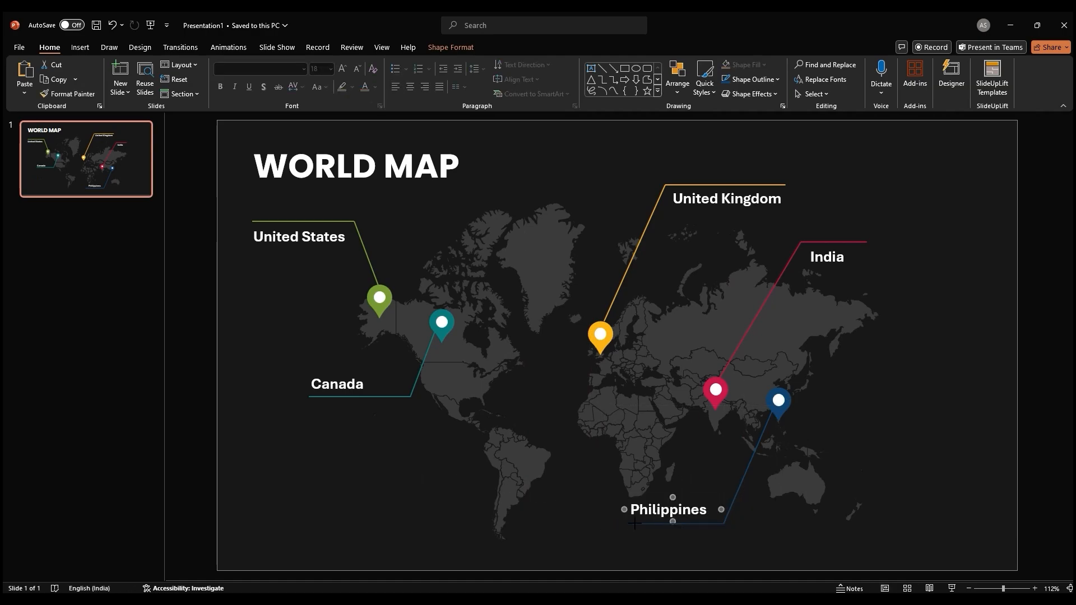
- Nudge the map together with its pins, pointer lines and country labels slightly right
click(725, 544)
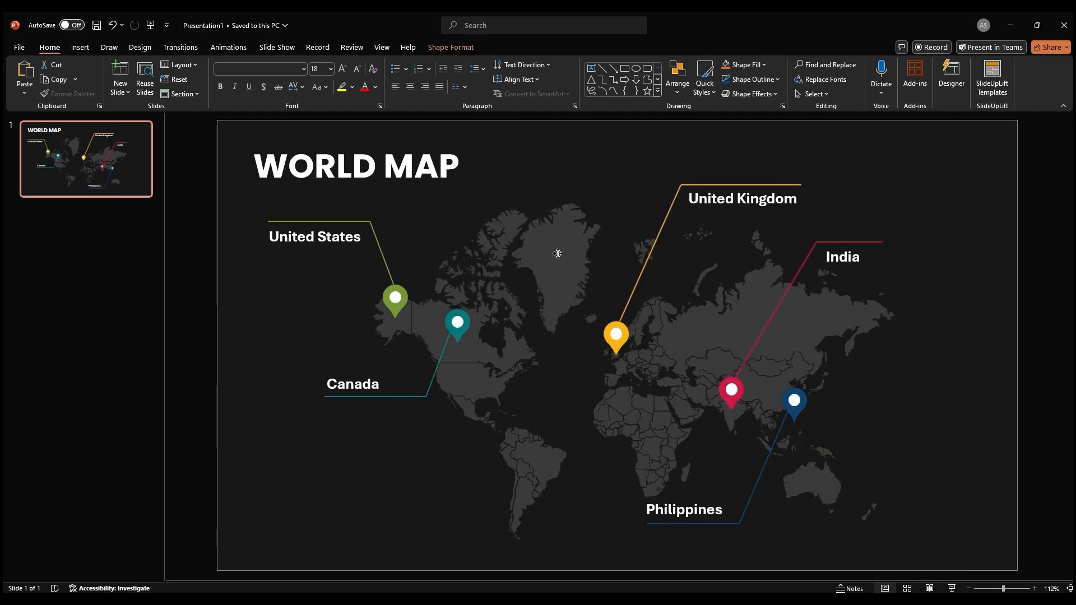
click(257, 354)
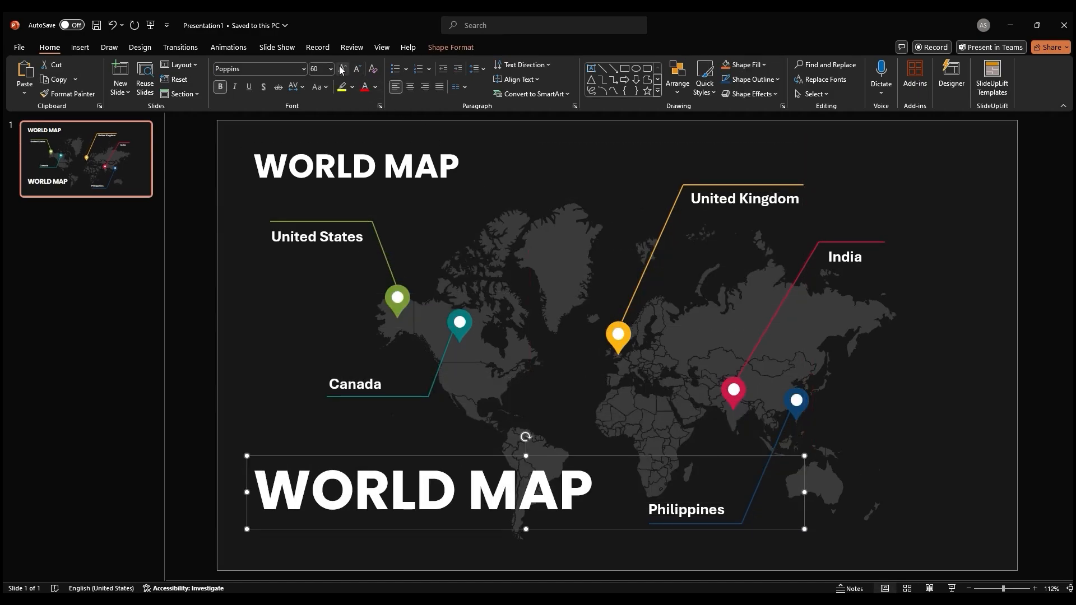
- Copy the WORLD MAP title at font size 80, rotated 270° along the right edge
click(342, 68)
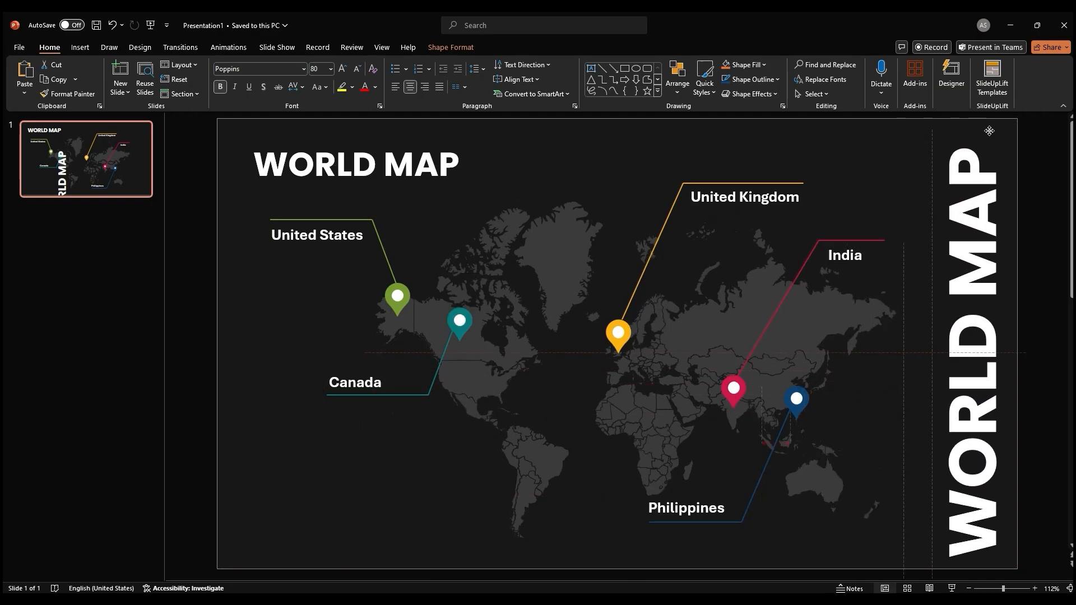
click(678, 75)
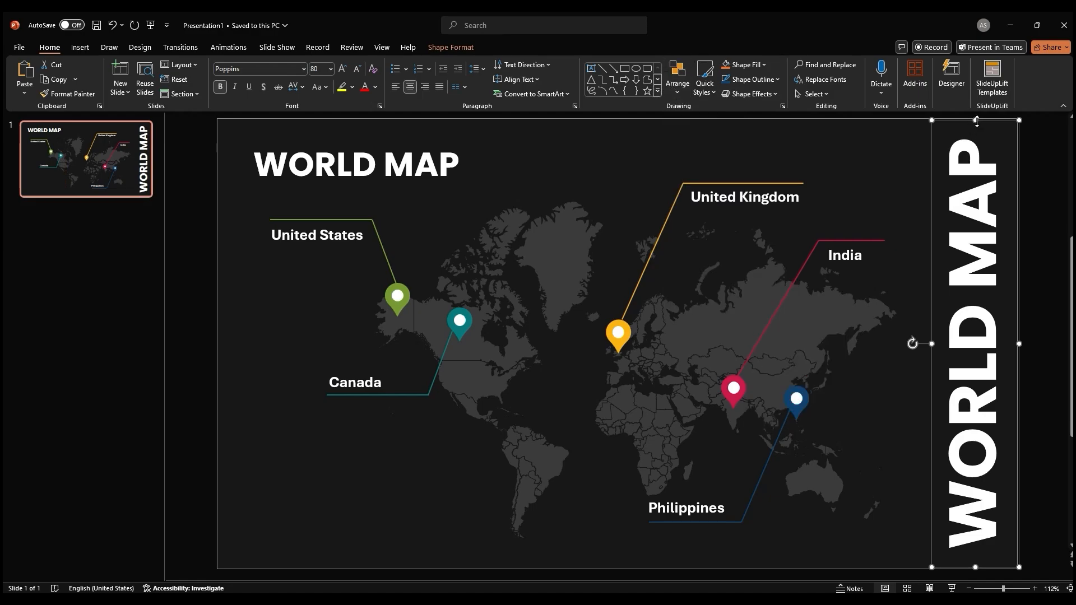
- Give the vertical WORLD MAP text a linear gradient fill fading to near-invisible dark grey
right_click(975, 343)
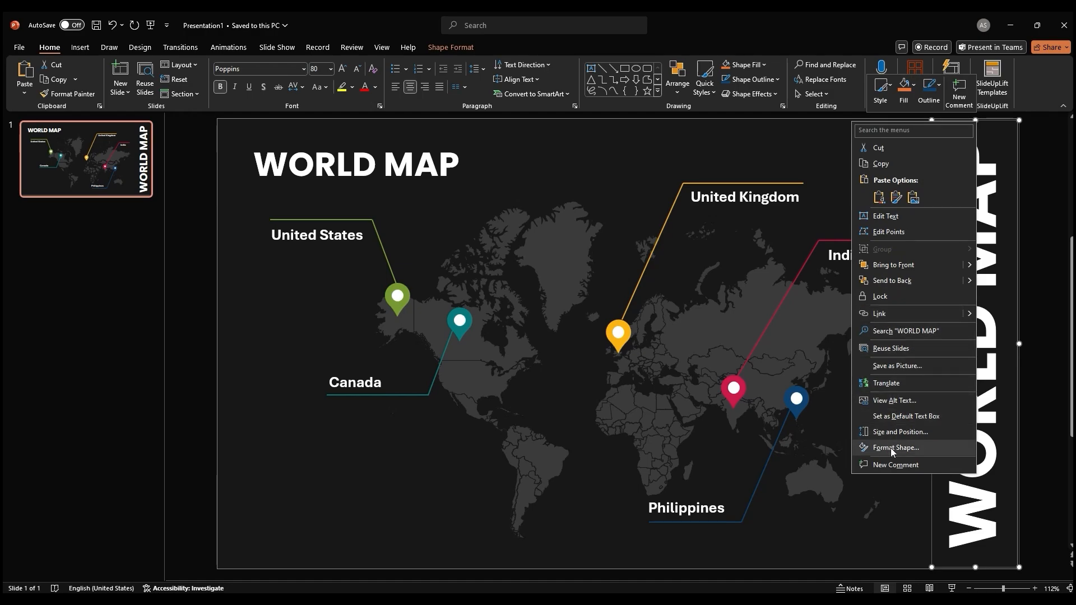
click(896, 447)
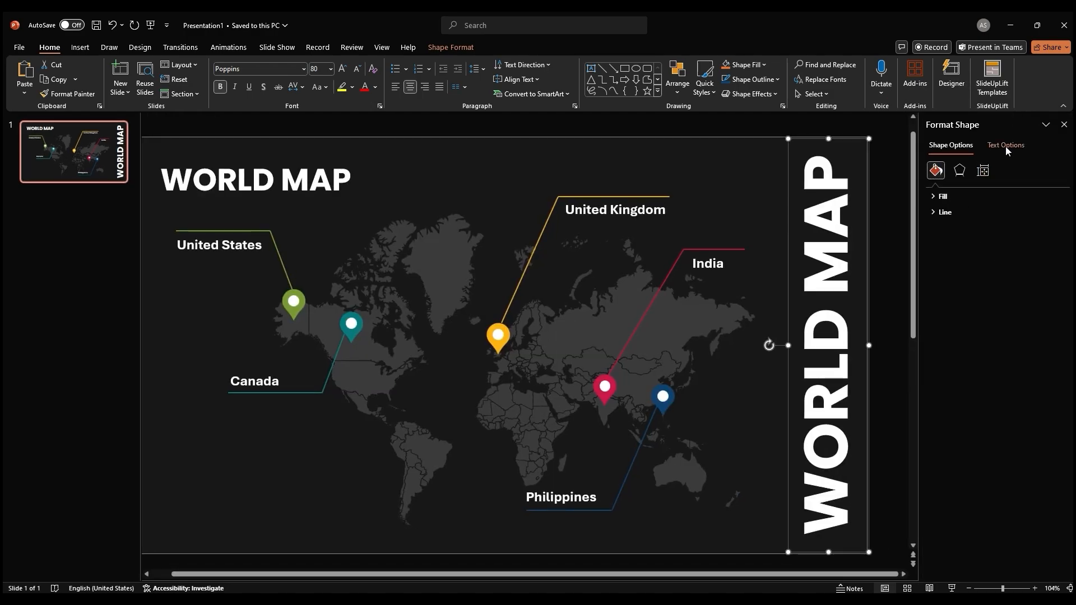
click(1005, 145)
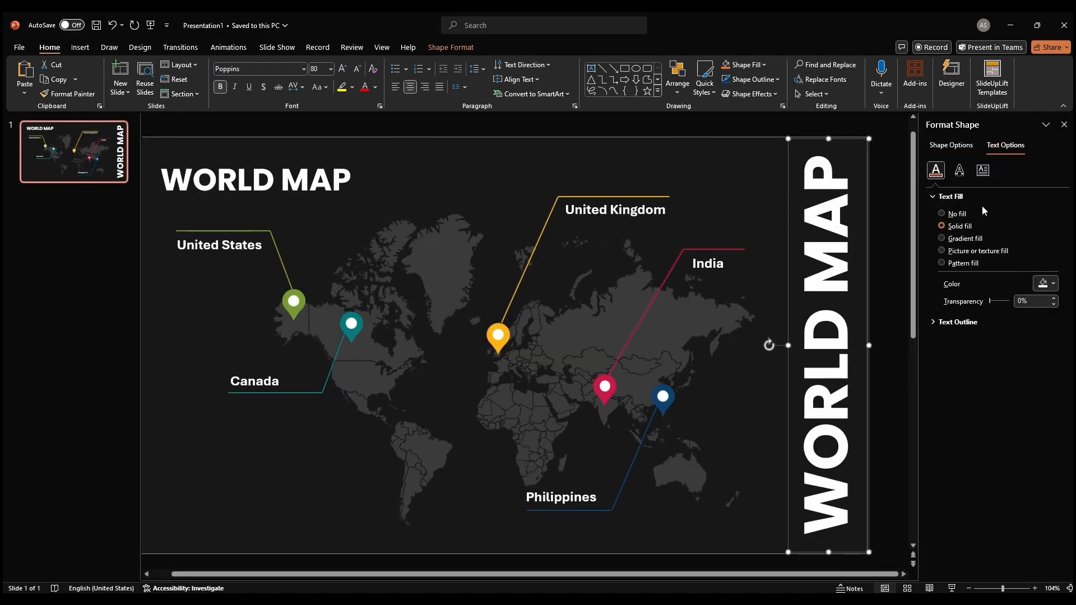
click(942, 238)
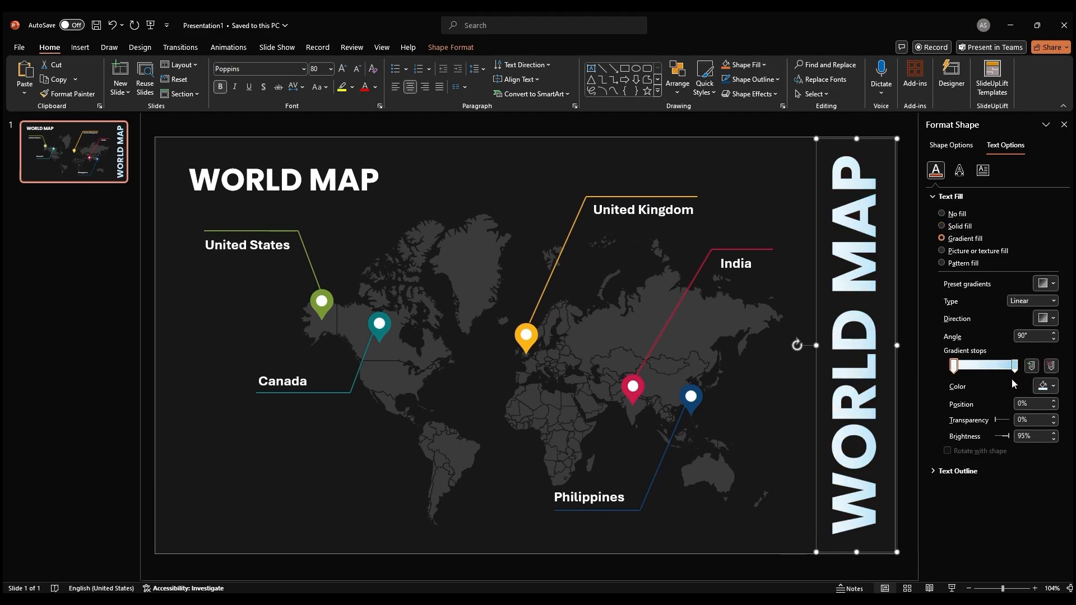
click(1053, 386)
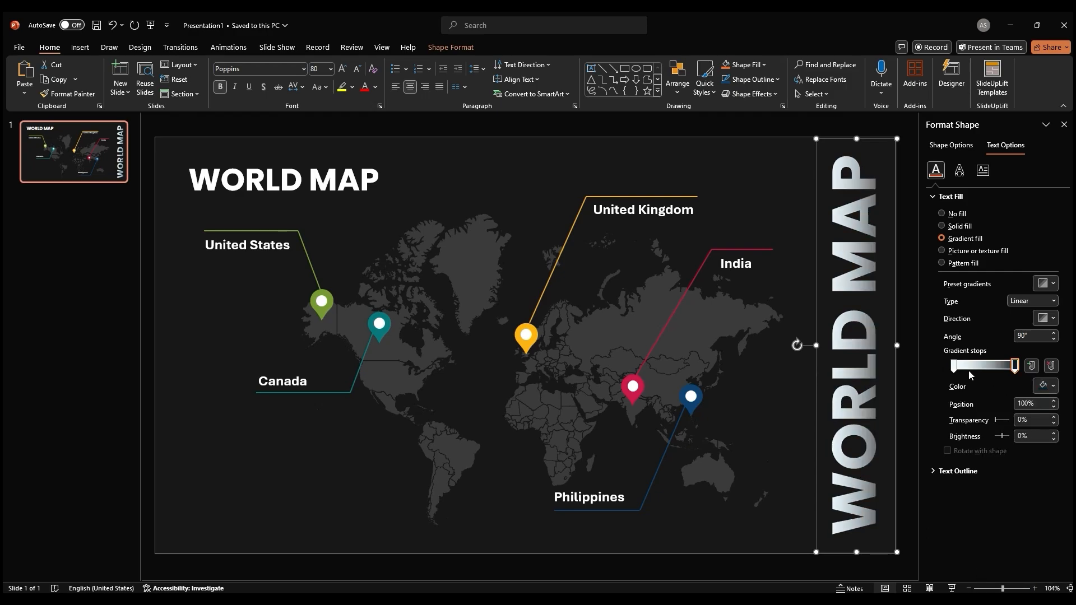
drag(1015, 365, 1000, 365)
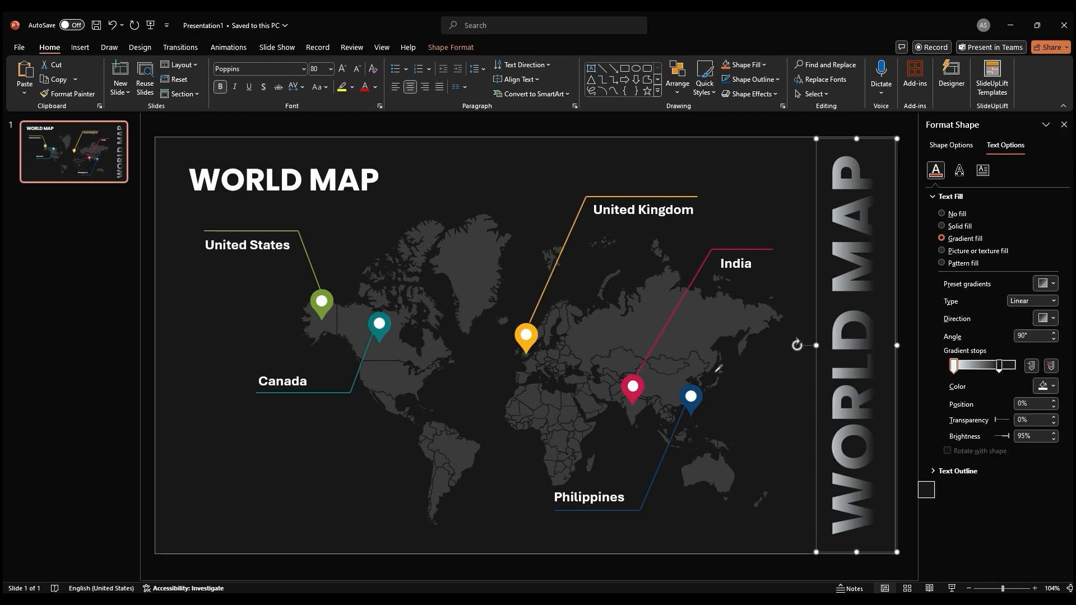
drag(999, 365, 999, 365)
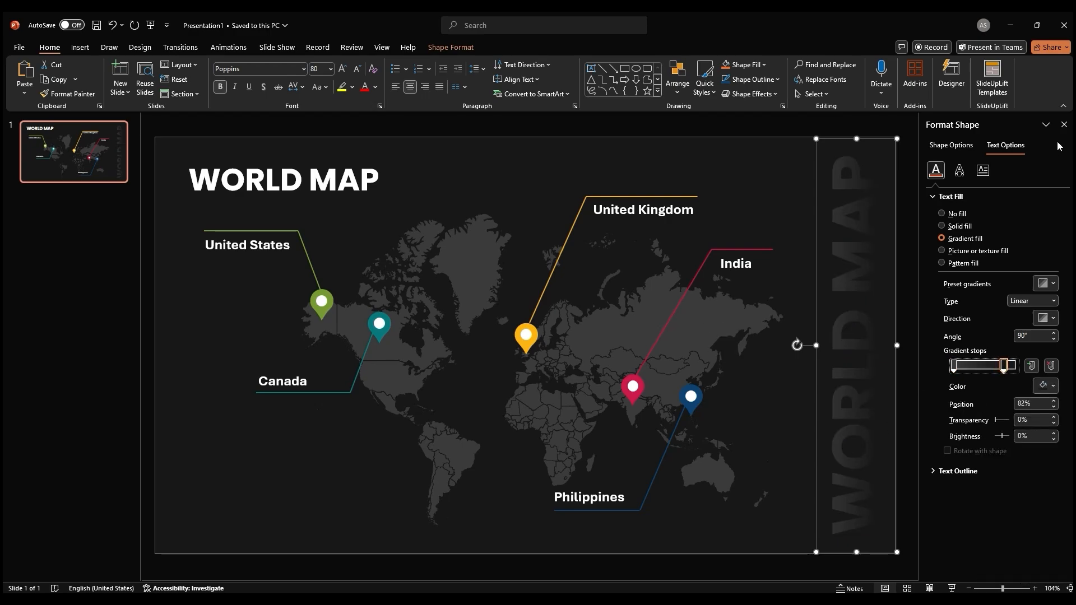
click(1063, 125)
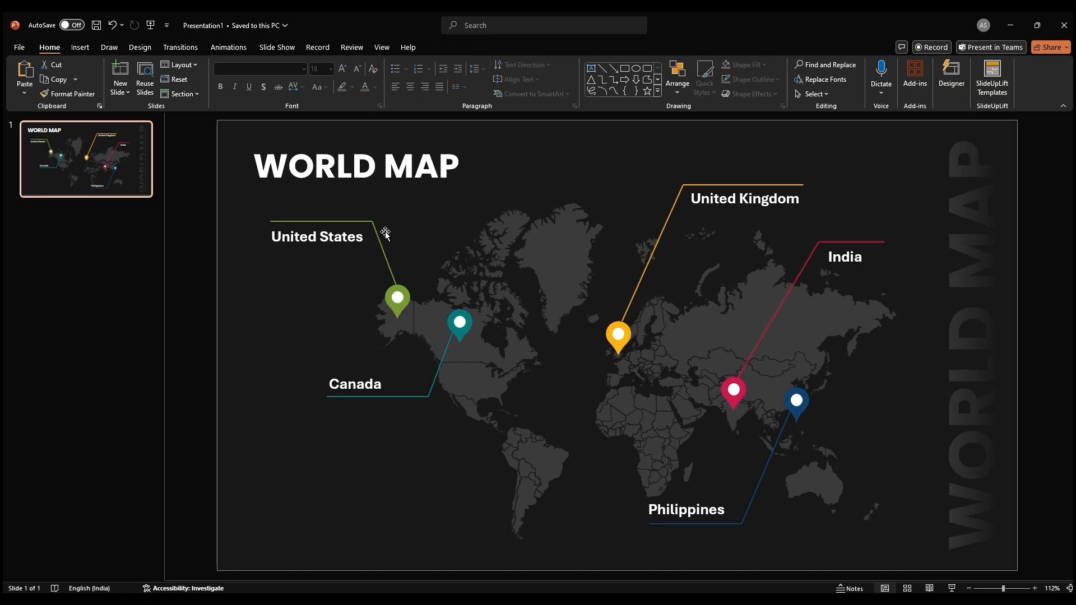
- Apply the Fly In entrance animation to the WORLD MAP title
click(355, 166)
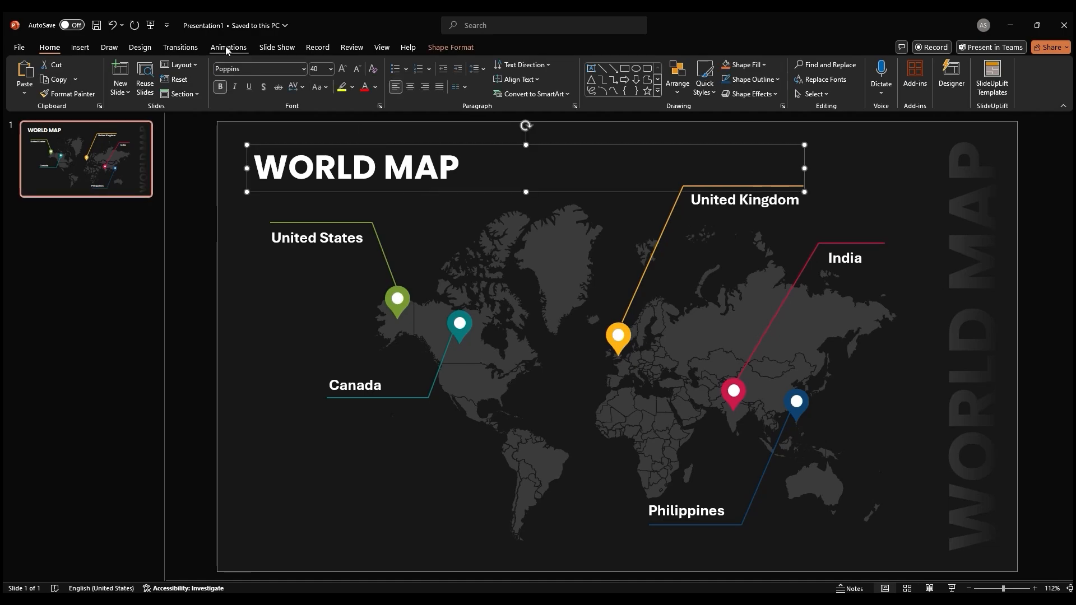
click(228, 47)
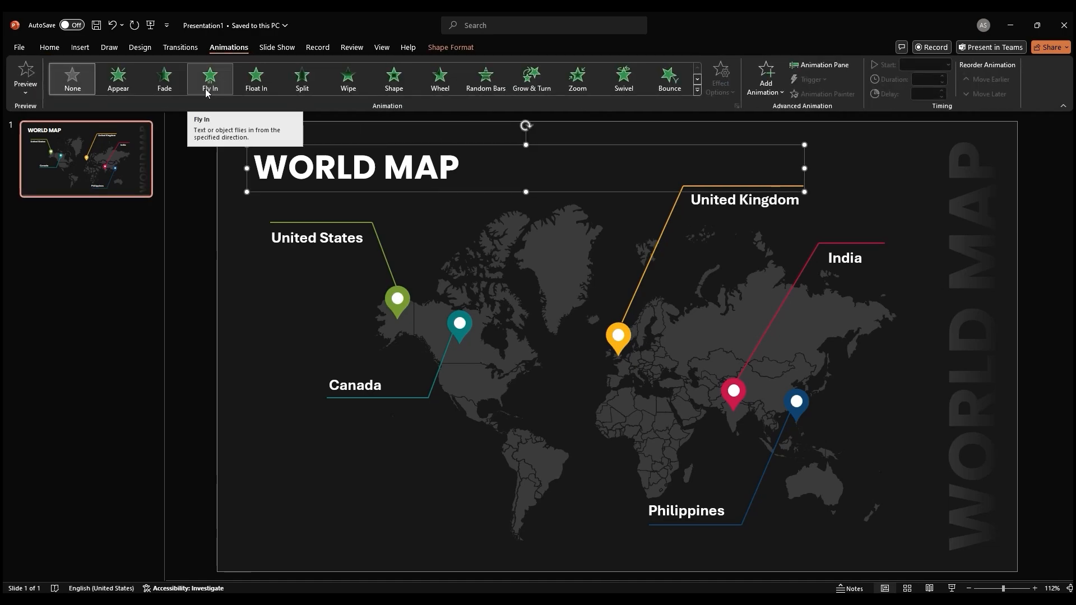
click(719, 77)
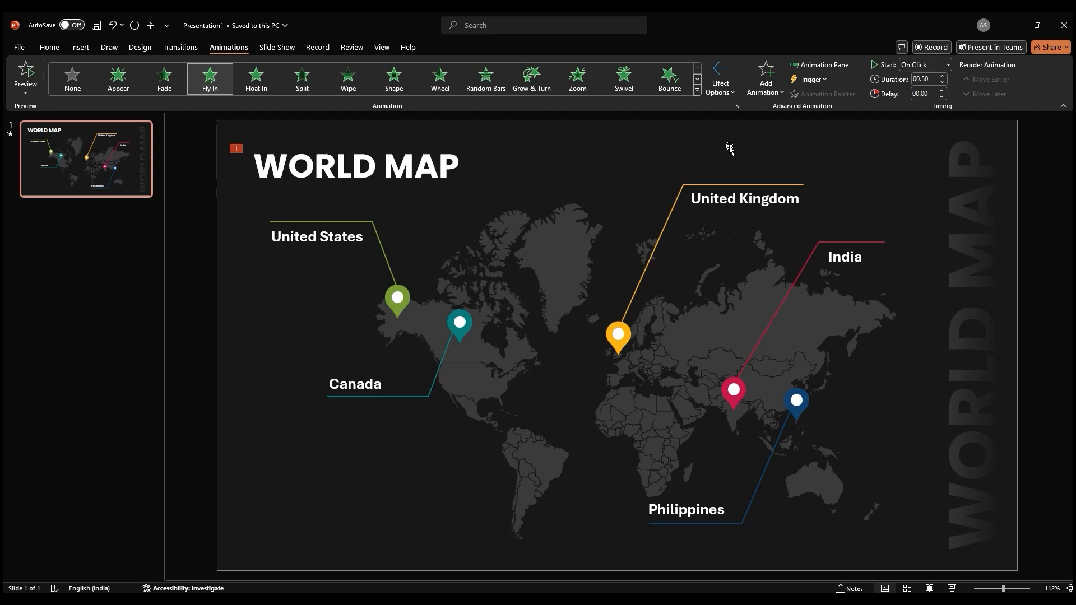
- Set the Fly In to animate by letter with a smooth start and bounce end
click(737, 106)
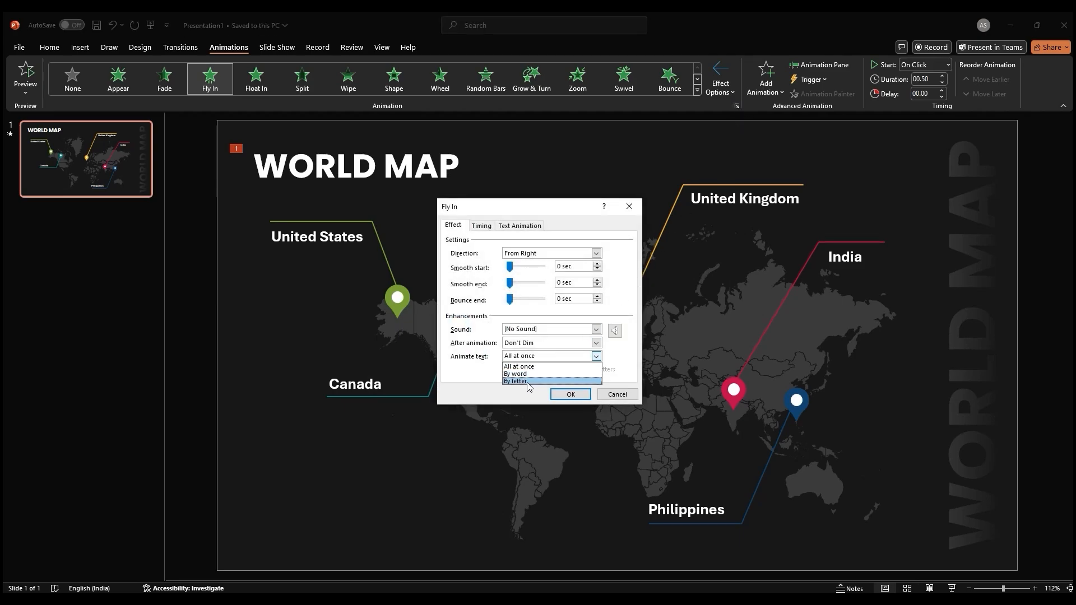
click(516, 382)
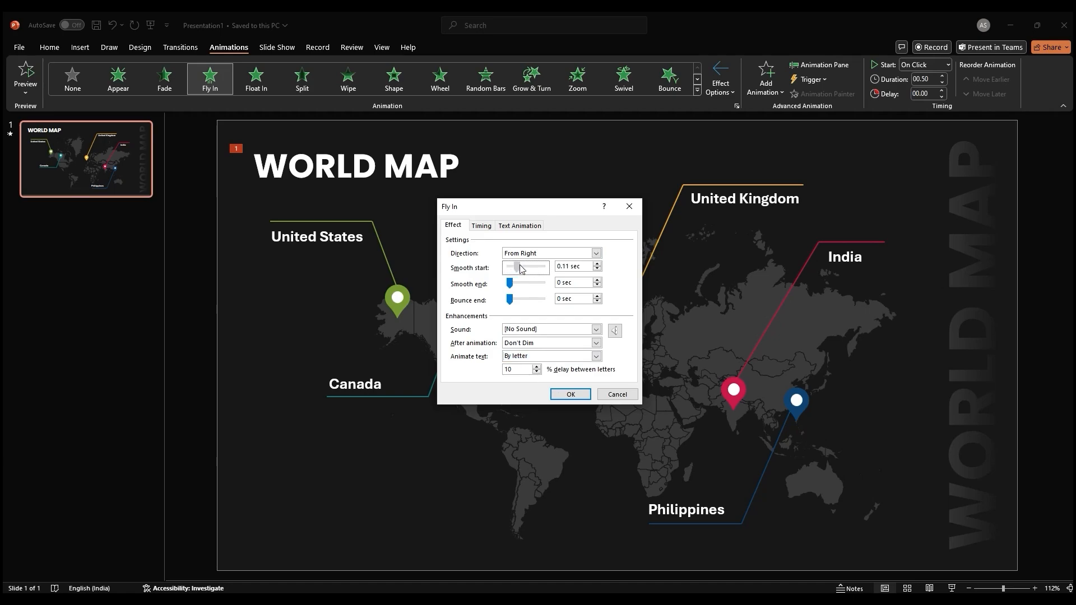
drag(520, 267, 539, 267)
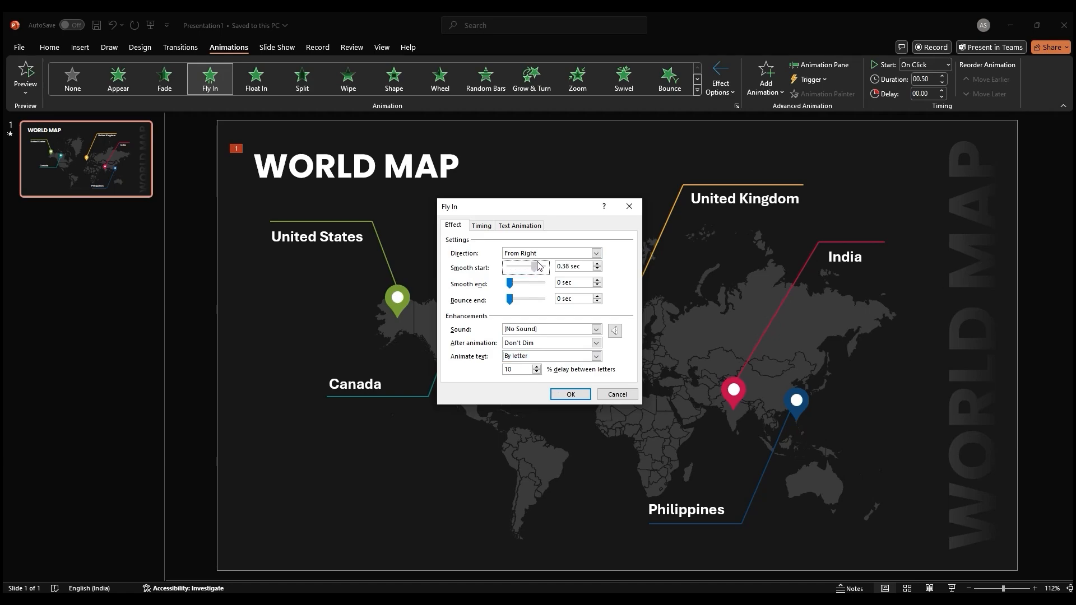
drag(510, 299, 535, 299)
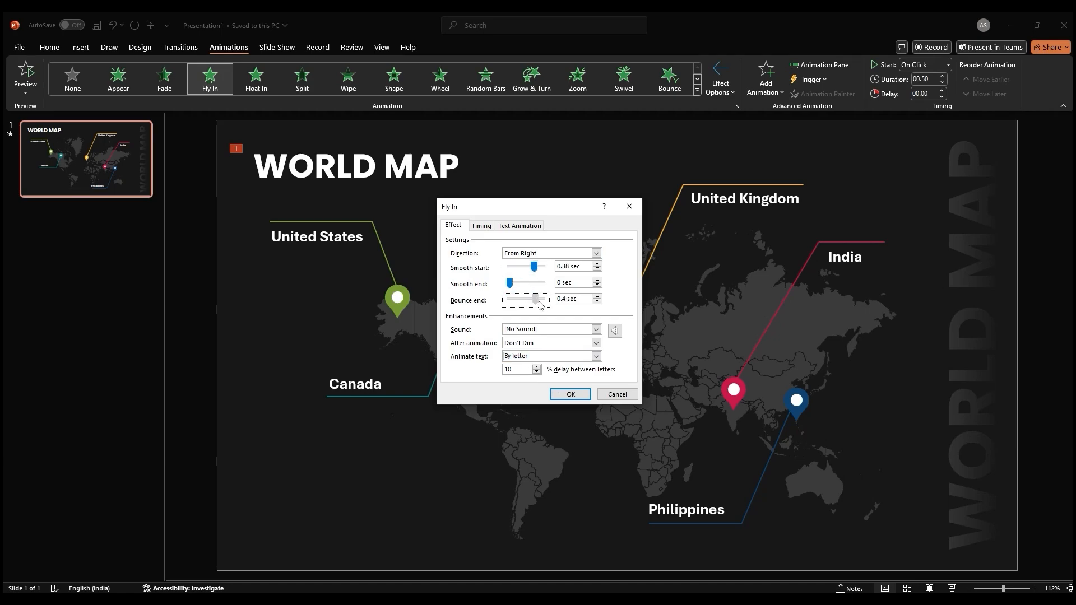
drag(536, 300, 544, 299)
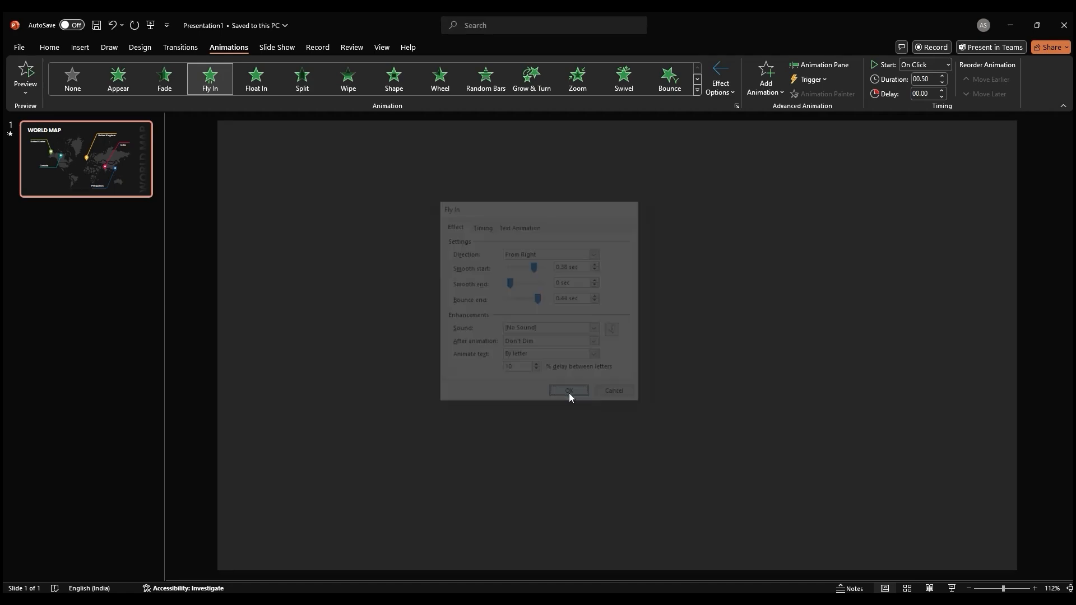
click(568, 393)
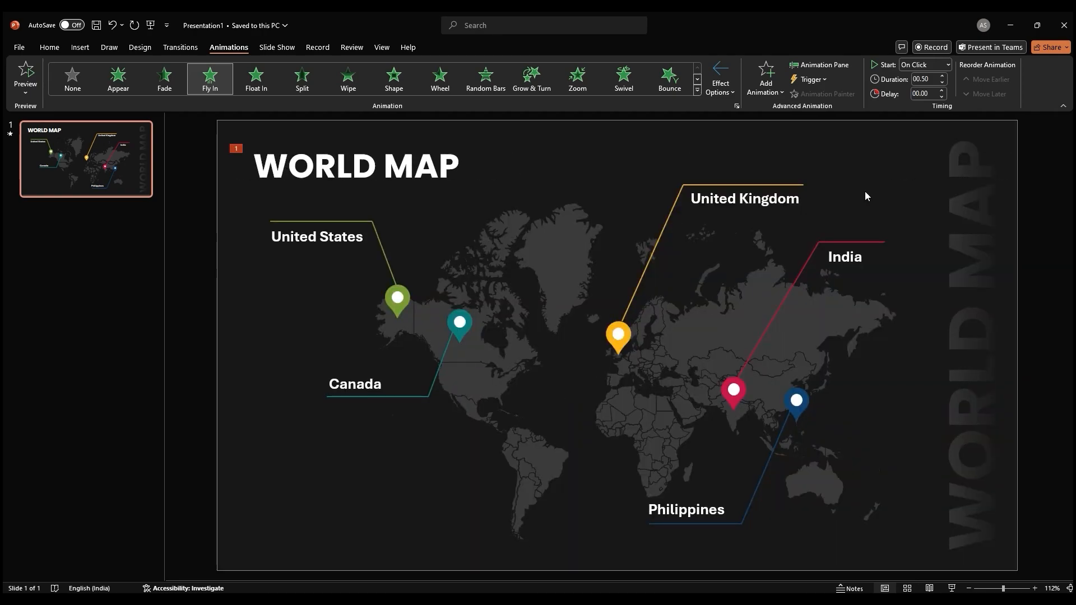
- Lengthen the title animation's duration and set it to start With Previous
click(942, 76)
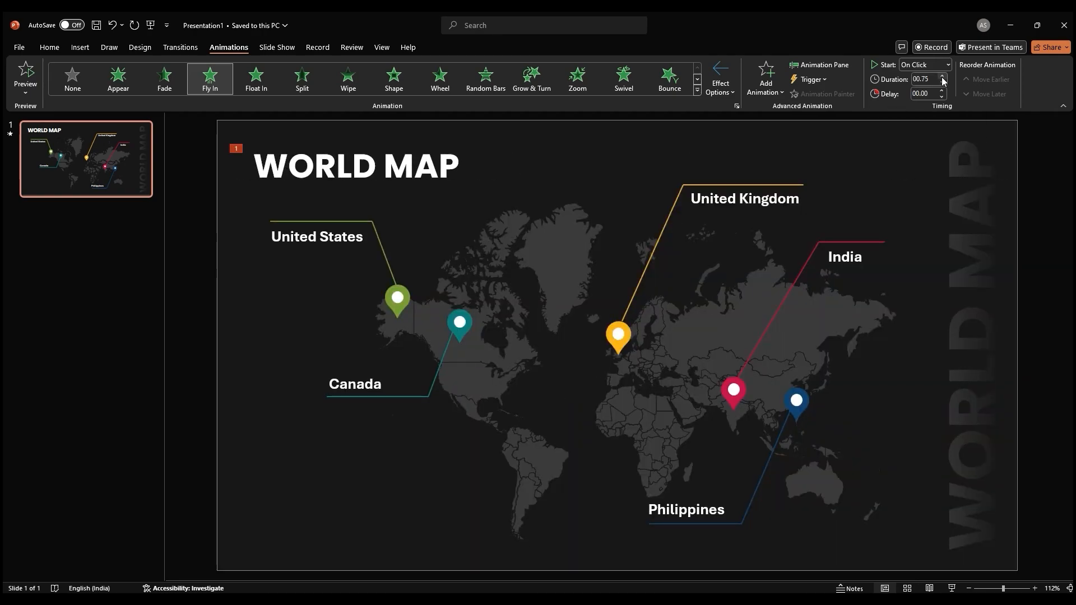
click(924, 64)
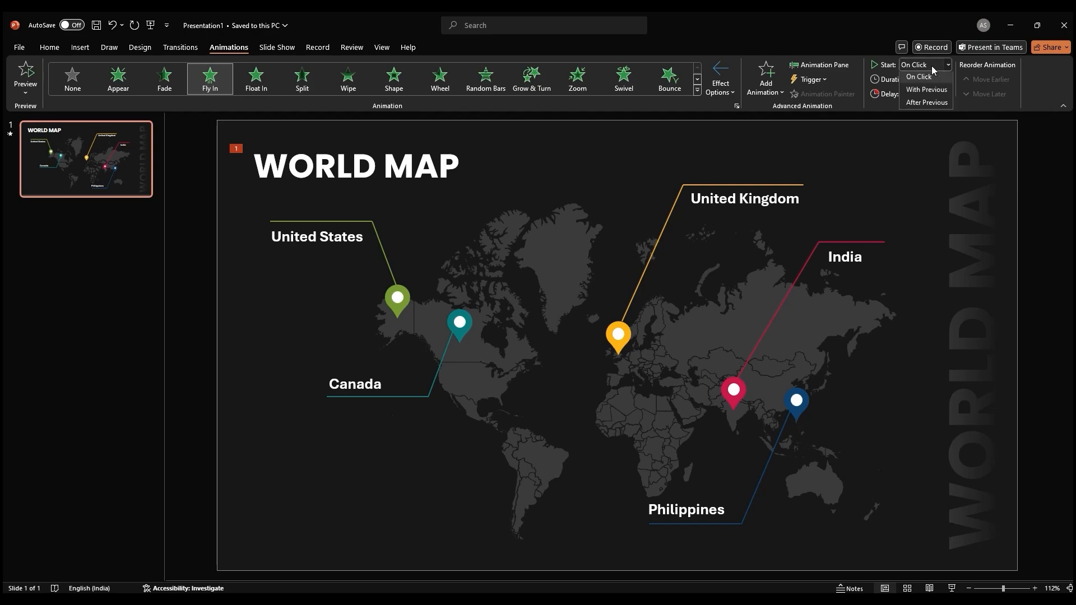
click(926, 90)
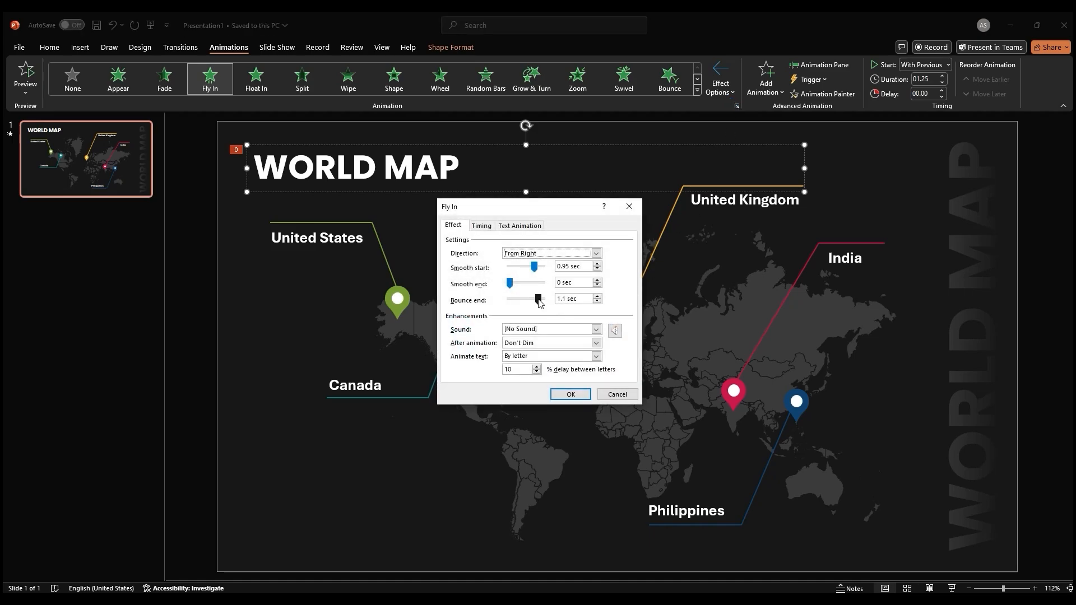
- Reduce the Fly In's smooth start and bounce end times
drag(537, 267, 525, 266)
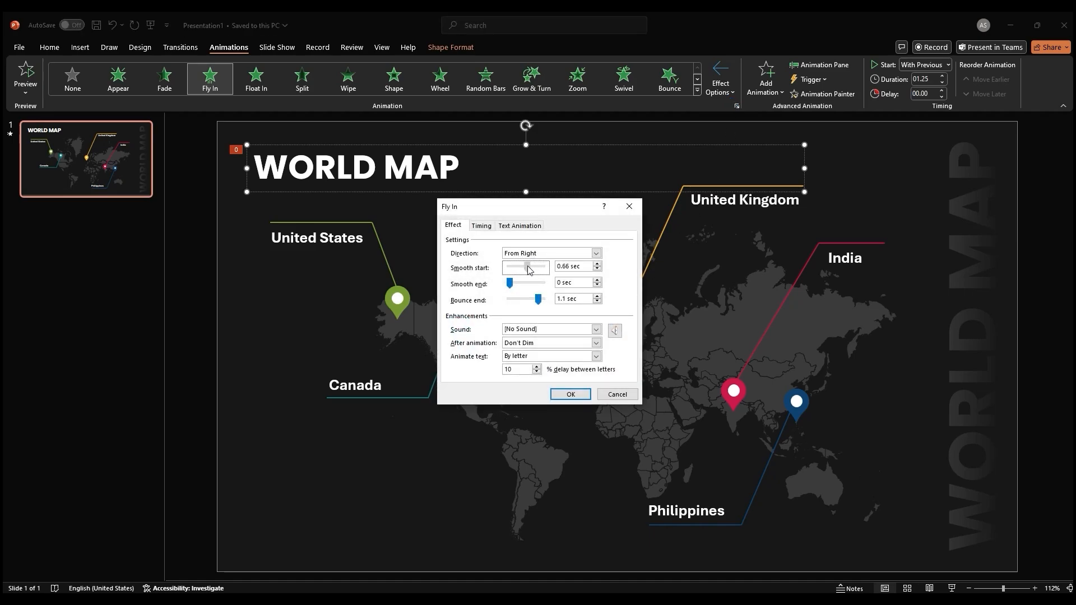
drag(529, 267, 518, 267)
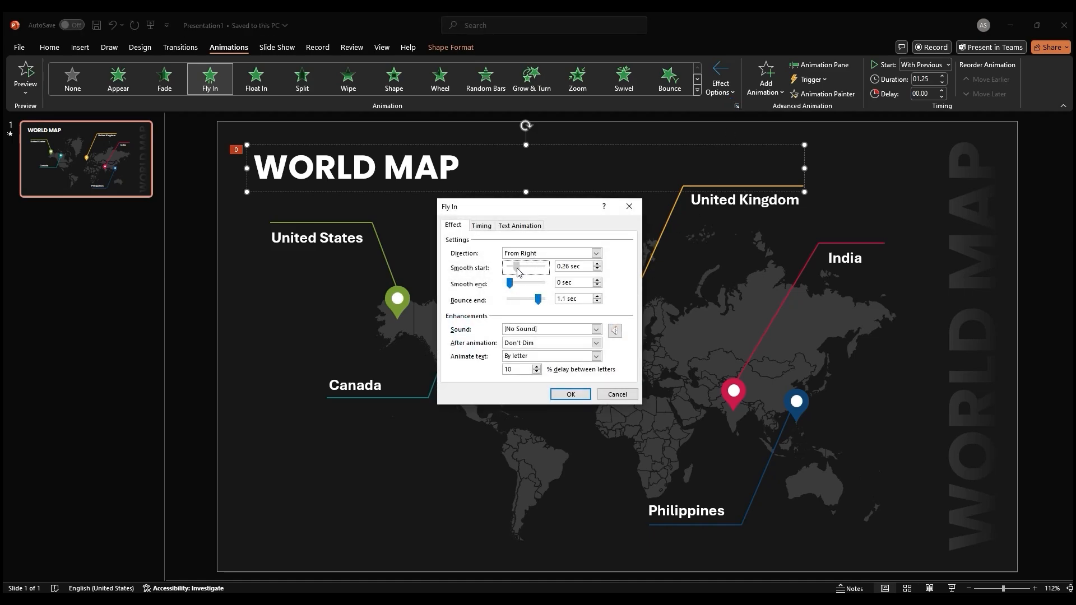
drag(514, 267, 521, 266)
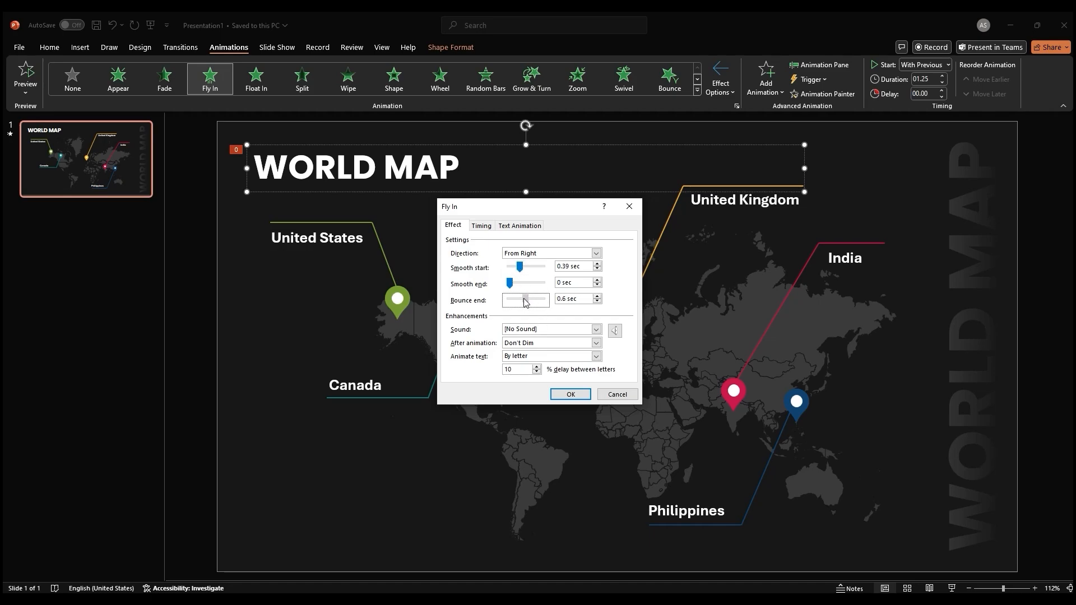
click(569, 396)
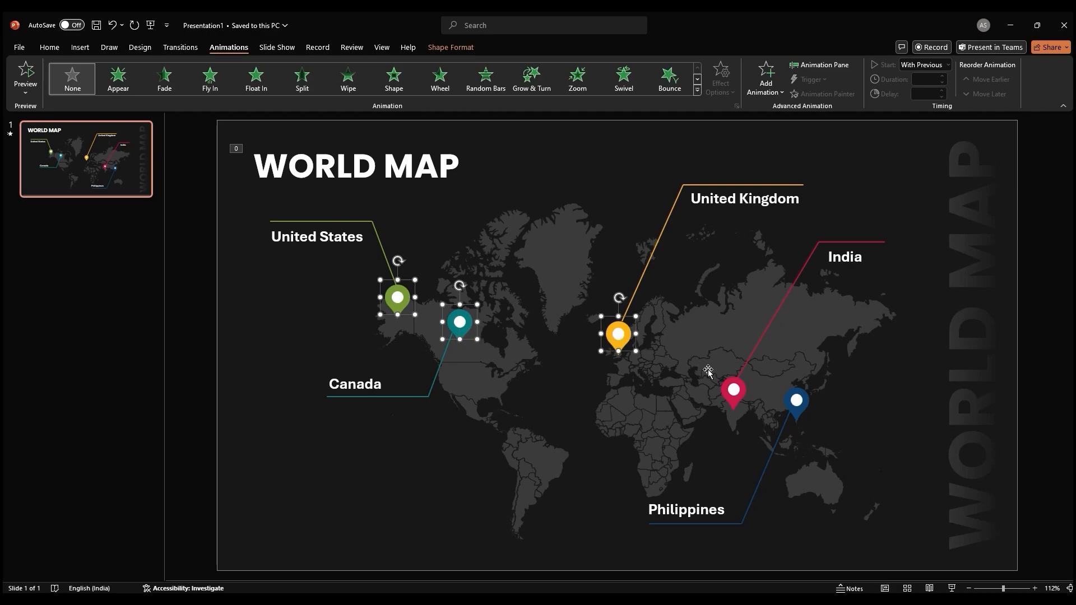
- Animate the five pins, then wipe in the label groups: With Previous, 01.00 duration, 01.00 delay
click(256, 78)
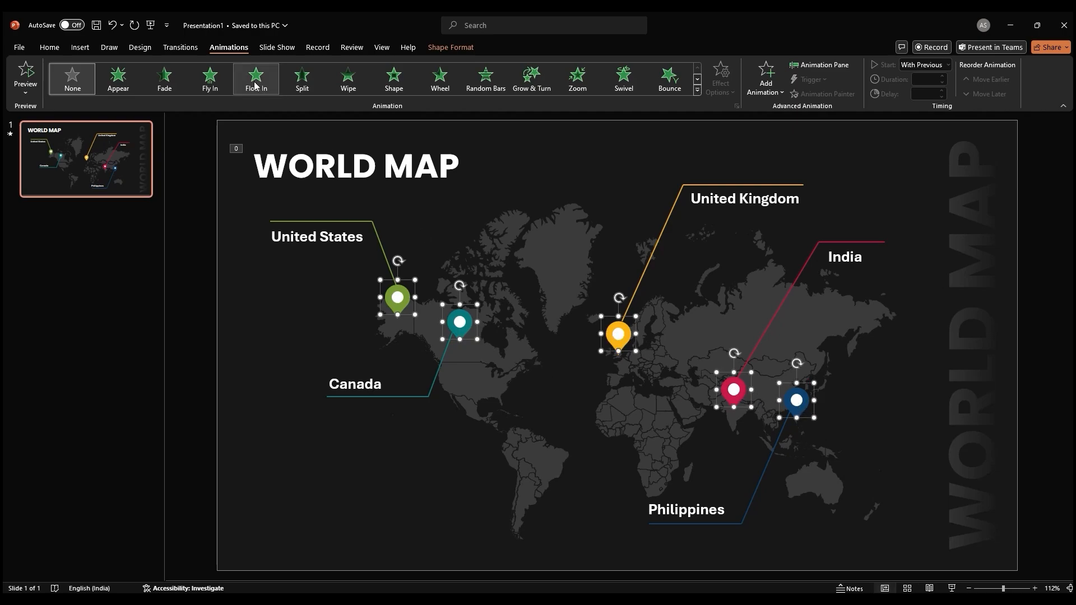
click(256, 77)
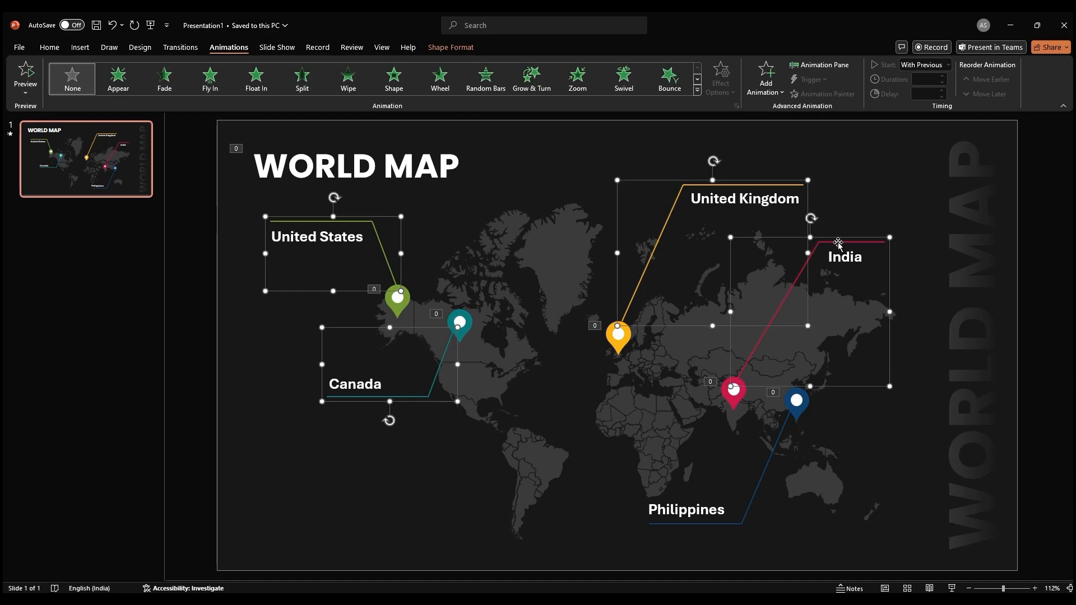
click(348, 78)
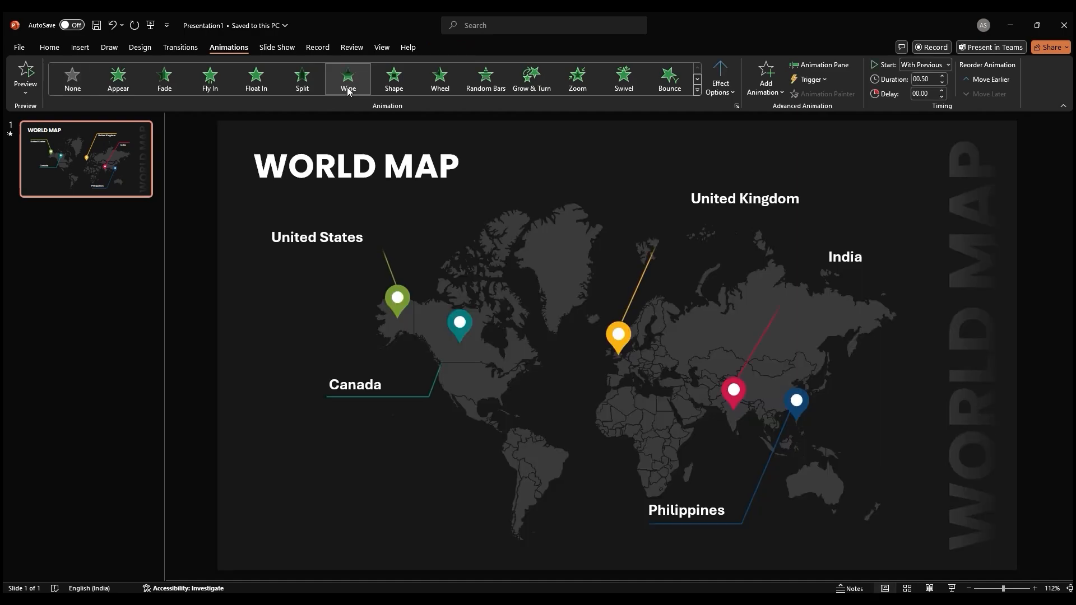
click(348, 78)
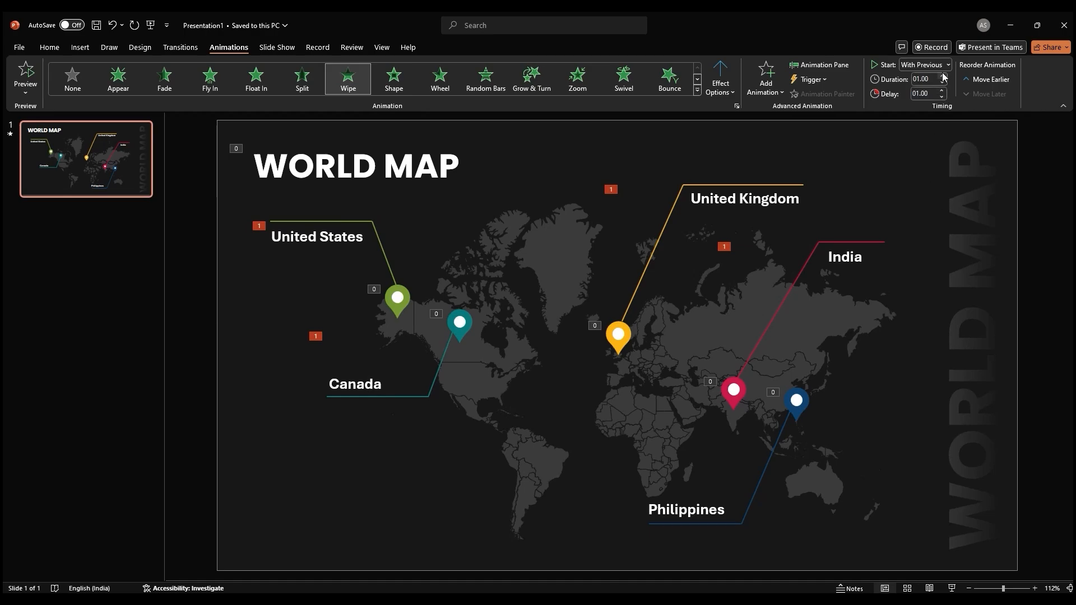
click(944, 96)
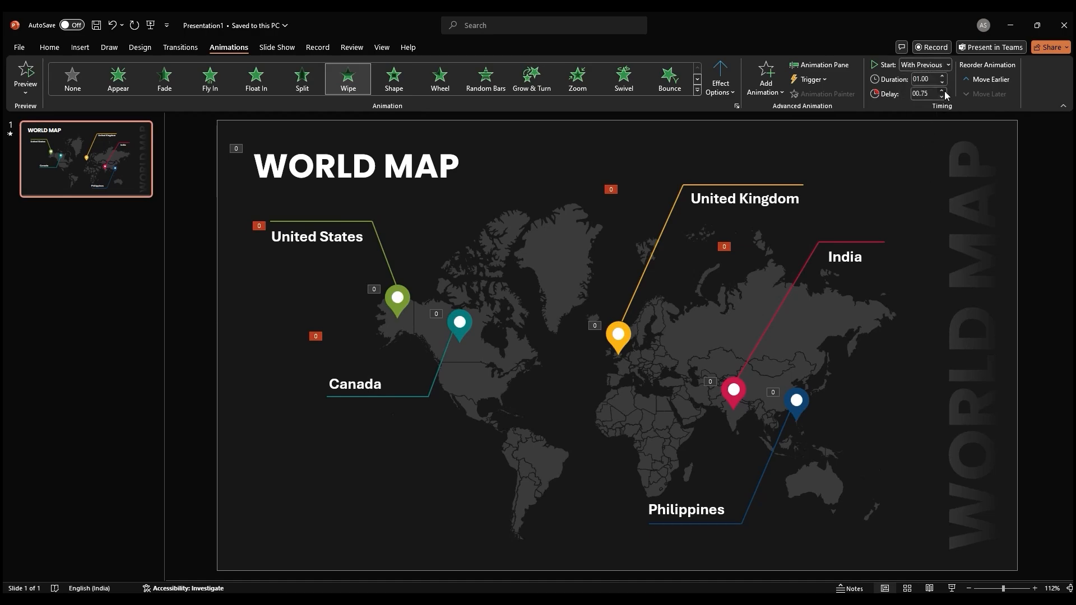
click(943, 91)
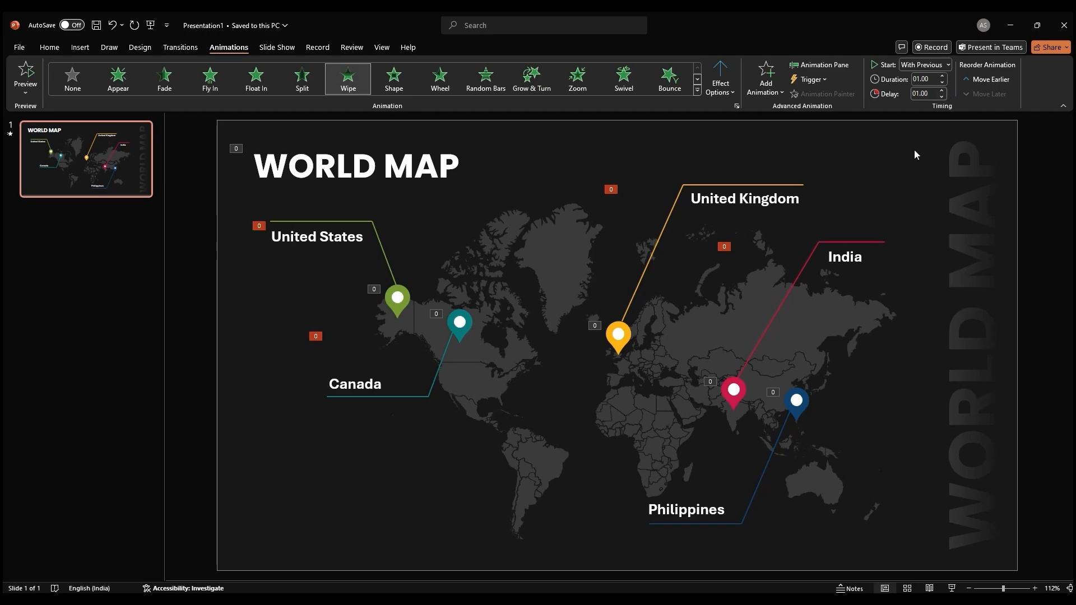
mouse_move(819, 173)
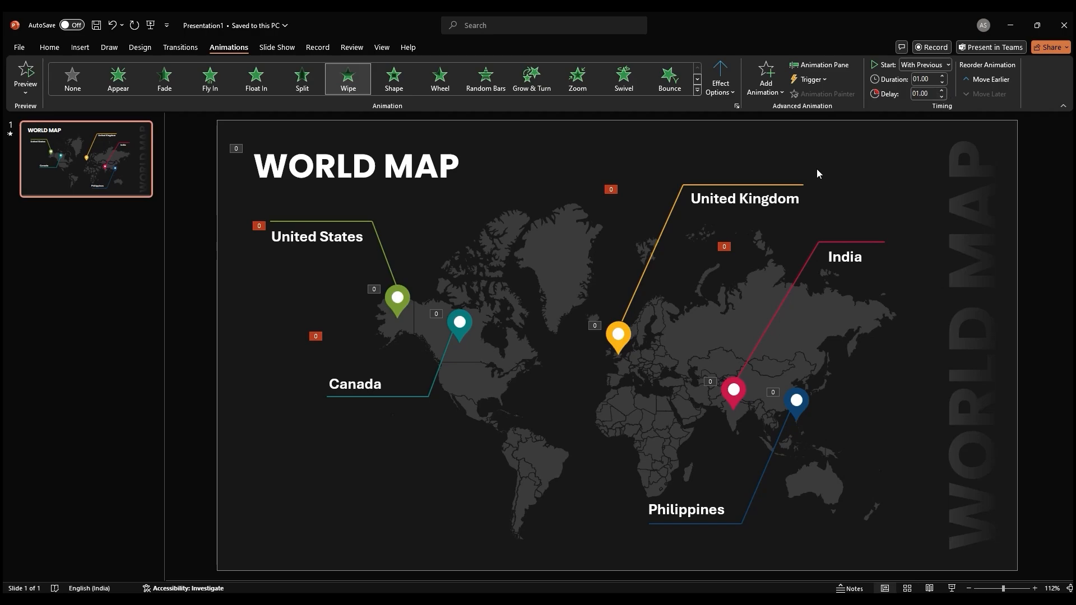
click(819, 64)
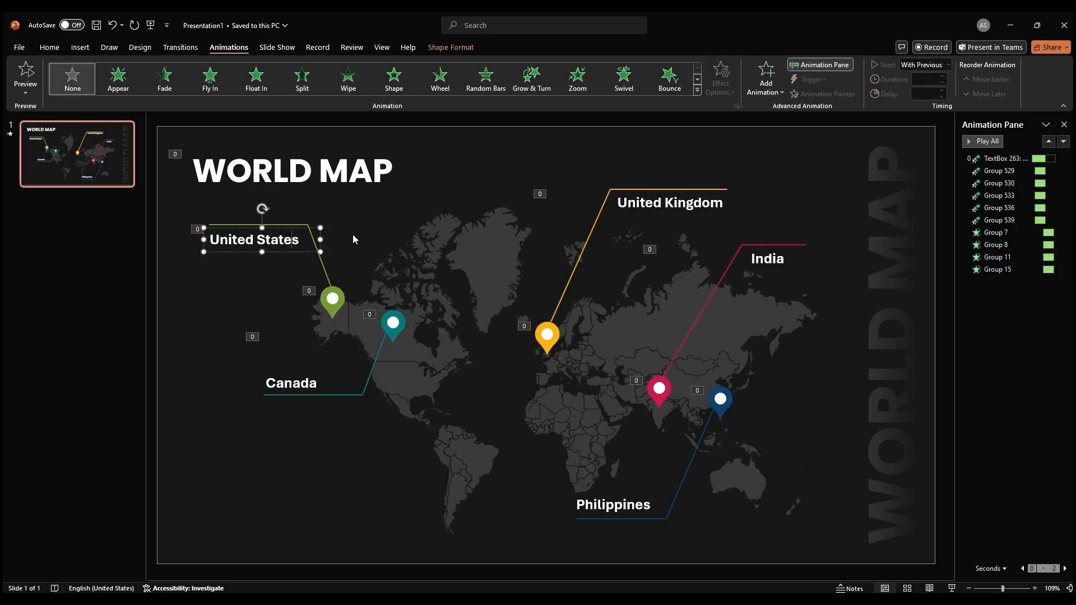
- Give the Philippines pin and pointer lines a Wipe entrance with a set wipe direction
click(348, 79)
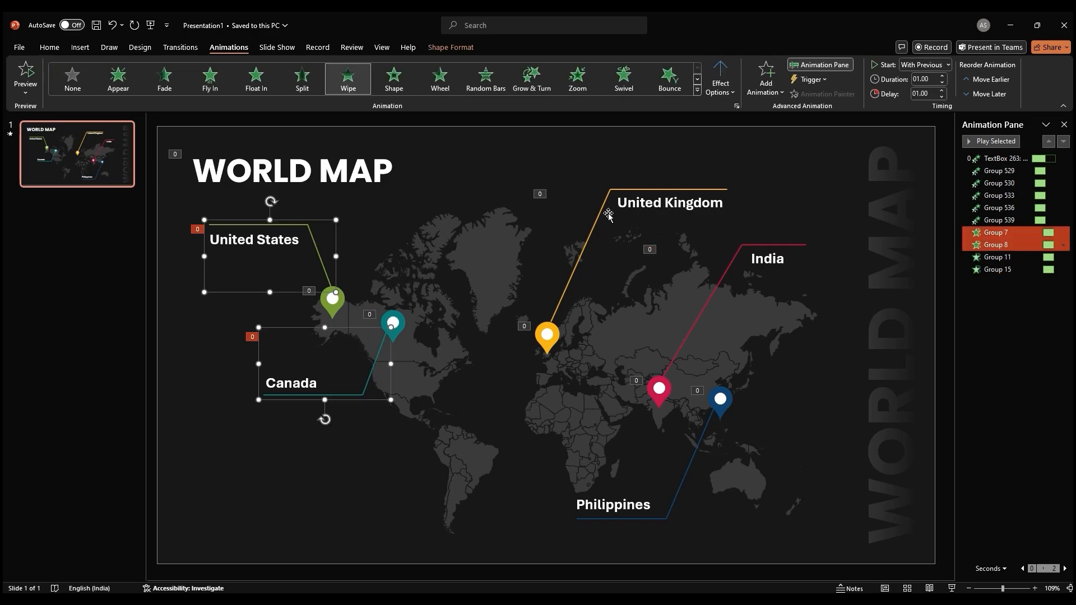
click(720, 77)
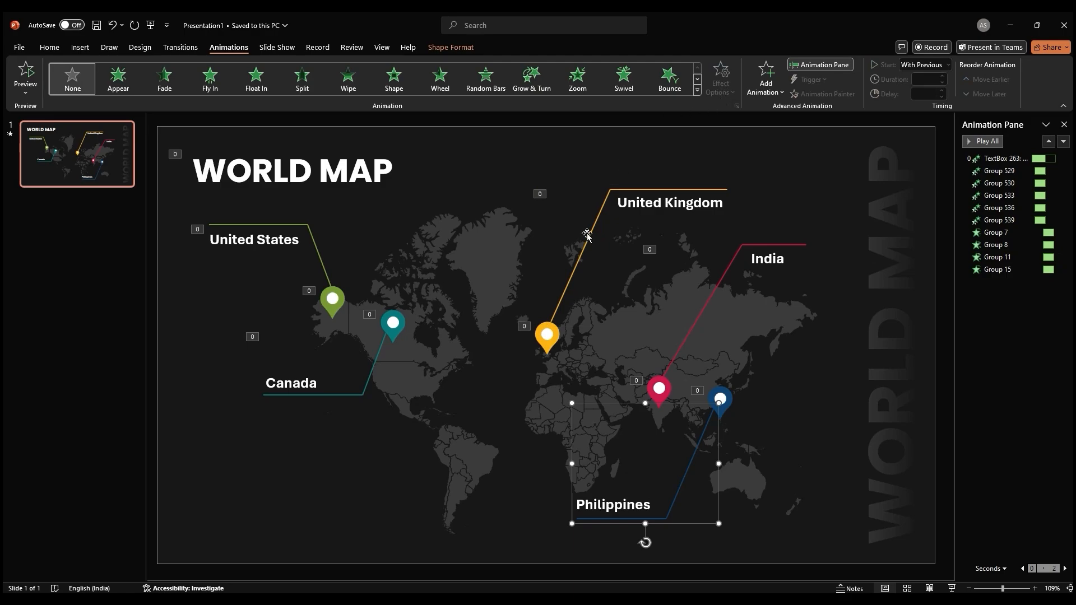
click(348, 78)
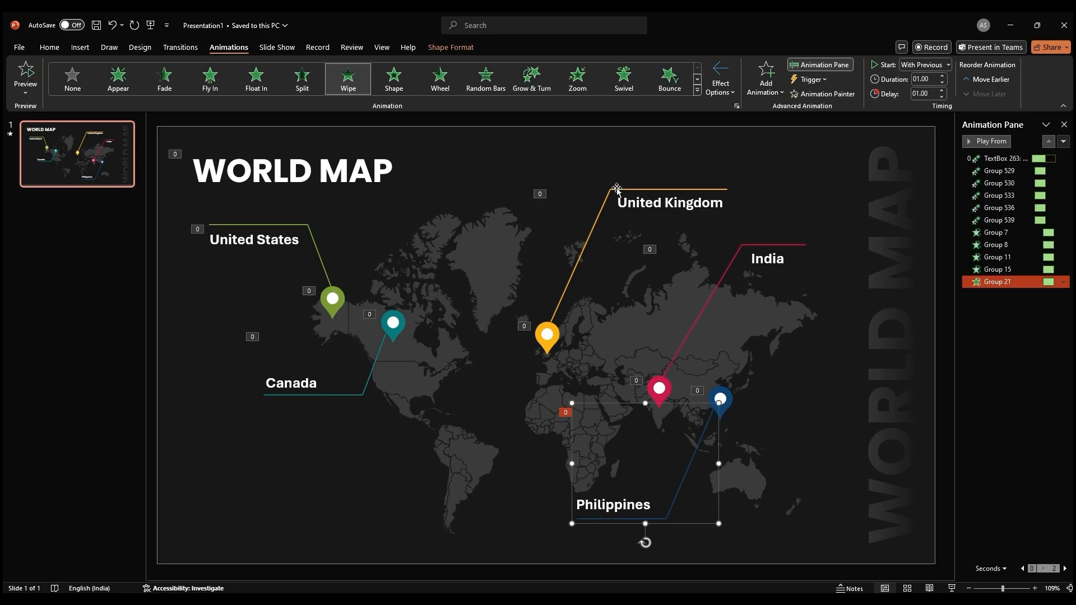
click(719, 77)
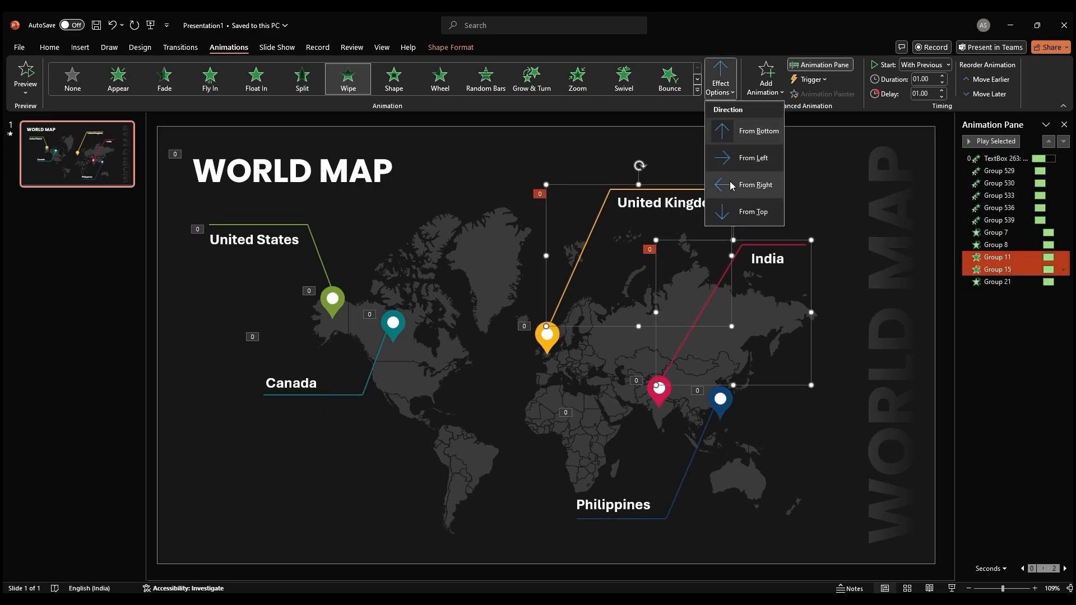
click(994, 142)
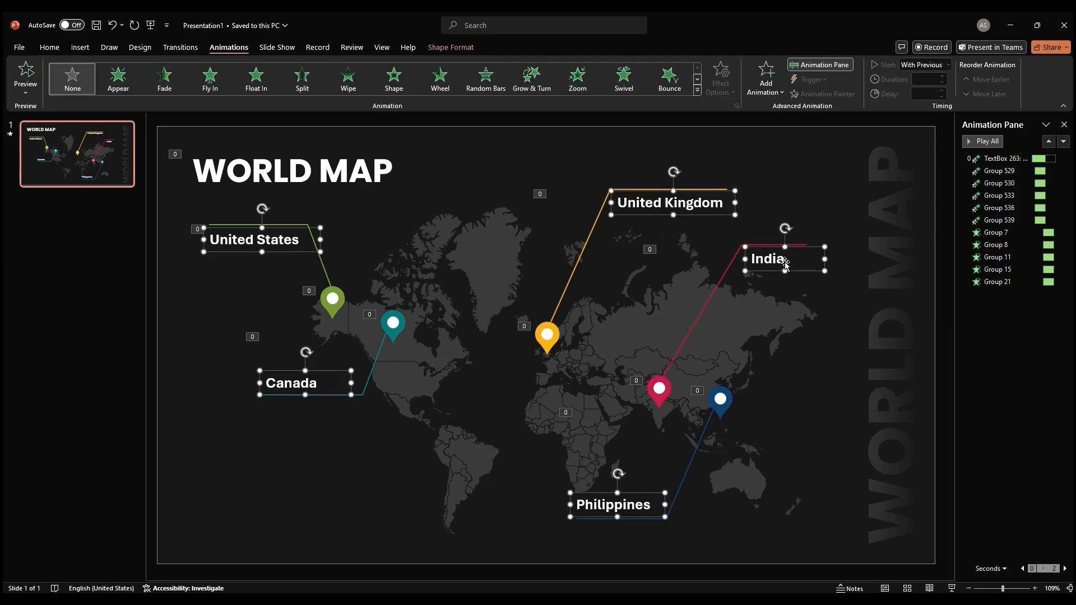
- Apply Wipe to the uppercase country name labels and check the animation list
click(347, 77)
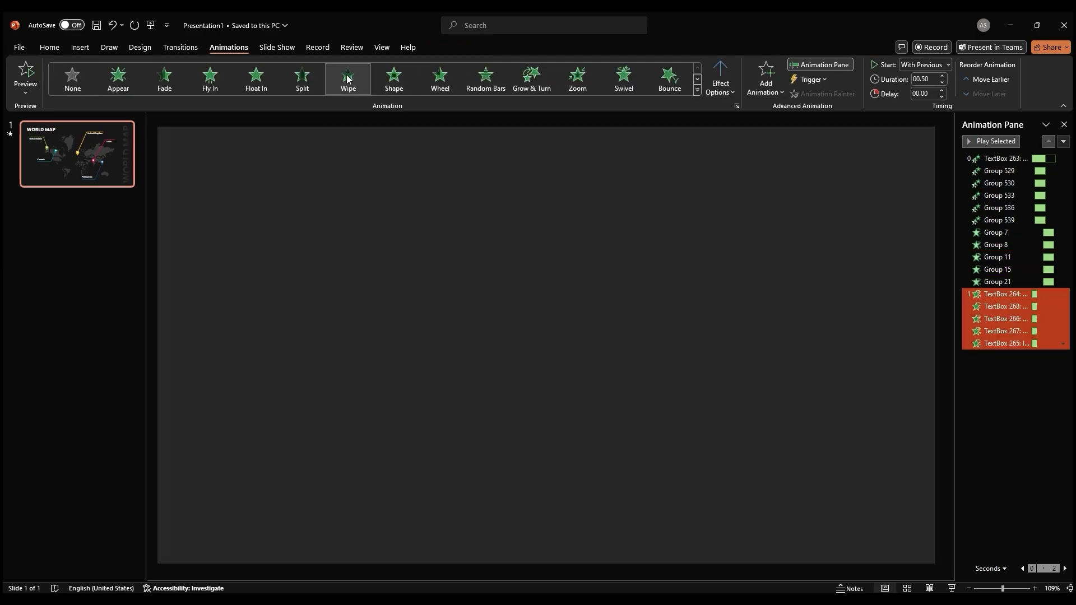
click(719, 77)
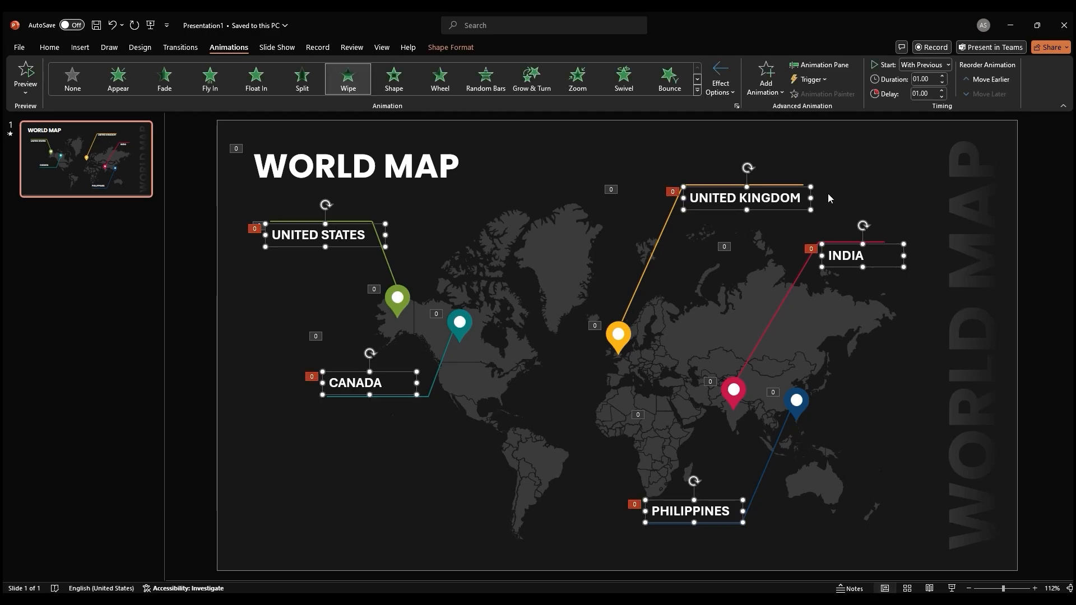
click(818, 64)
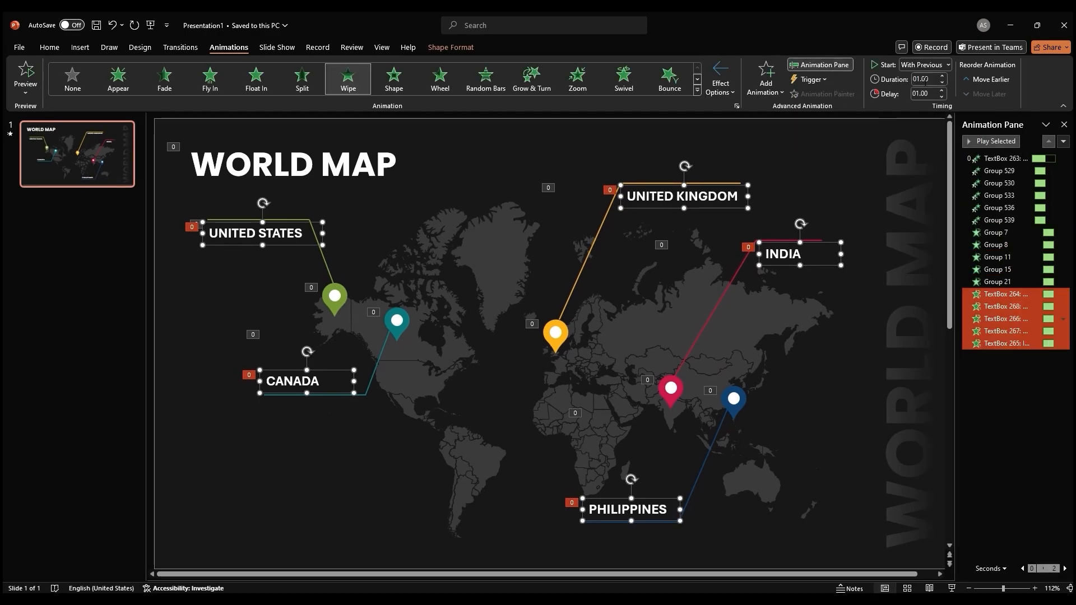
click(941, 92)
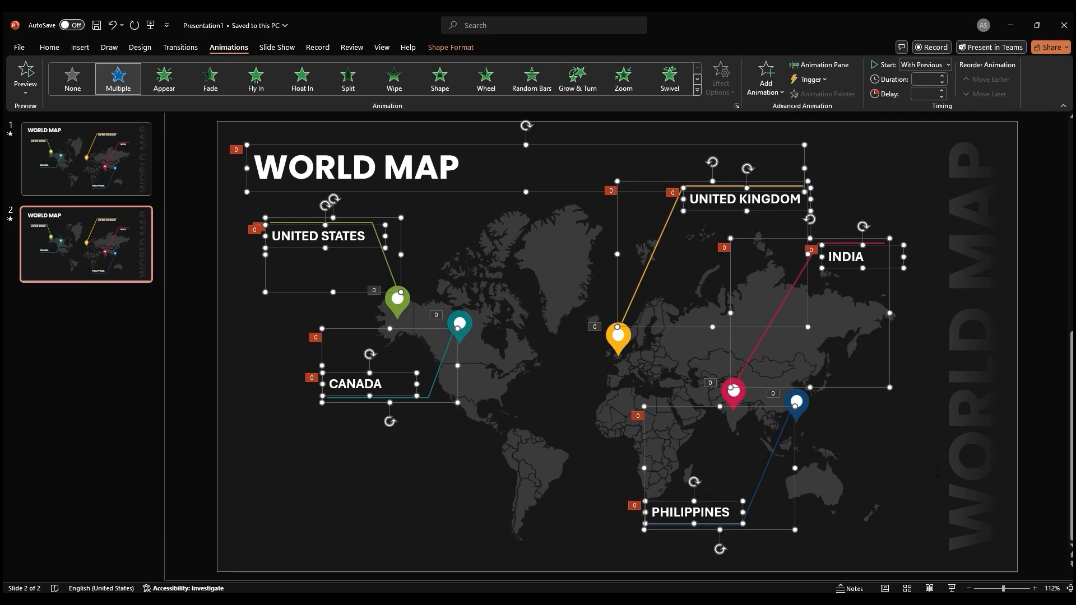
- Strip slide two down to pins and country shapes, colouring the US green and Canada teal
click(492, 432)
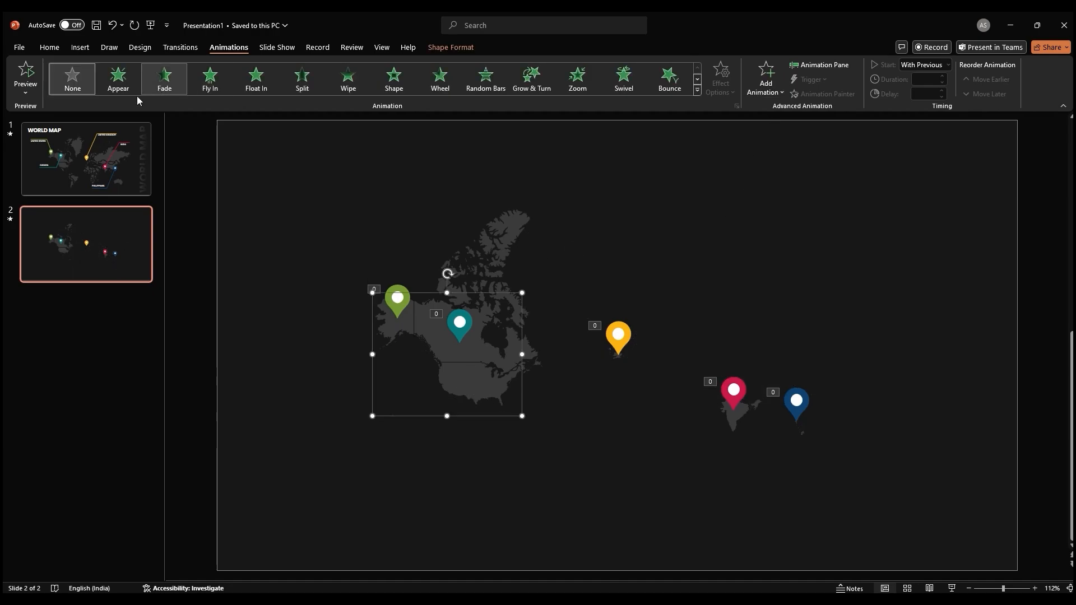
click(49, 47)
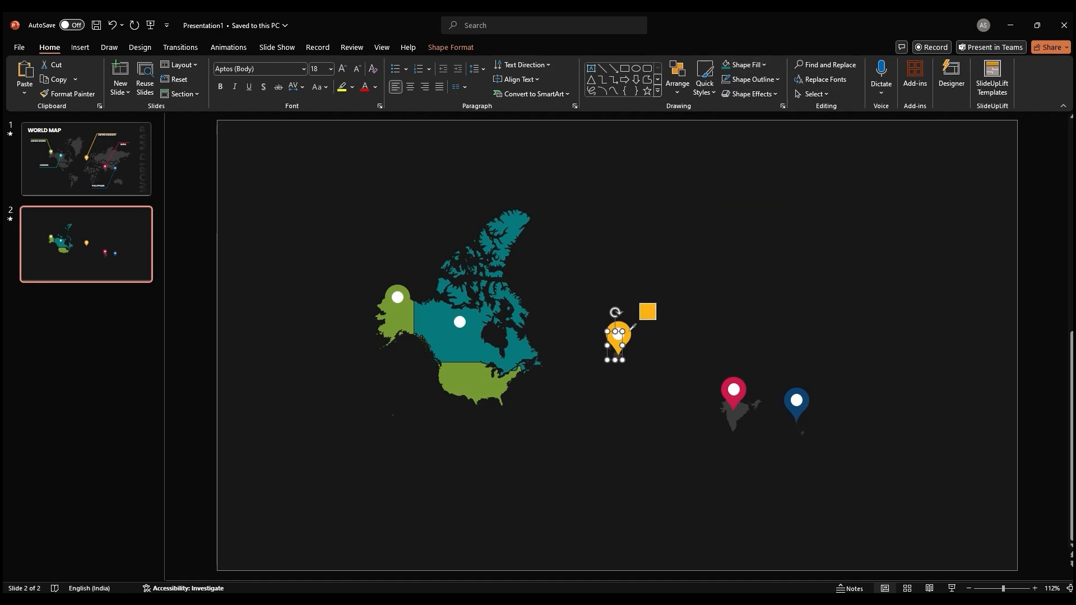
- Duplicate slide 2 four times and scale the United States up to fill slide 2
click(743, 64)
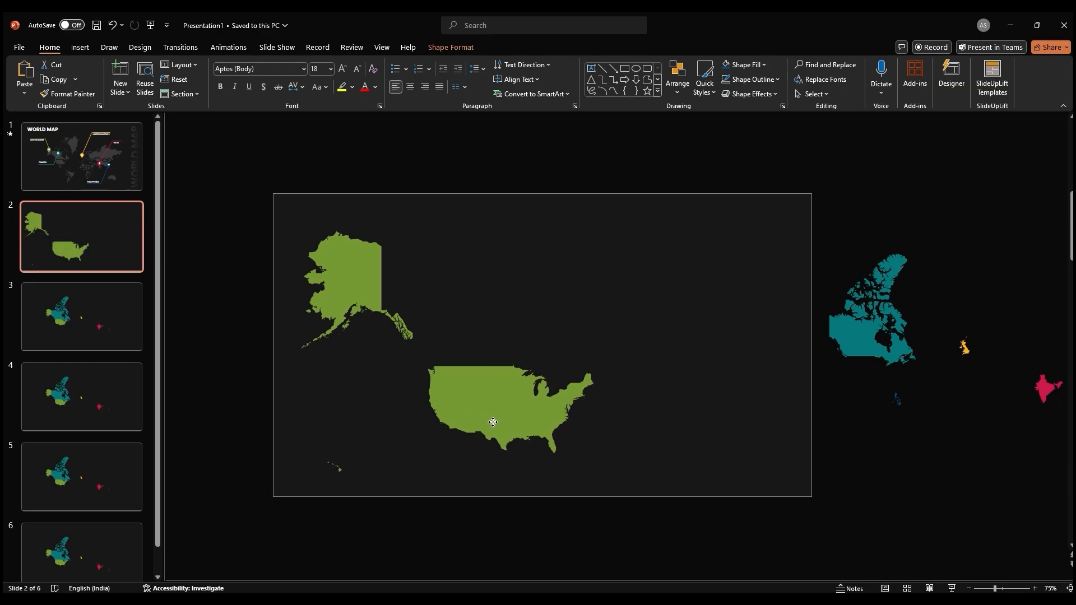
- Enlarge India, Philippines, United Kingdom and Canada on slides 3–6, then return to slide 1
click(493, 423)
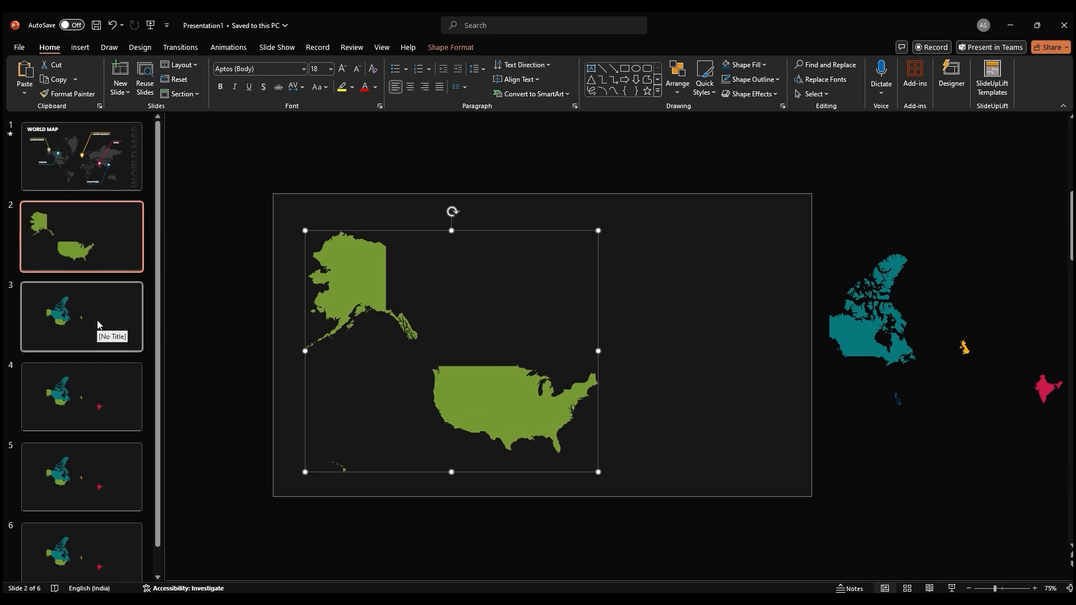
click(81, 316)
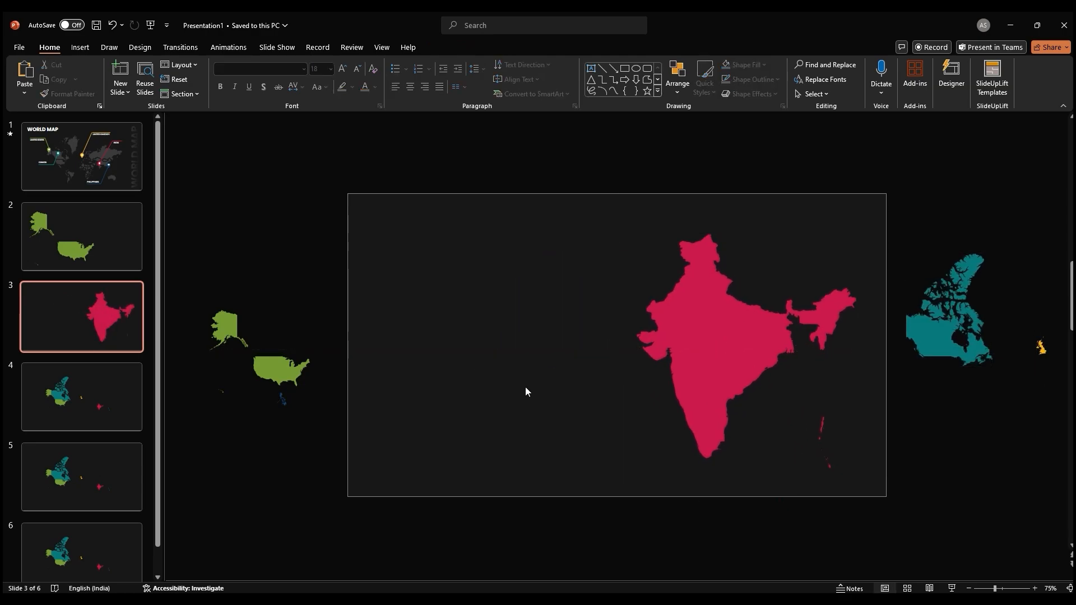
click(81, 397)
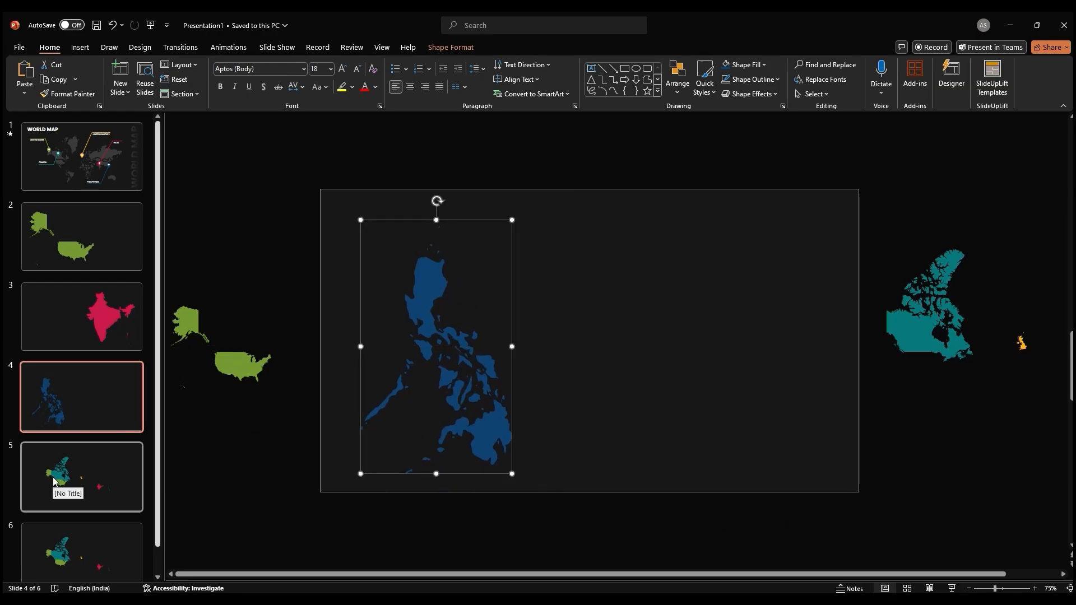
click(81, 476)
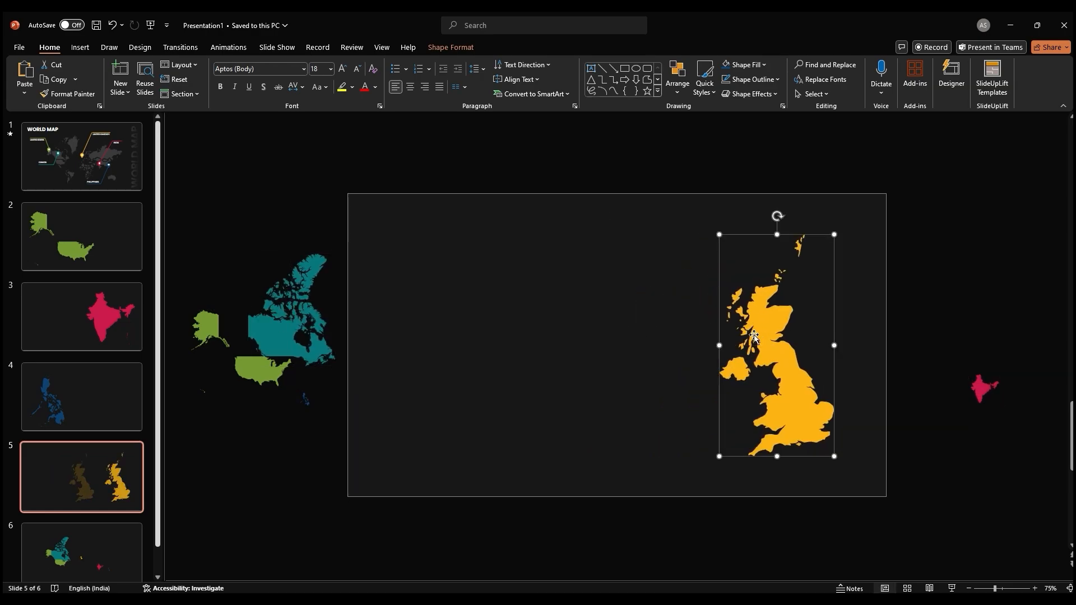
click(81, 529)
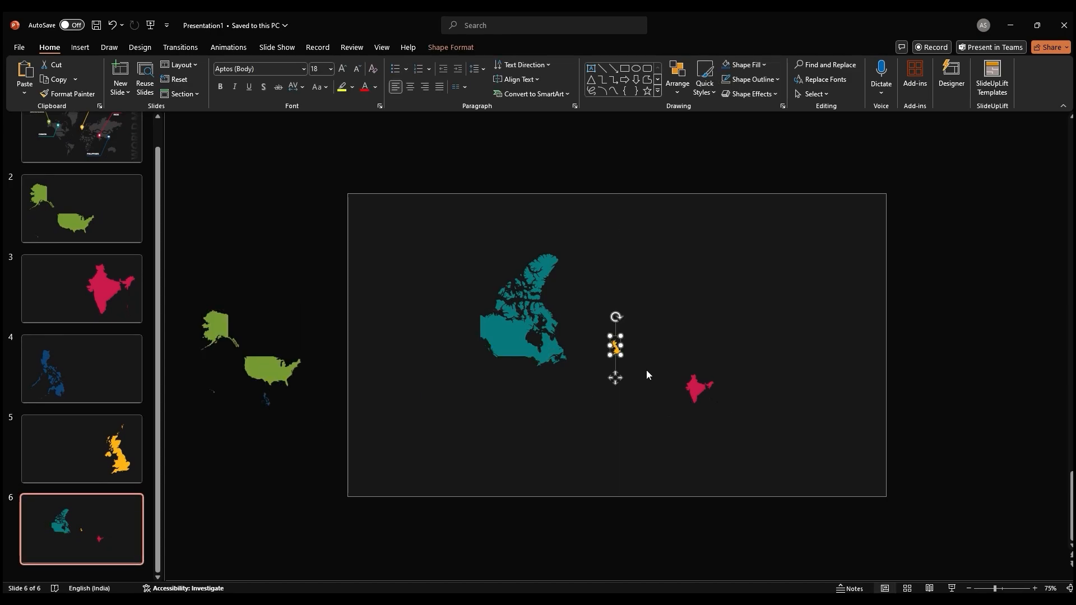
click(81, 156)
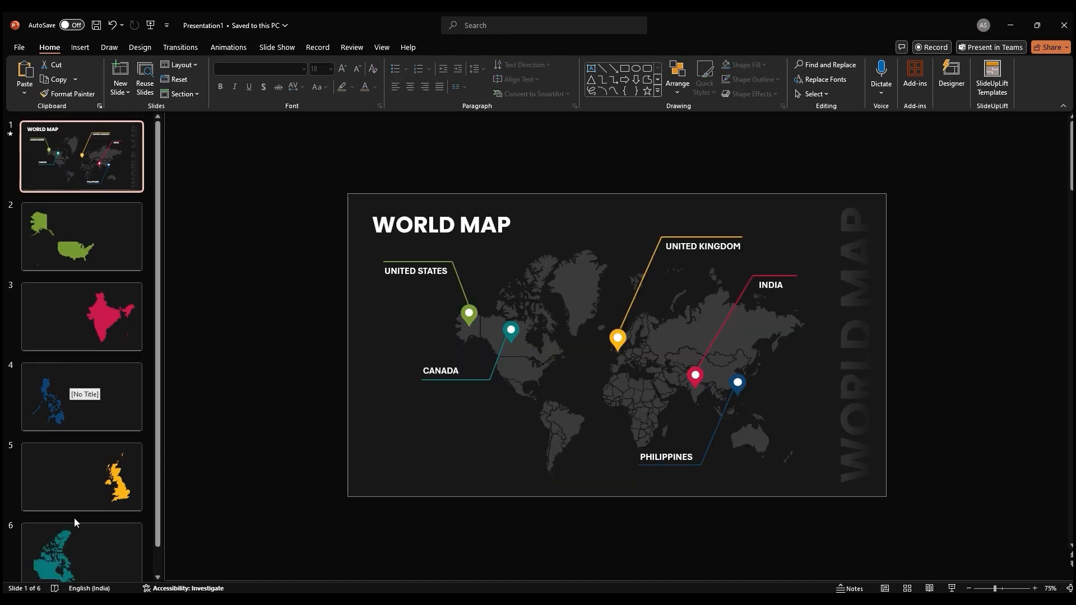
- Apply the Morph transition to all six slides
scroll(down, 3)
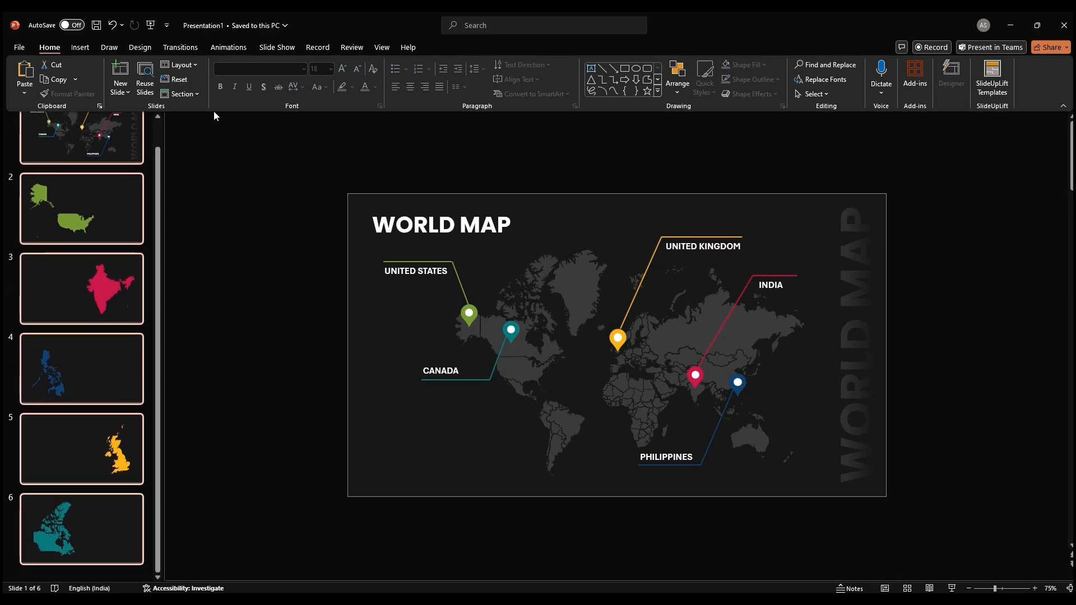
click(180, 47)
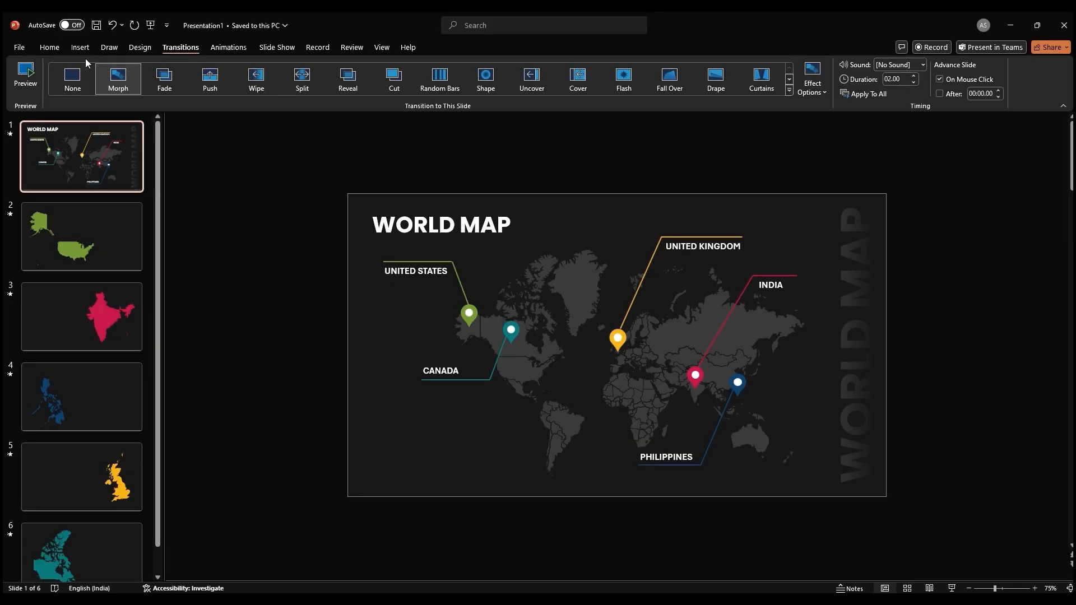
click(49, 47)
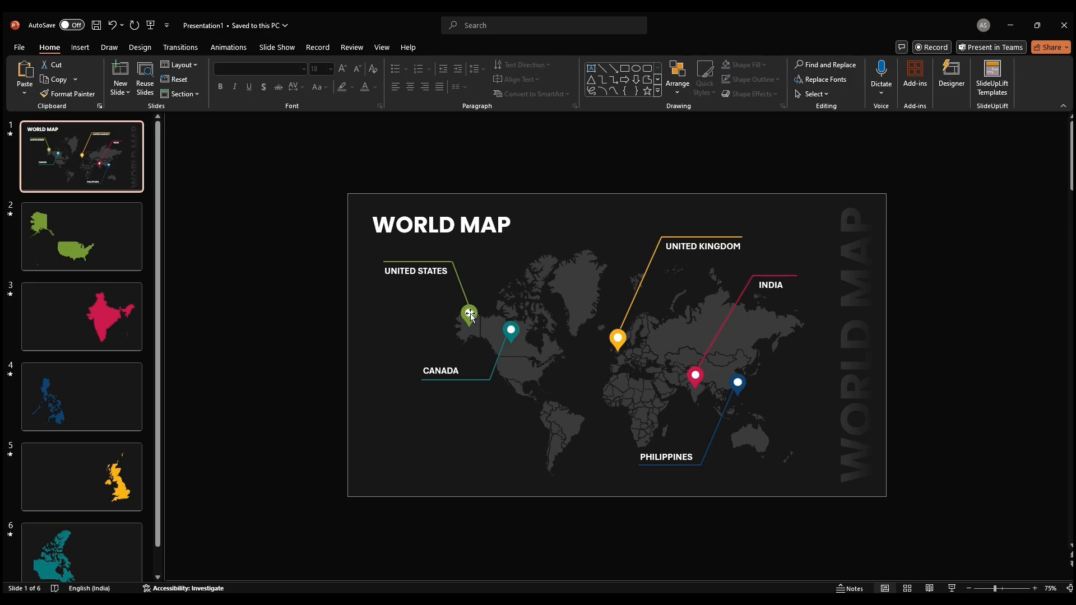
- Give the United States map pin a hyperlink action to its country slide
click(469, 314)
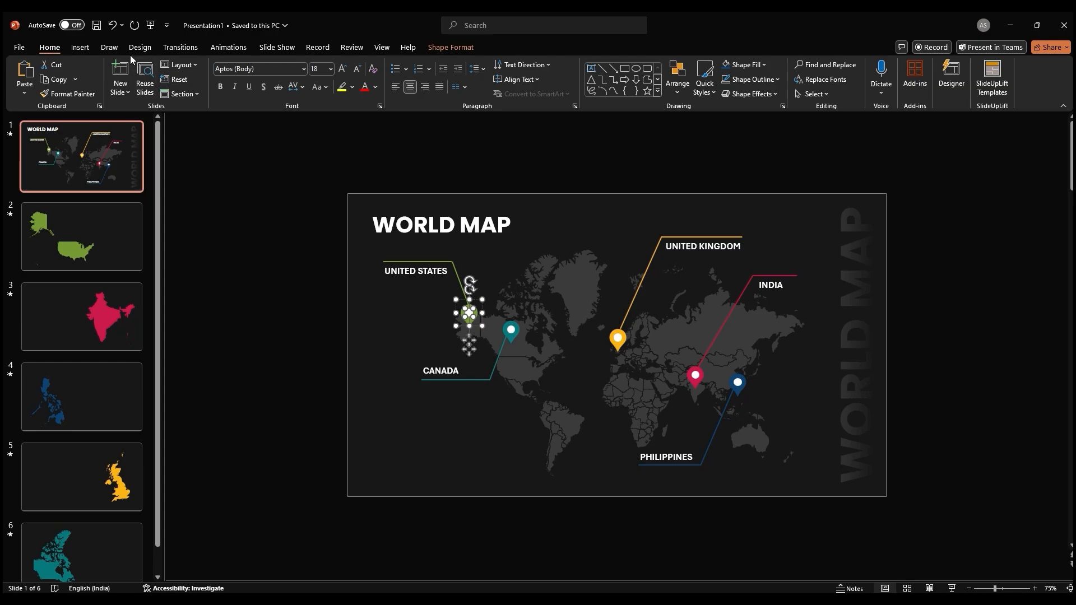
click(79, 47)
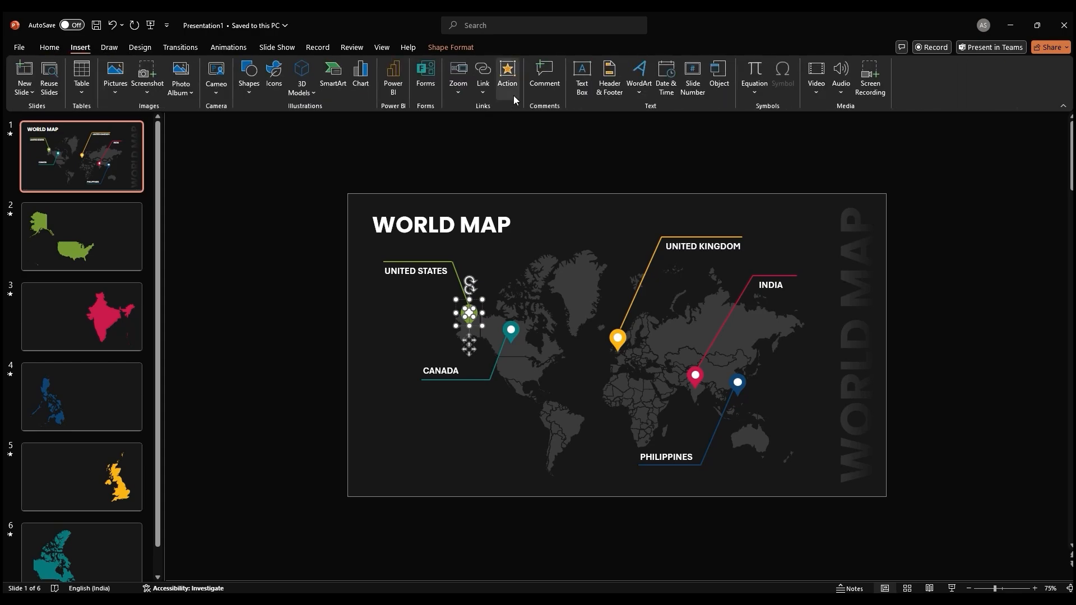
click(507, 76)
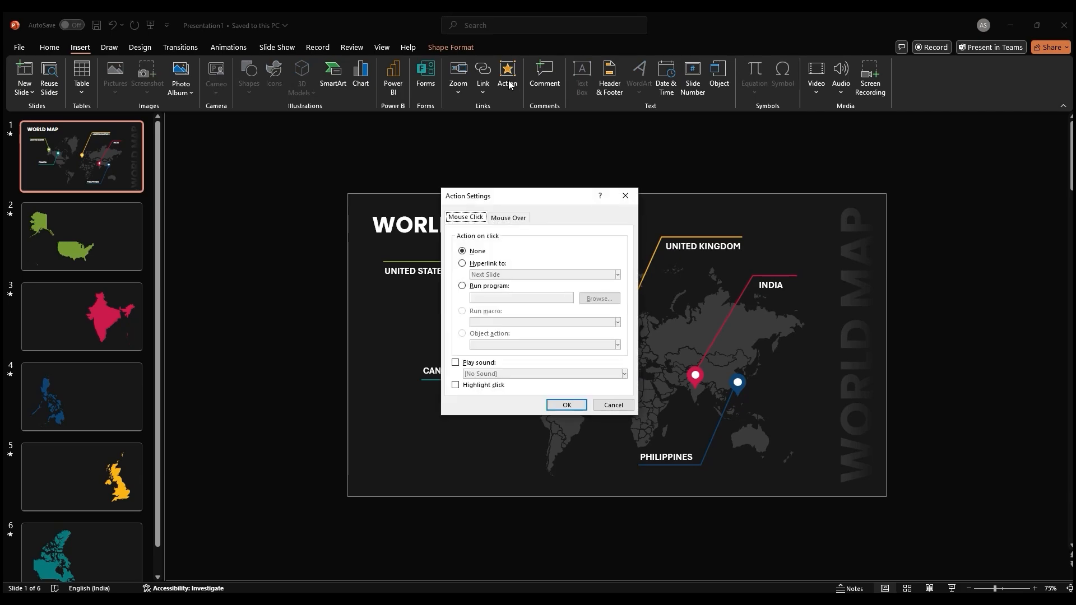
mouse_move(522, 199)
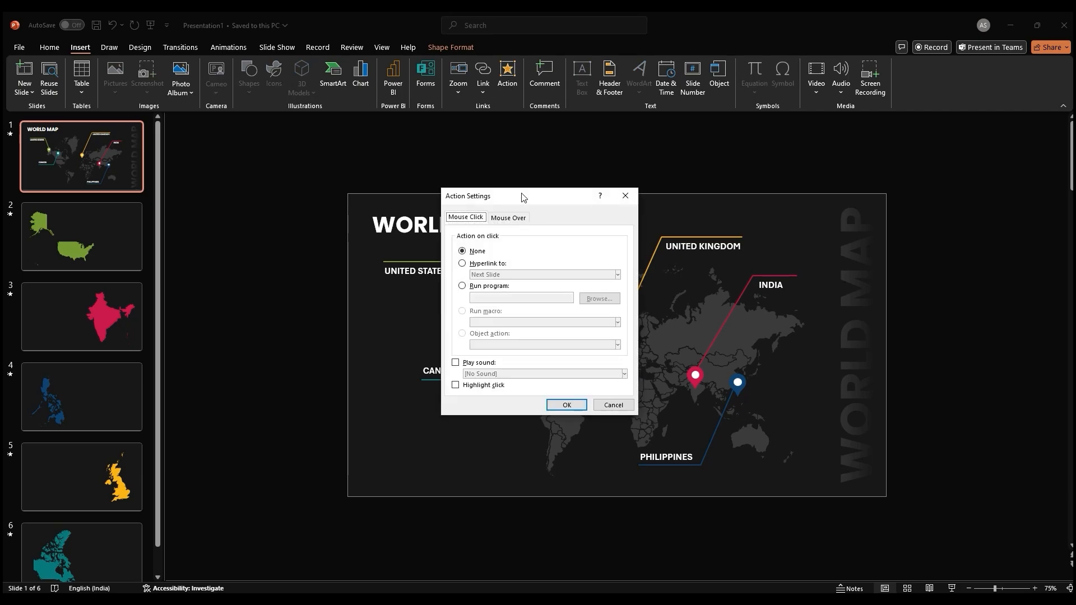
click(462, 263)
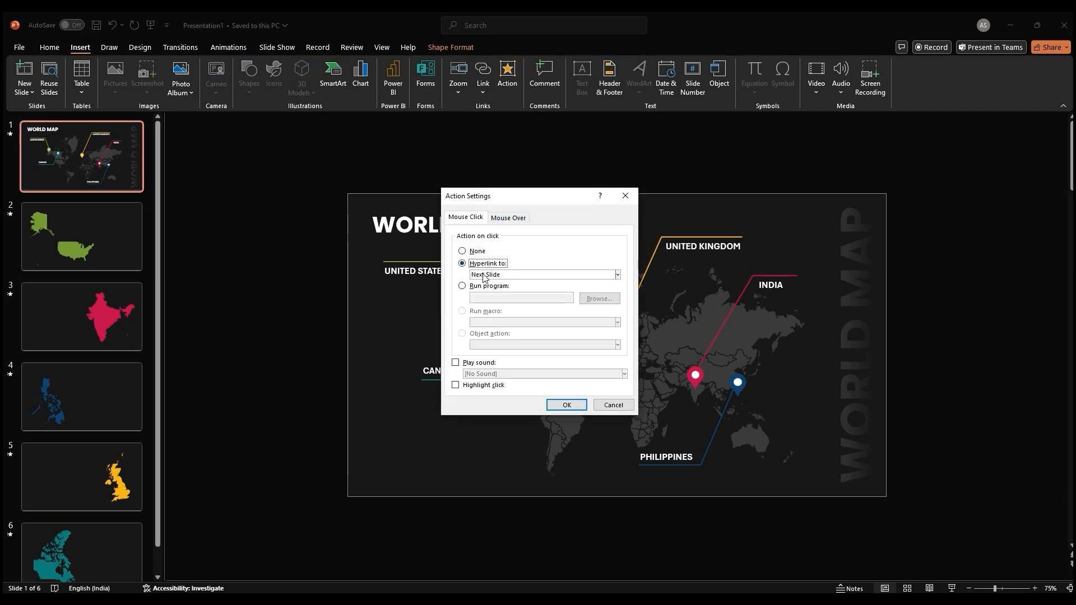
click(615, 275)
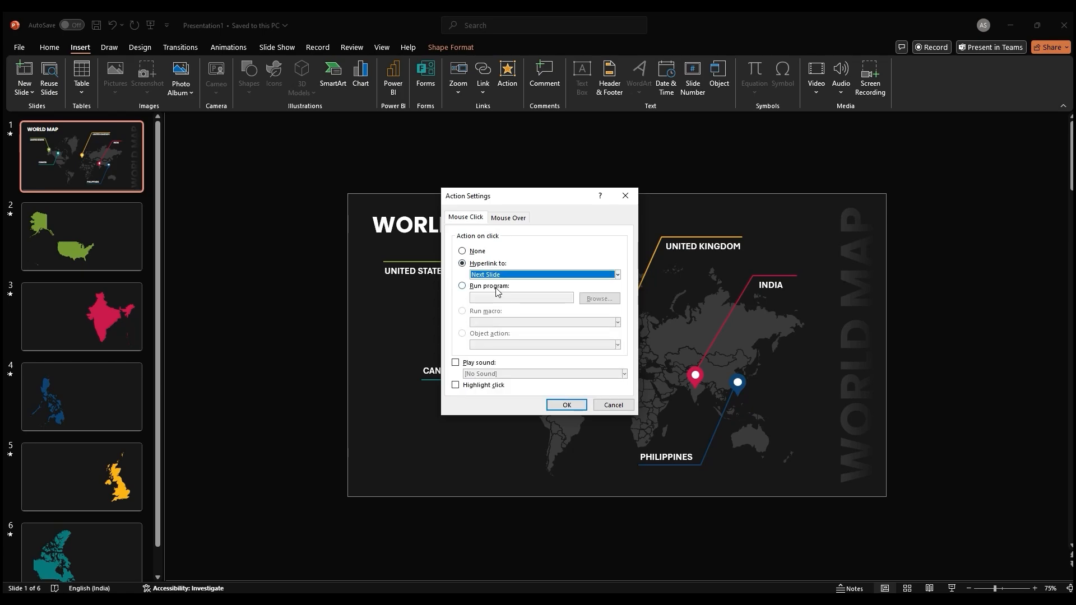
click(566, 404)
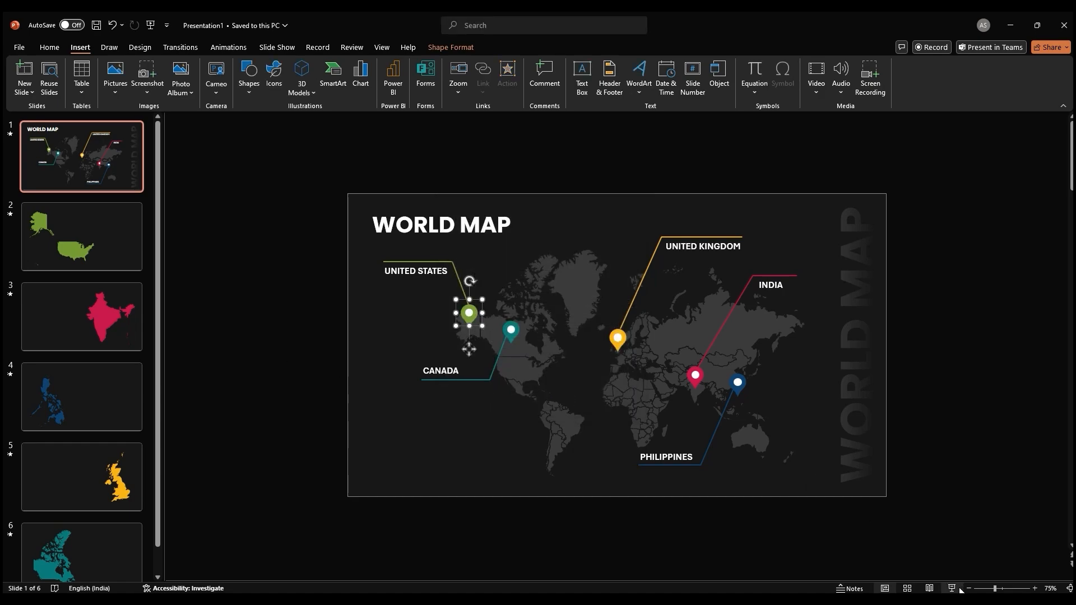
- Link the Canada pin to slide 6 and the India pin to slide 3
click(80, 236)
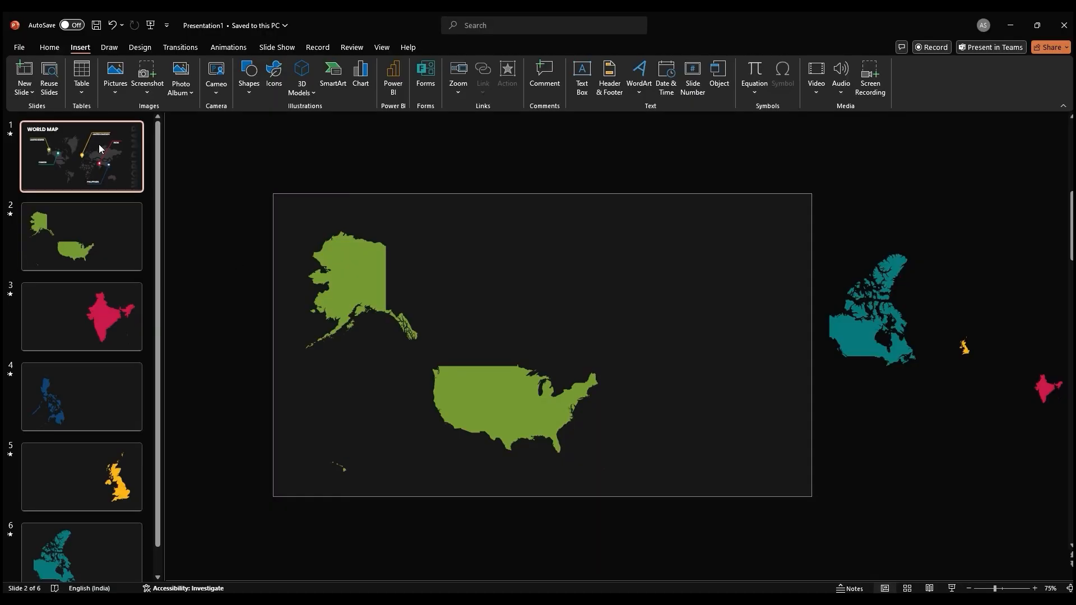
click(507, 76)
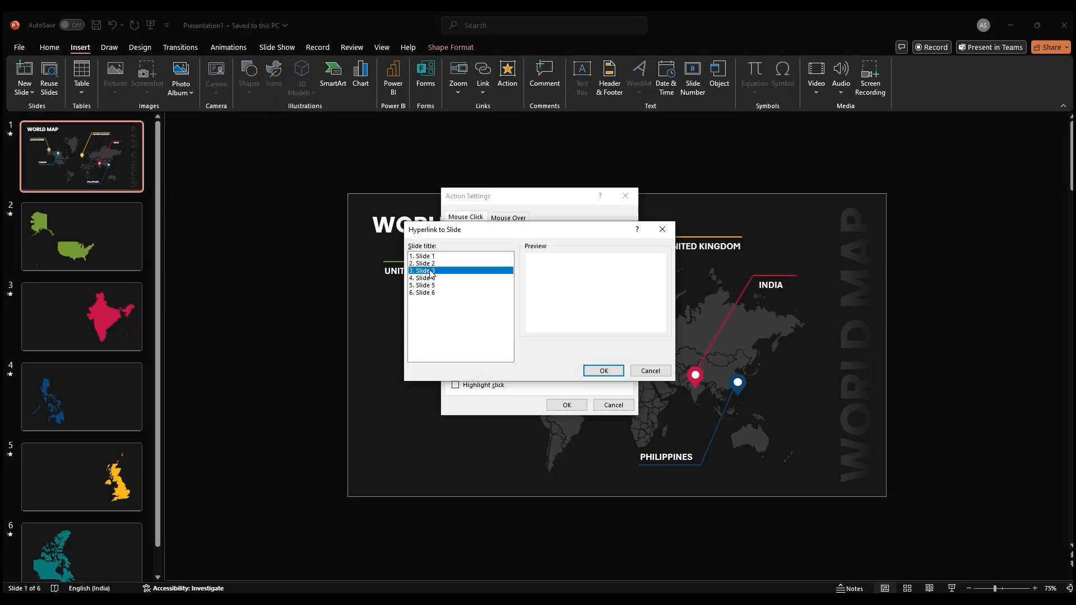
click(502, 293)
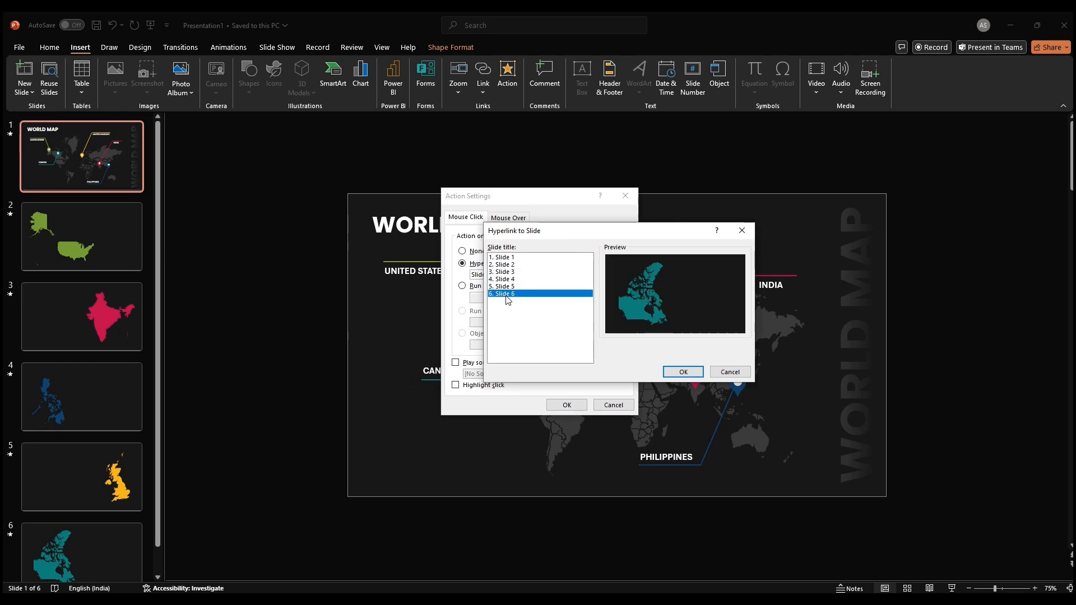
click(682, 371)
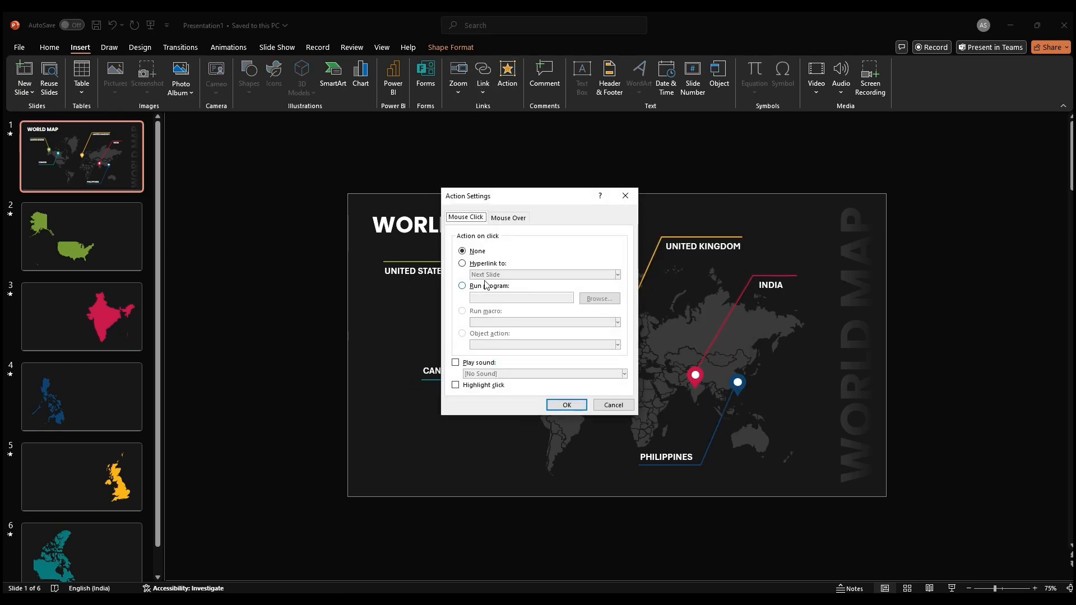
click(544, 275)
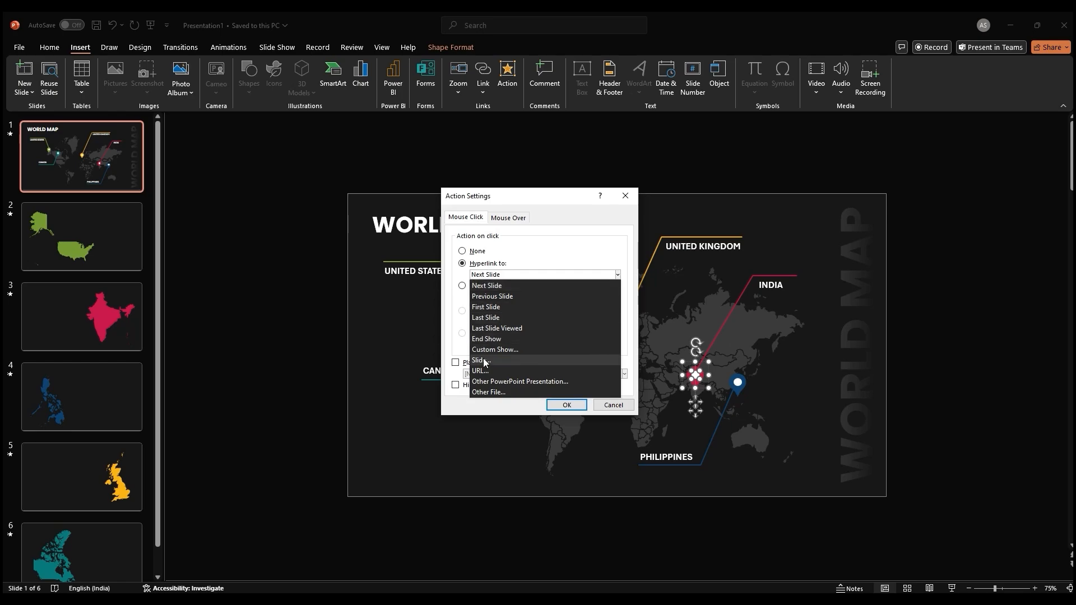
click(479, 360)
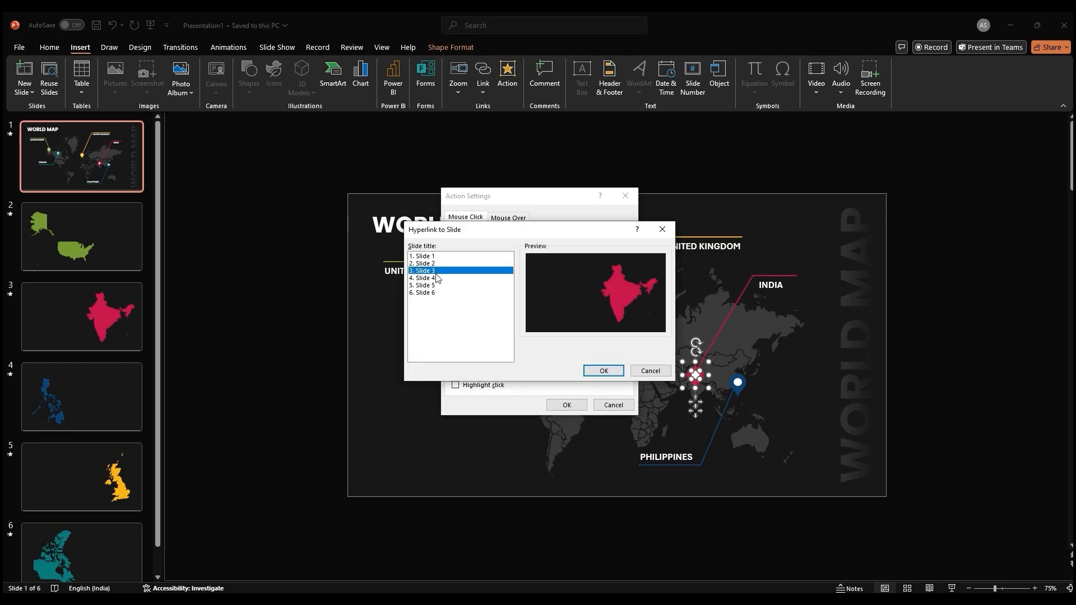
click(603, 371)
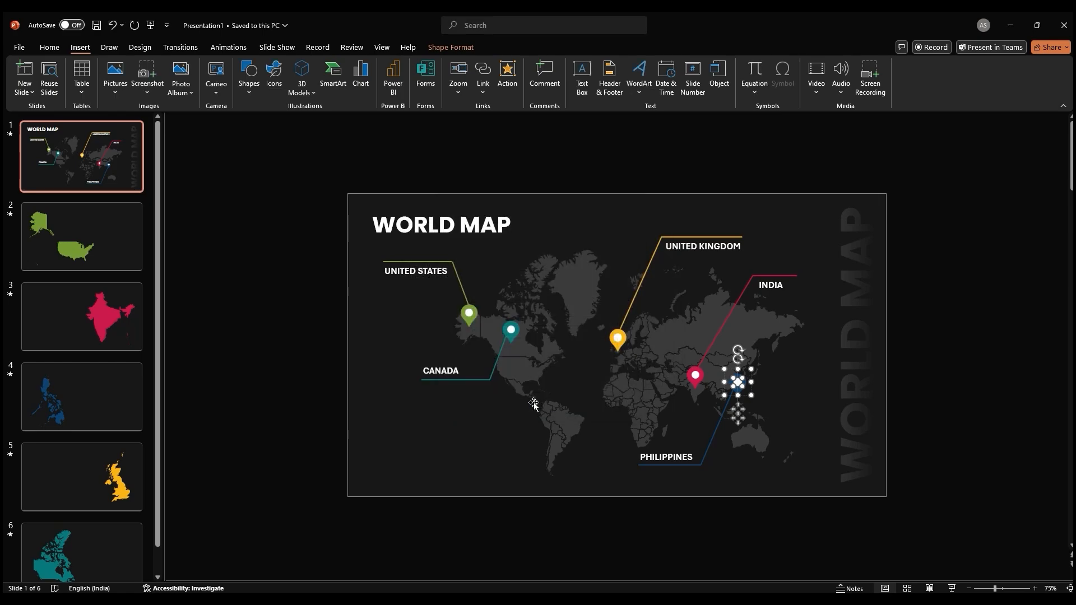
- On slide 2, draw a dark Pentagon arrow button labelled 'Main Slide' at bottom right
click(80, 316)
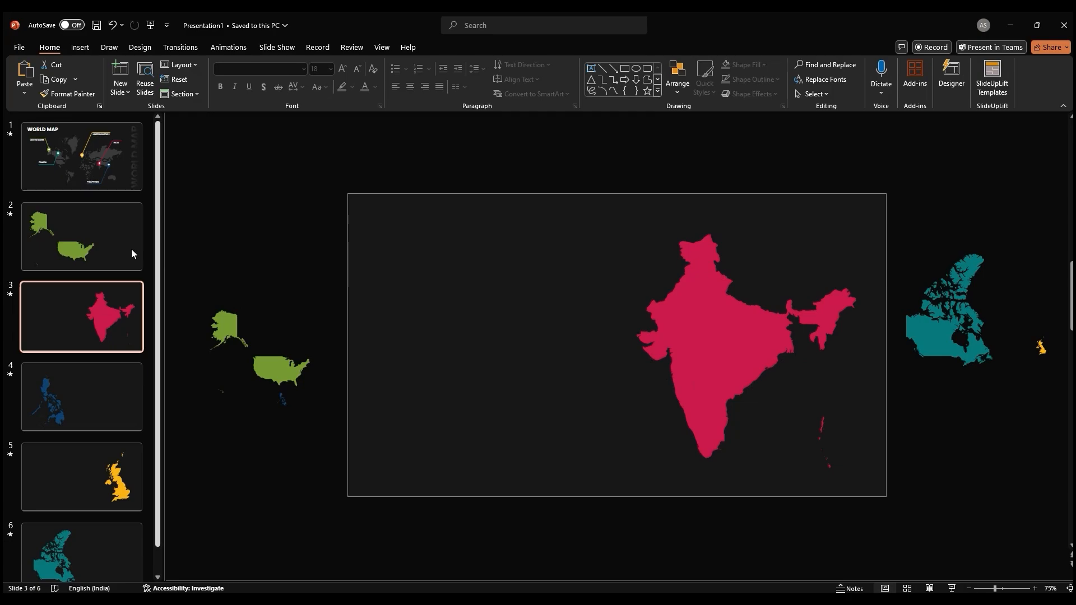
click(80, 236)
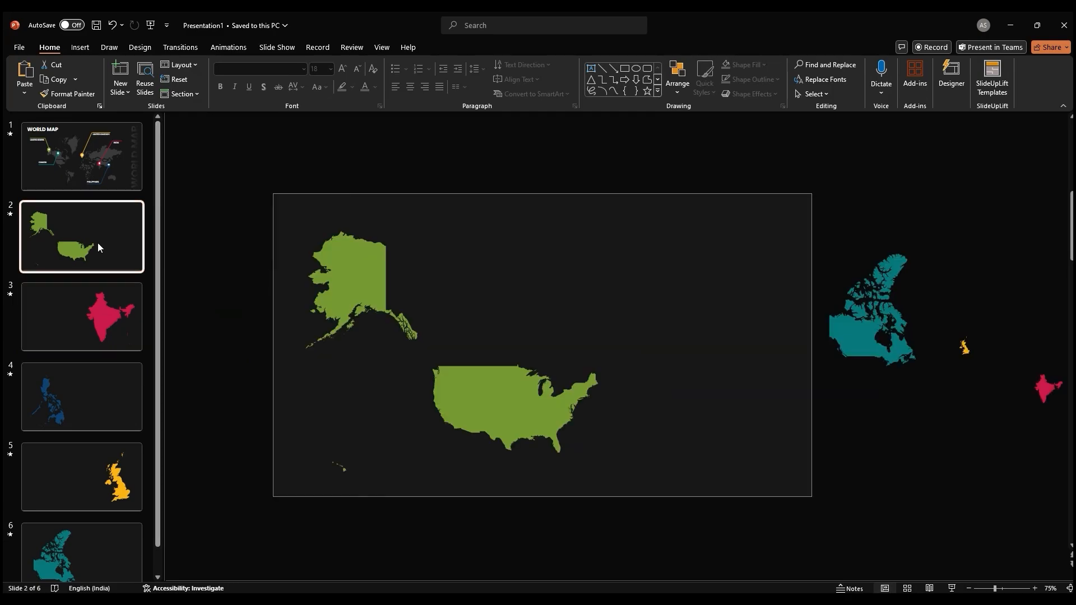
click(655, 92)
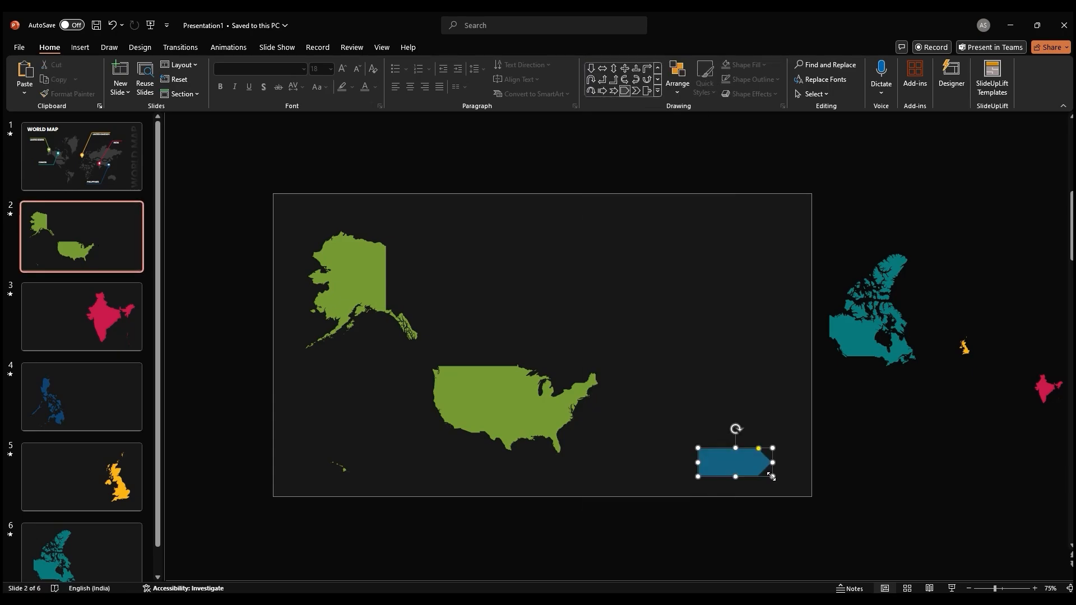
click(431, 64)
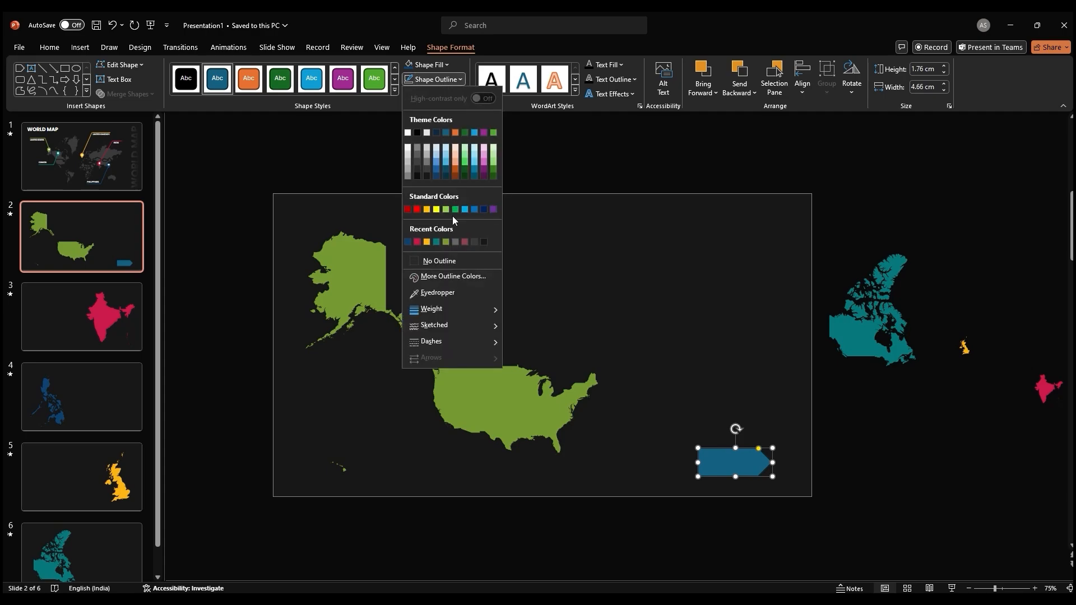
click(435, 80)
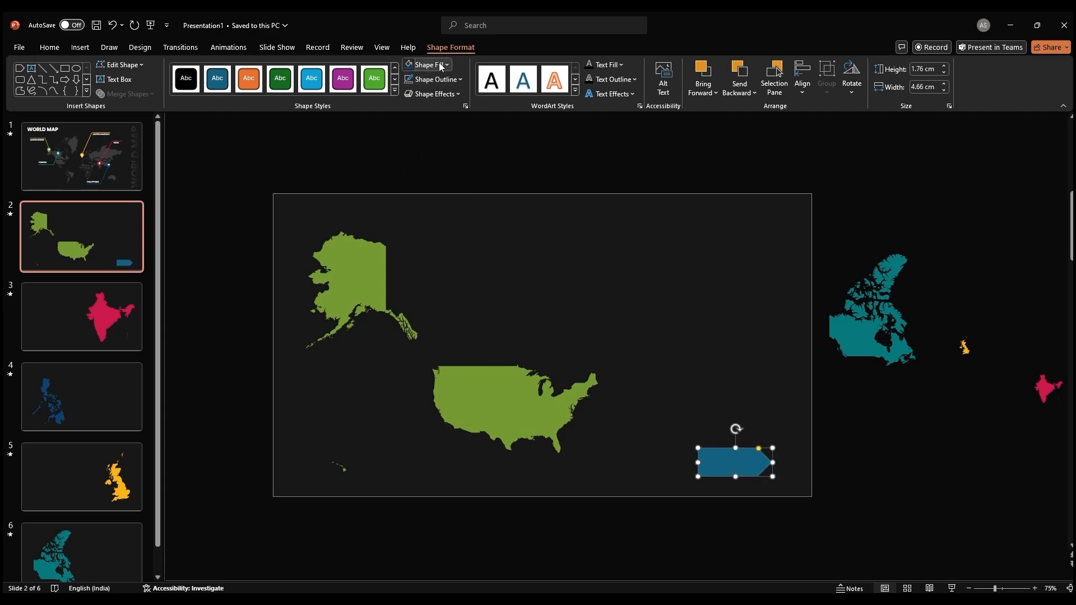
click(426, 64)
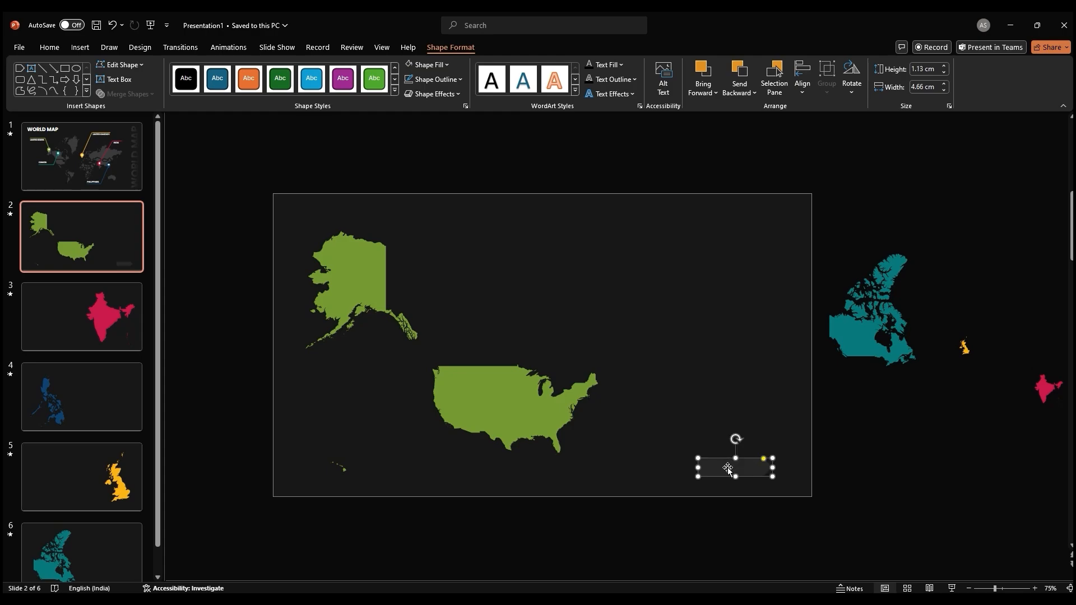
text(Main Slide)
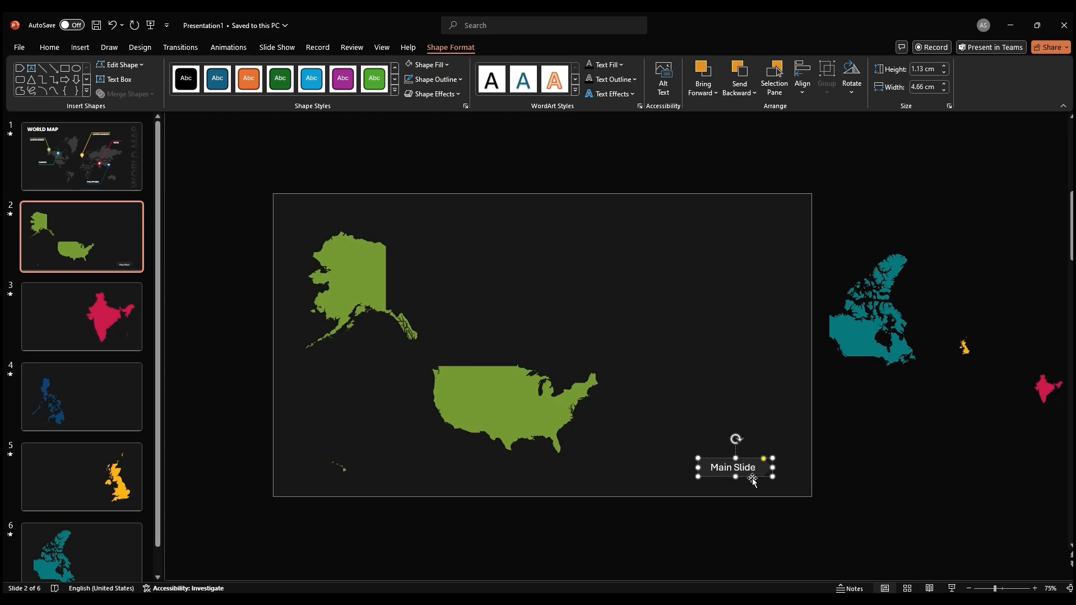
click(850, 76)
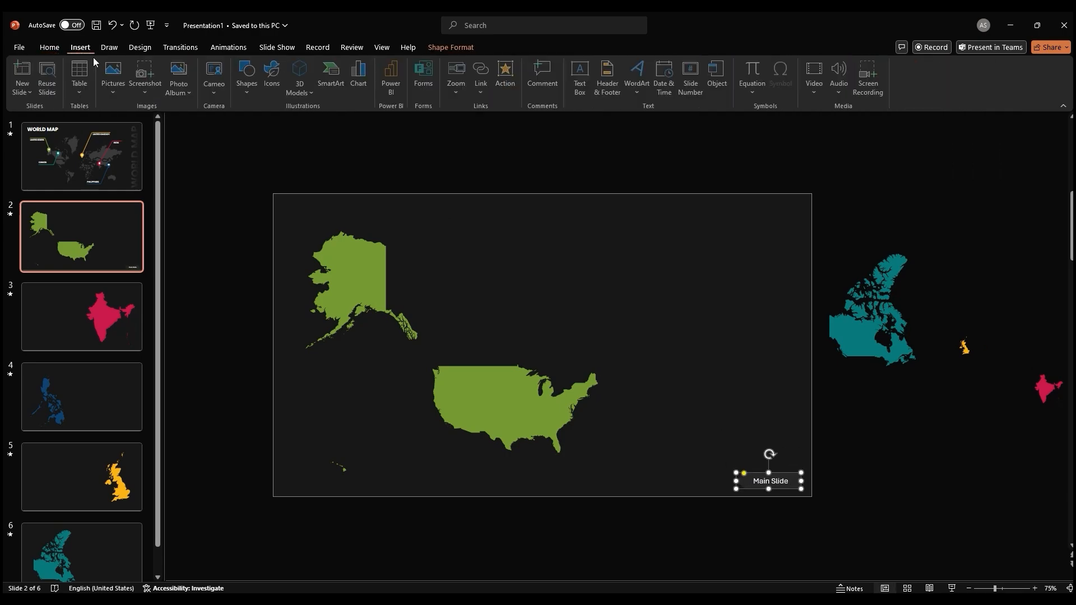
- Hyperlink the Main Slide button to slide 1, the World Map
click(504, 74)
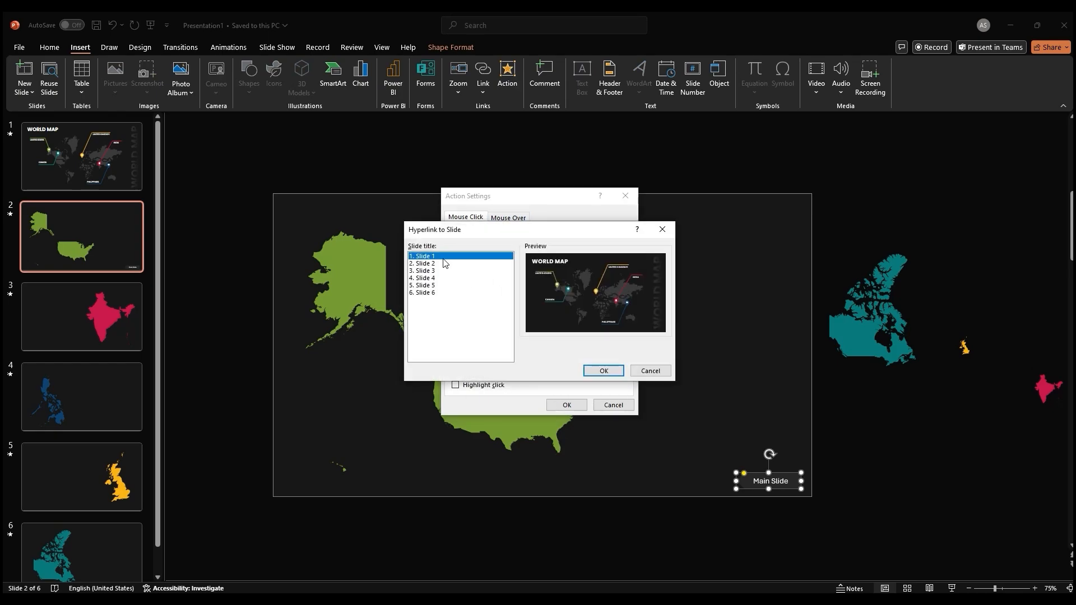
click(603, 370)
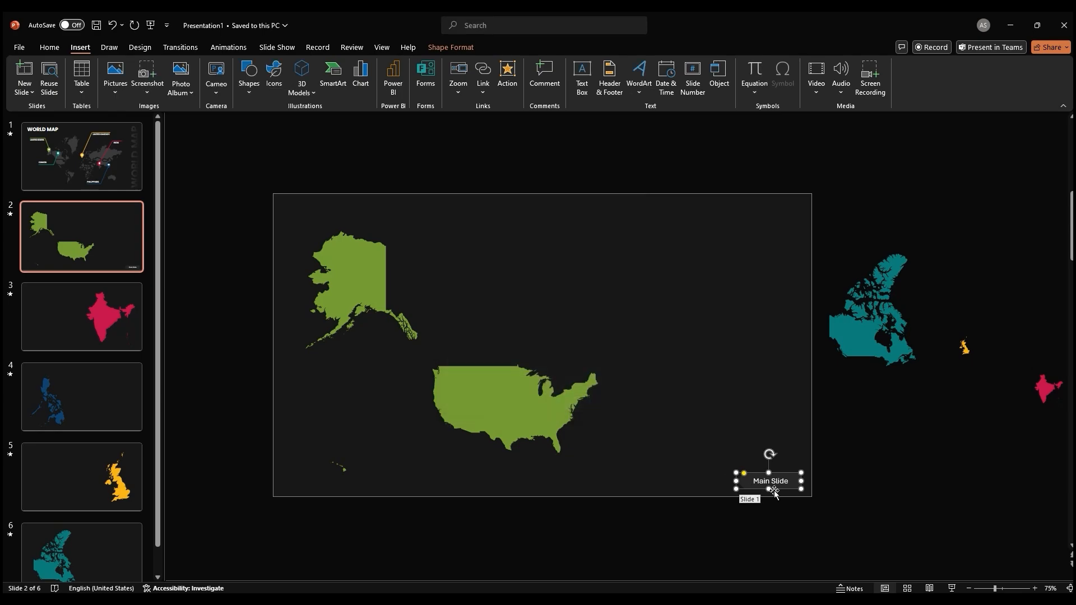
click(81, 316)
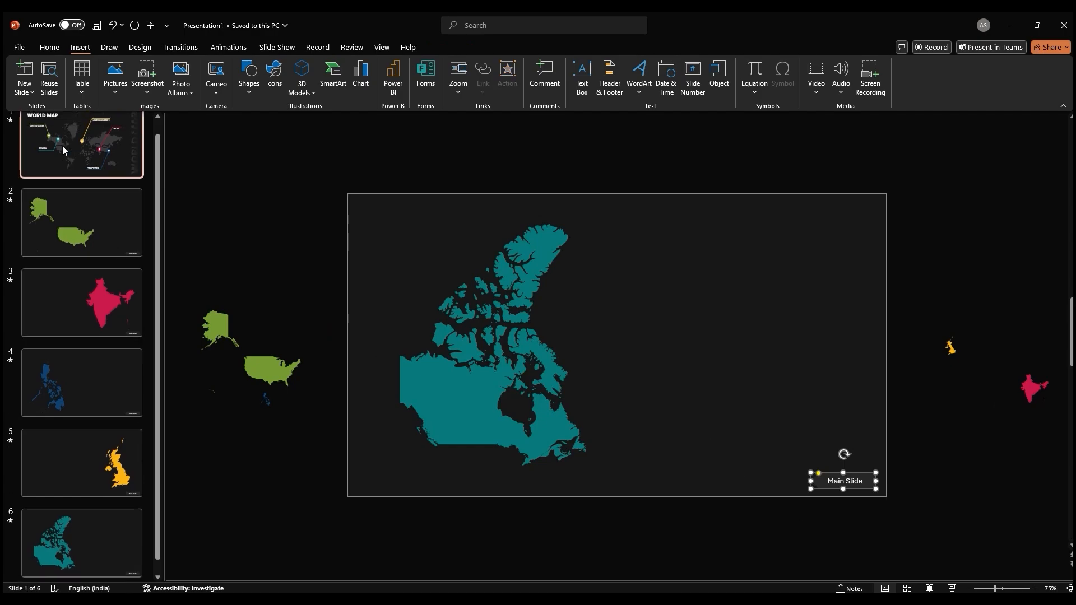
- Add the title 'Land of Opportunity: The United States of America', an accent line and population text
click(80, 235)
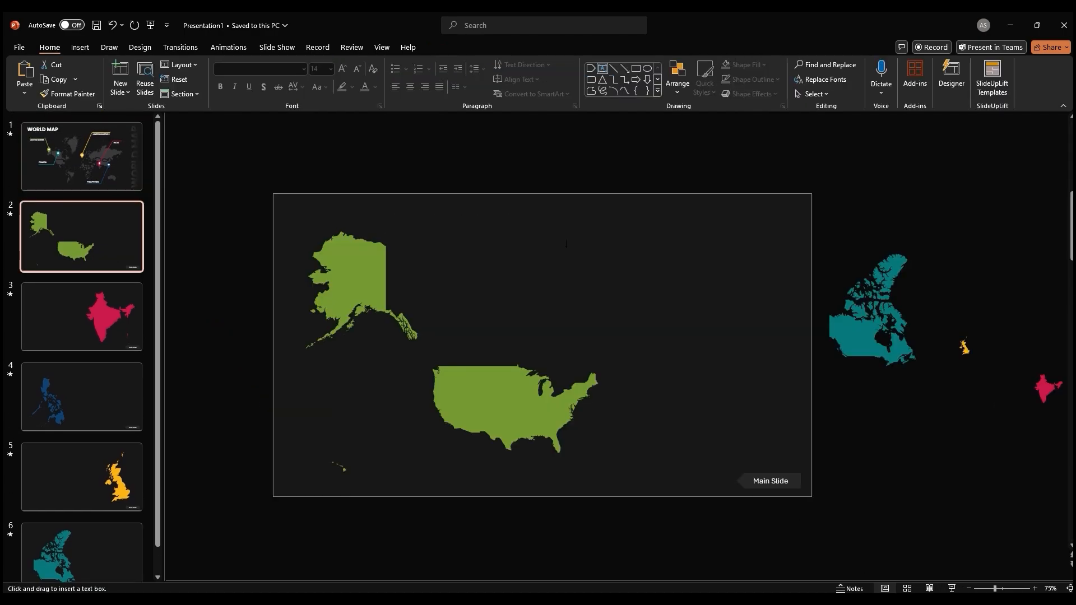
drag(547, 228, 764, 254)
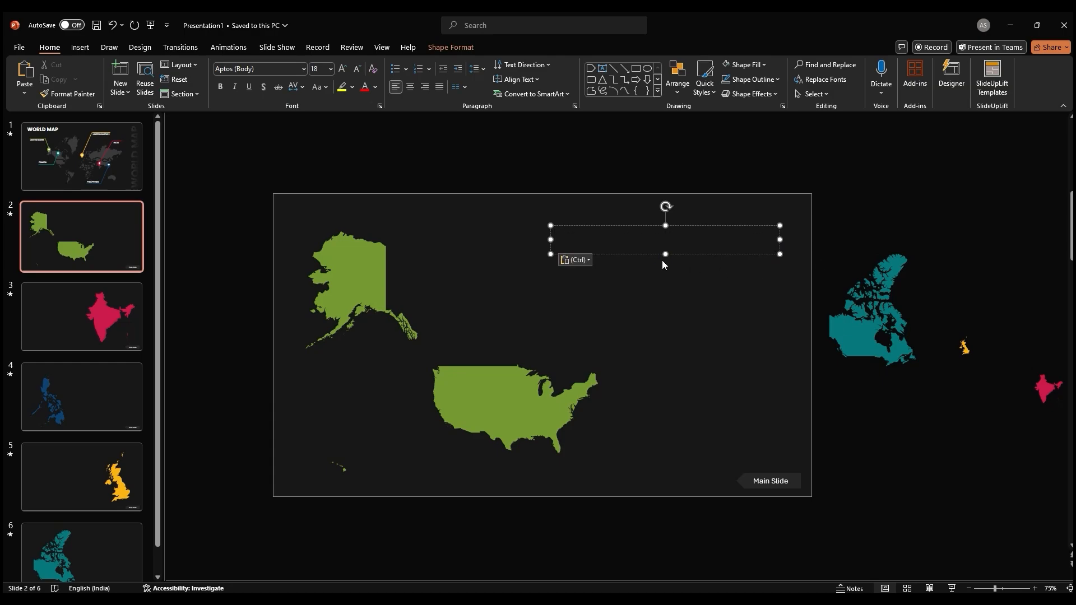
text(Land of Opportunity: The United States of America)
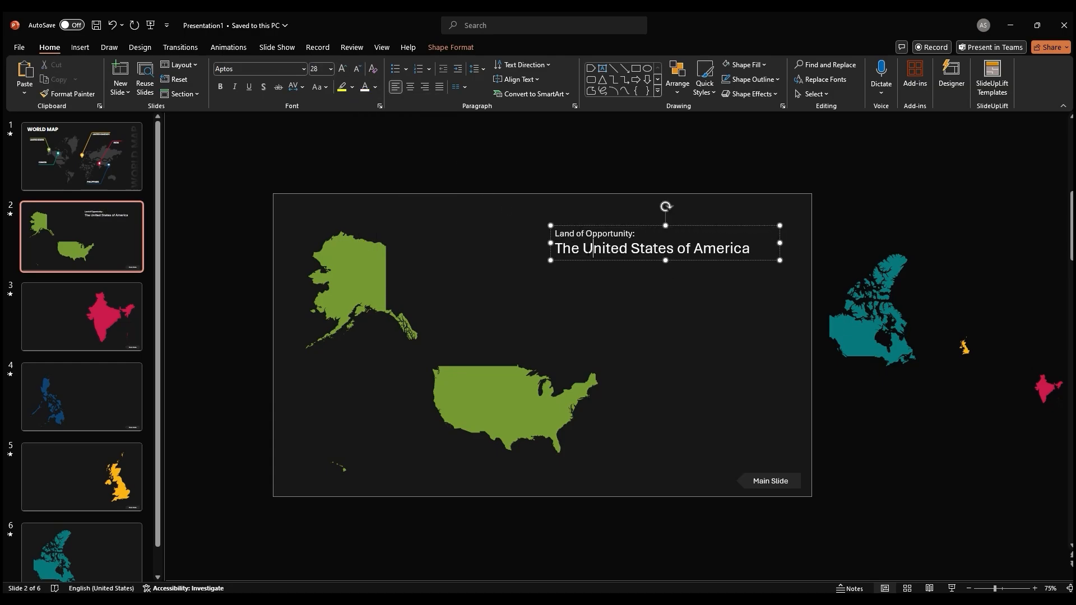
click(587, 260)
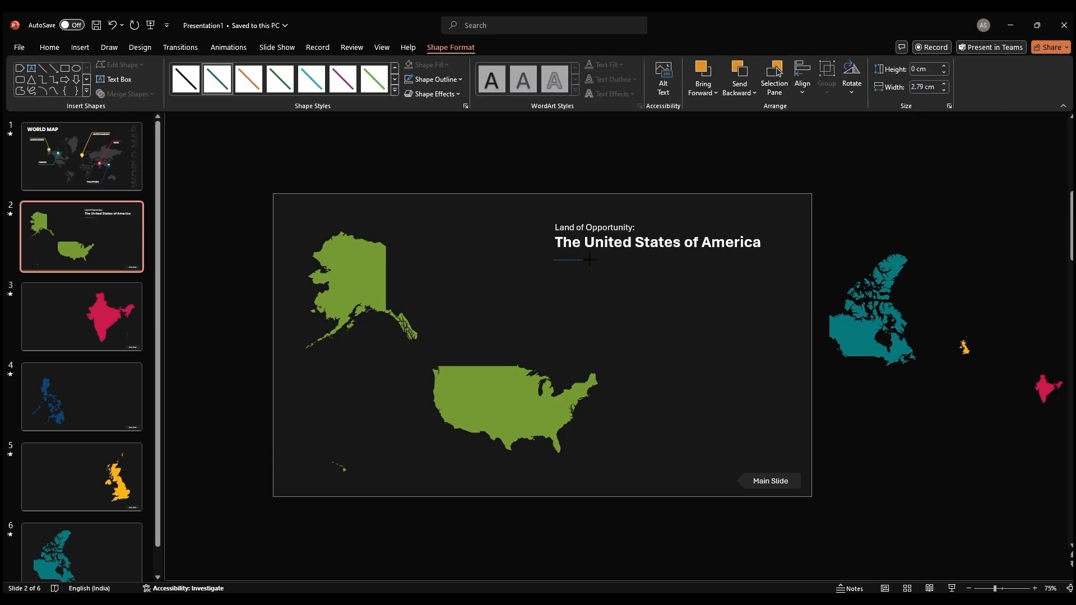
key(ctrl+v)
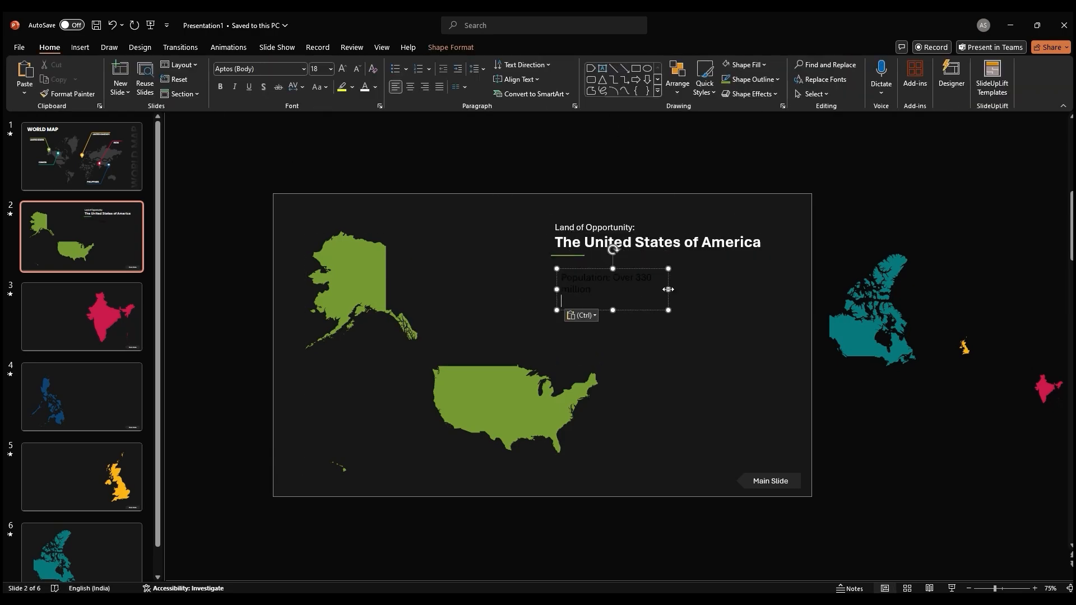
click(343, 70)
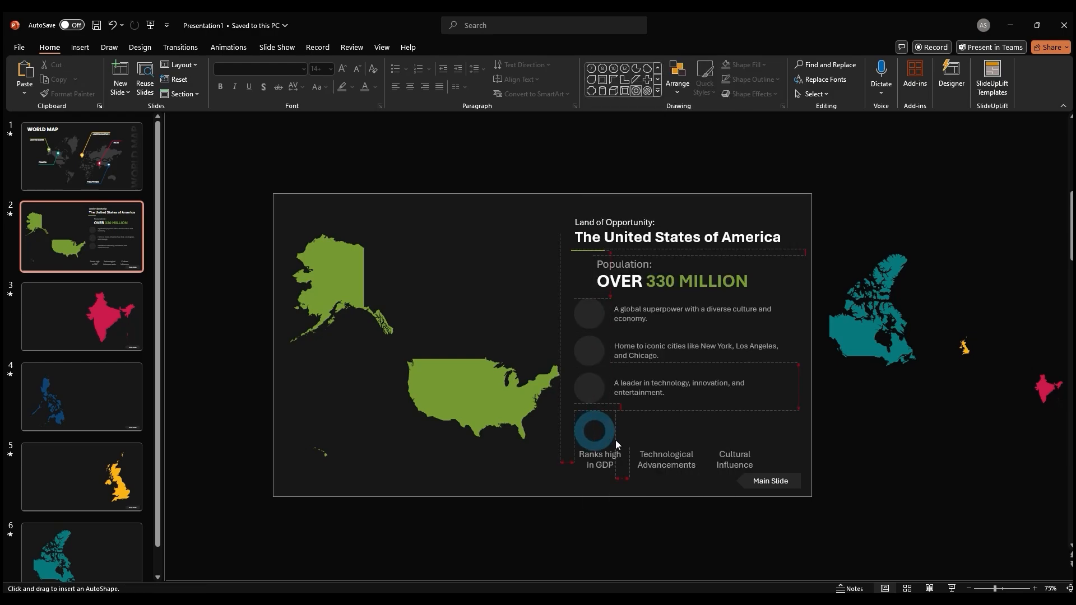
- Format the population heading and add a gold 83% Block Arc donut above Ranks high in GDP
click(593, 431)
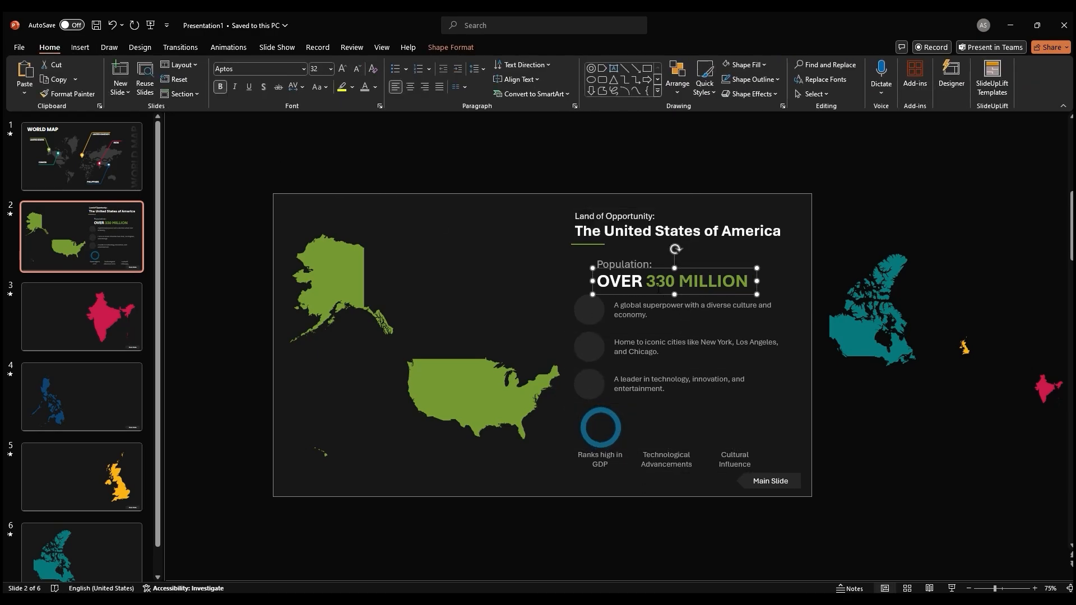
click(734, 460)
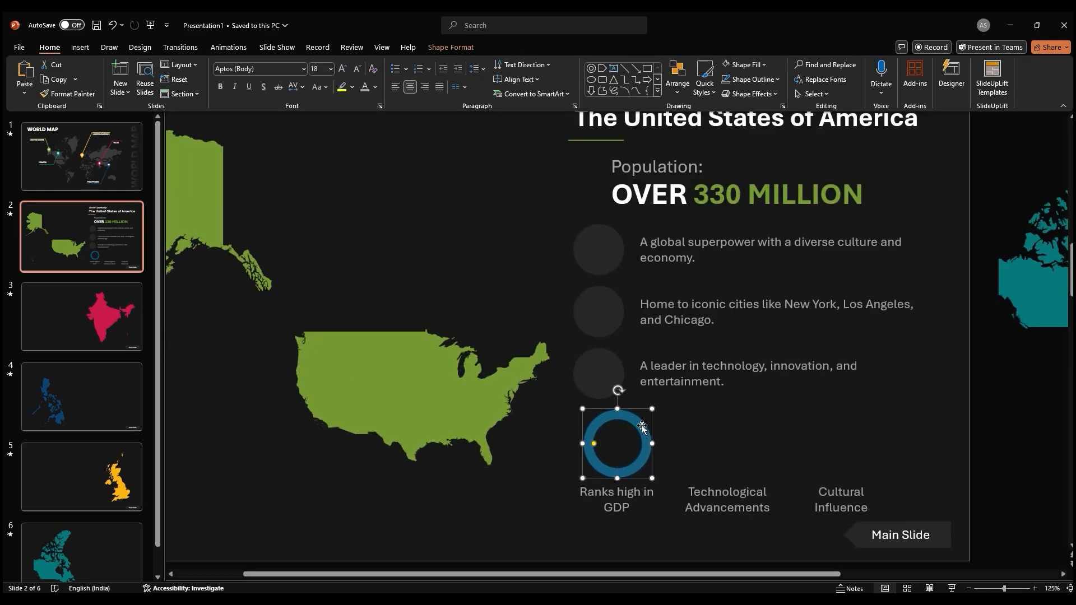
click(657, 97)
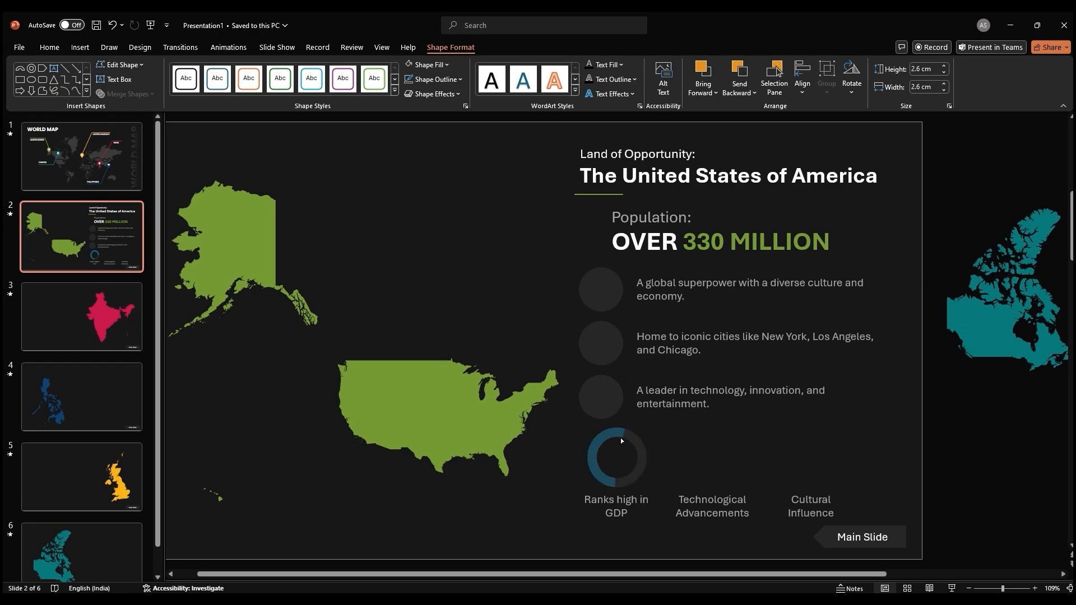
click(614, 456)
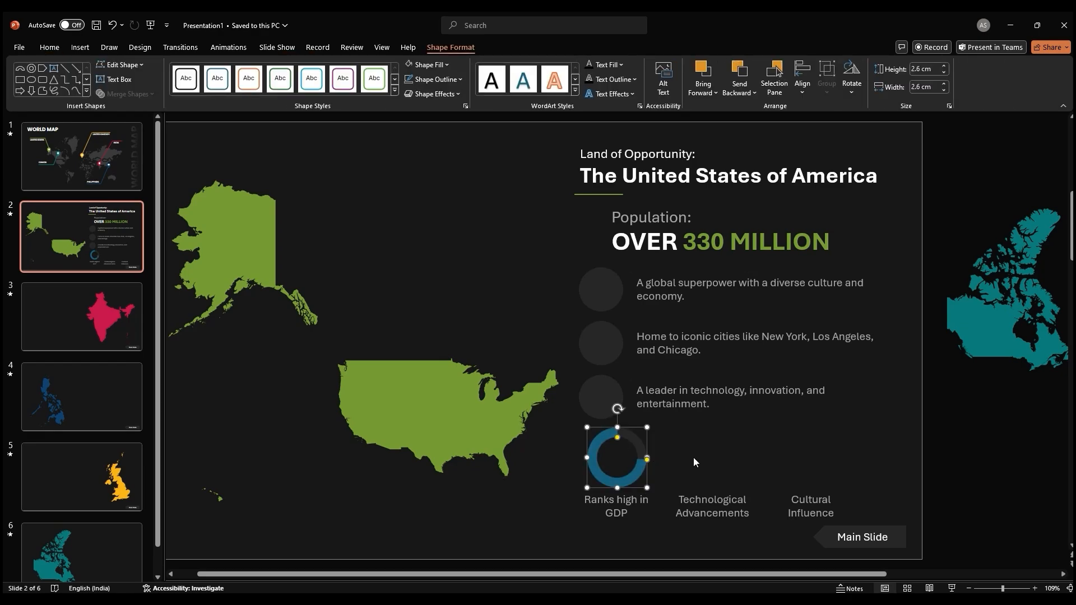
click(426, 64)
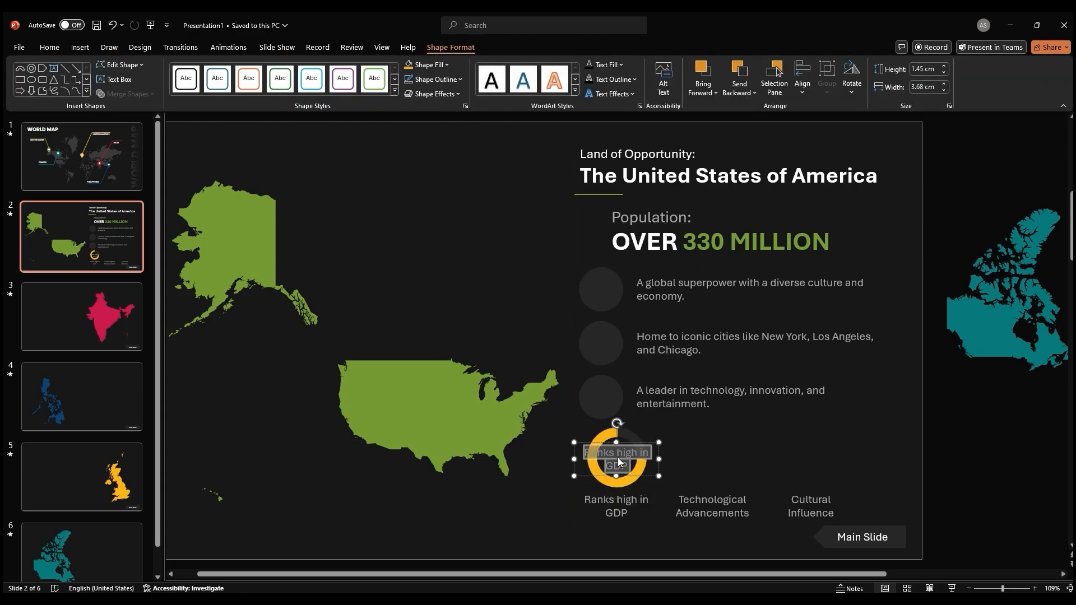
click(48, 47)
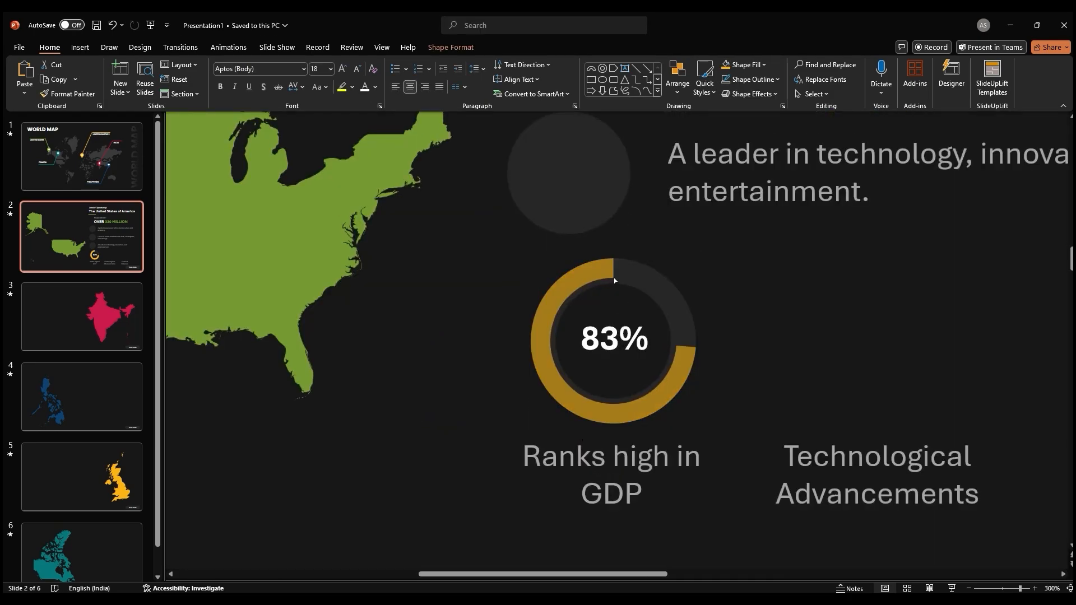
click(612, 339)
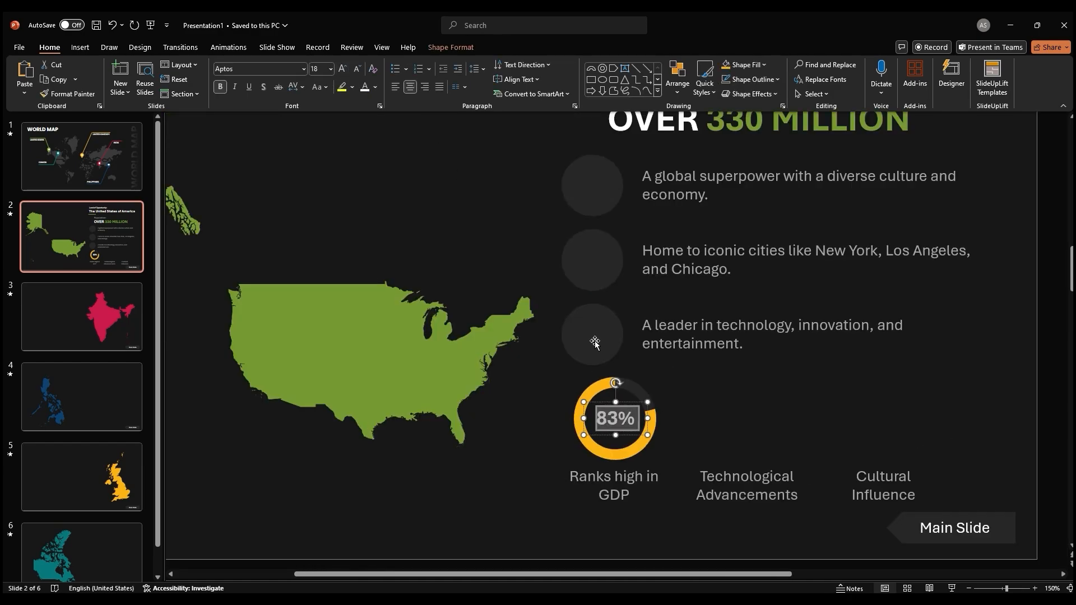
click(615, 418)
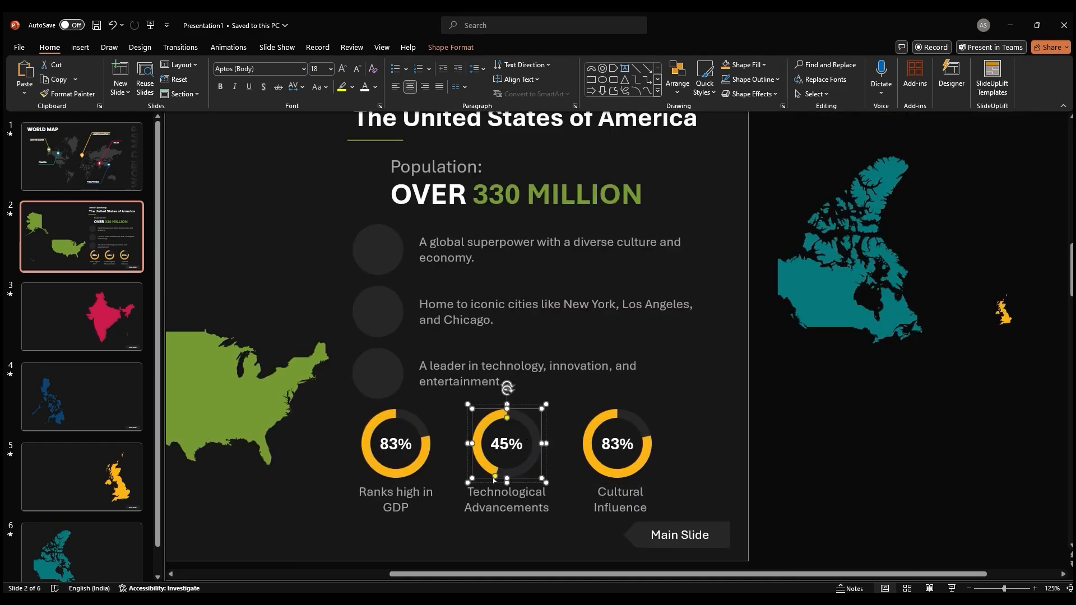
- Change the Cultural Influence donut's label to 80% and fill that ring red
click(743, 65)
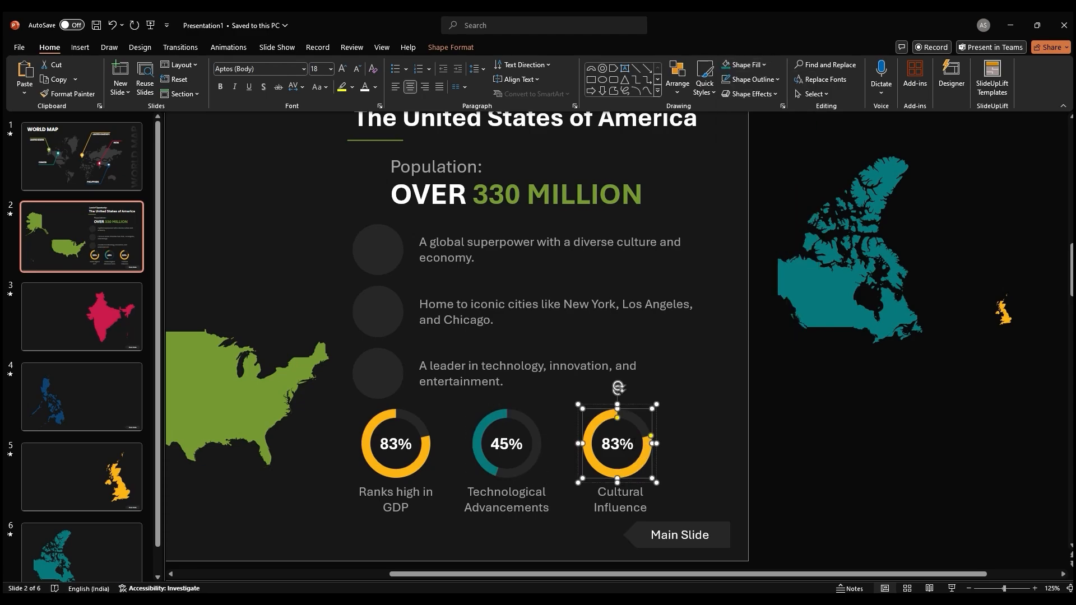
double_click(617, 444)
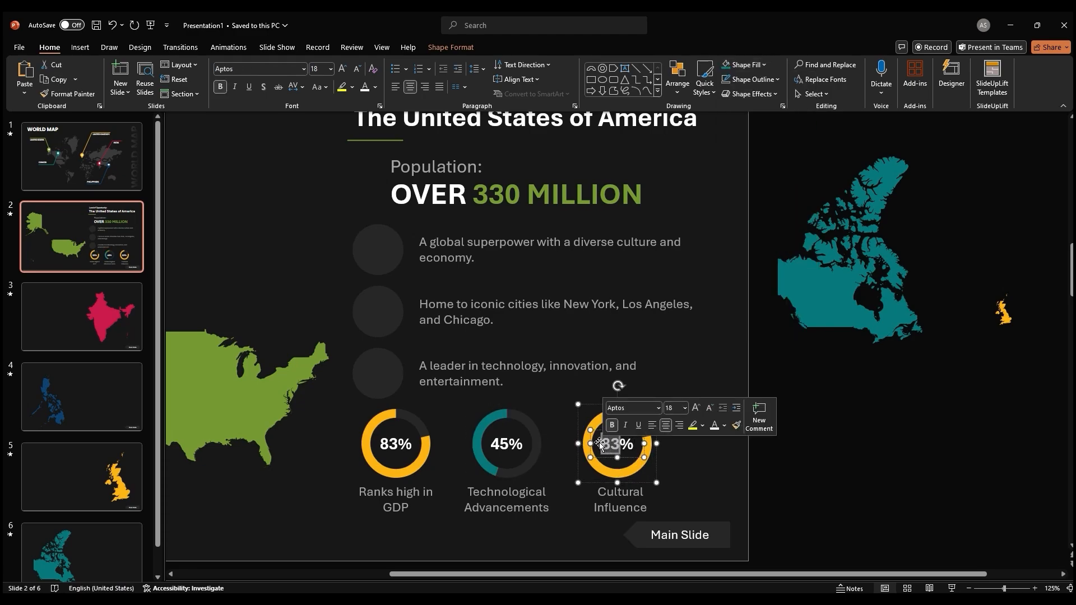
text(80%)
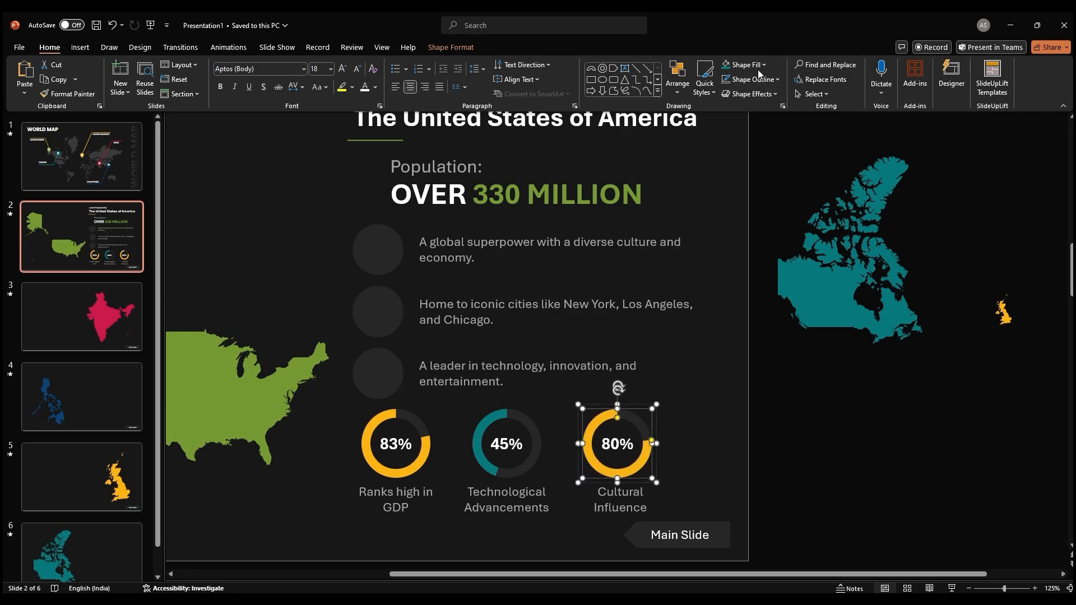
click(743, 65)
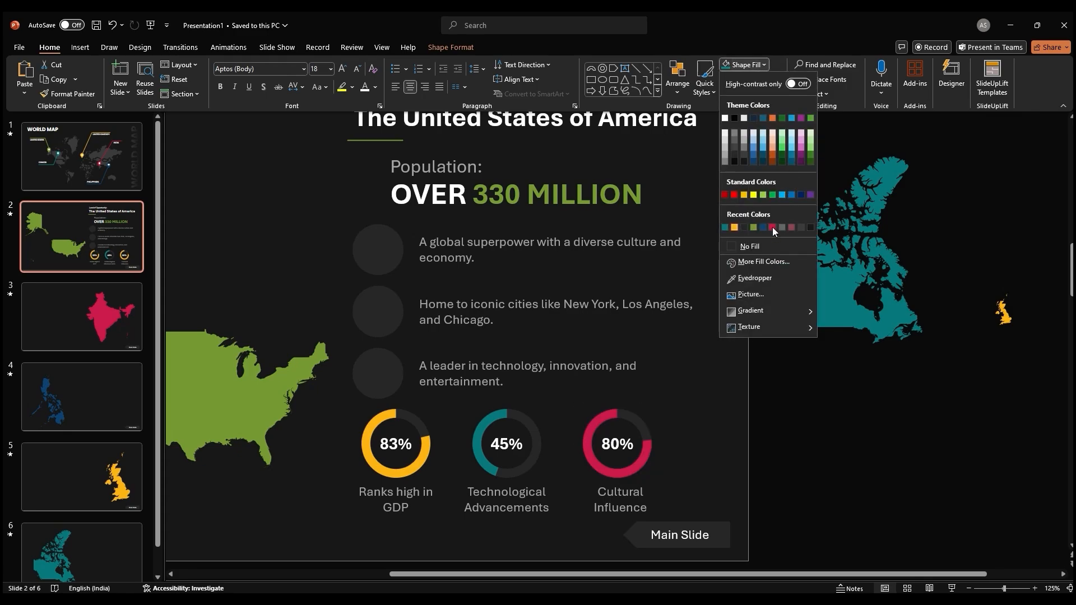
click(771, 228)
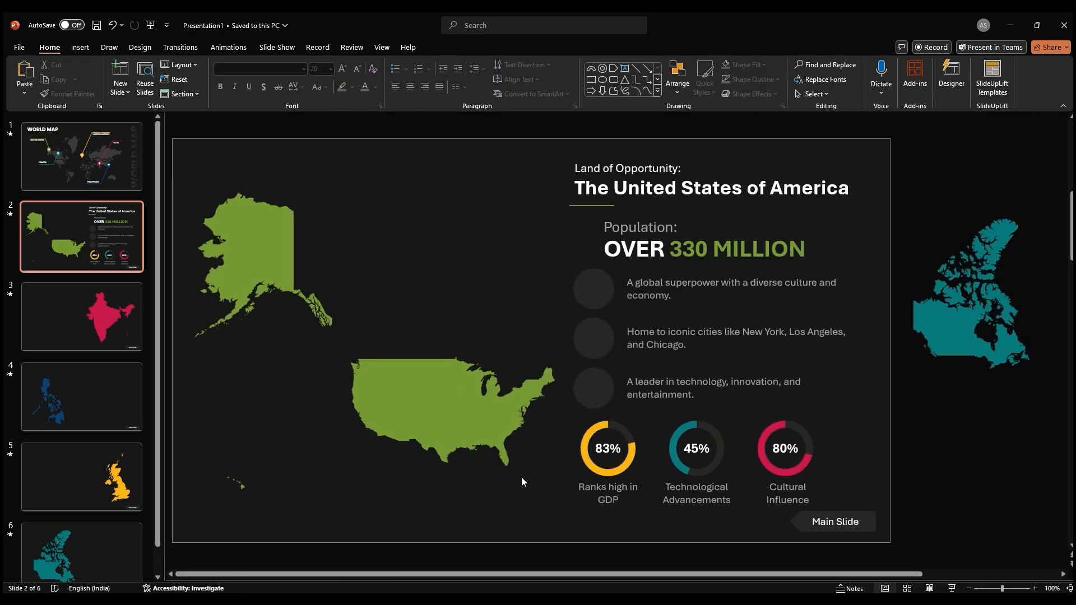
- Place line icons beside the population figure and in the bullet circles, then select the info block
click(593, 241)
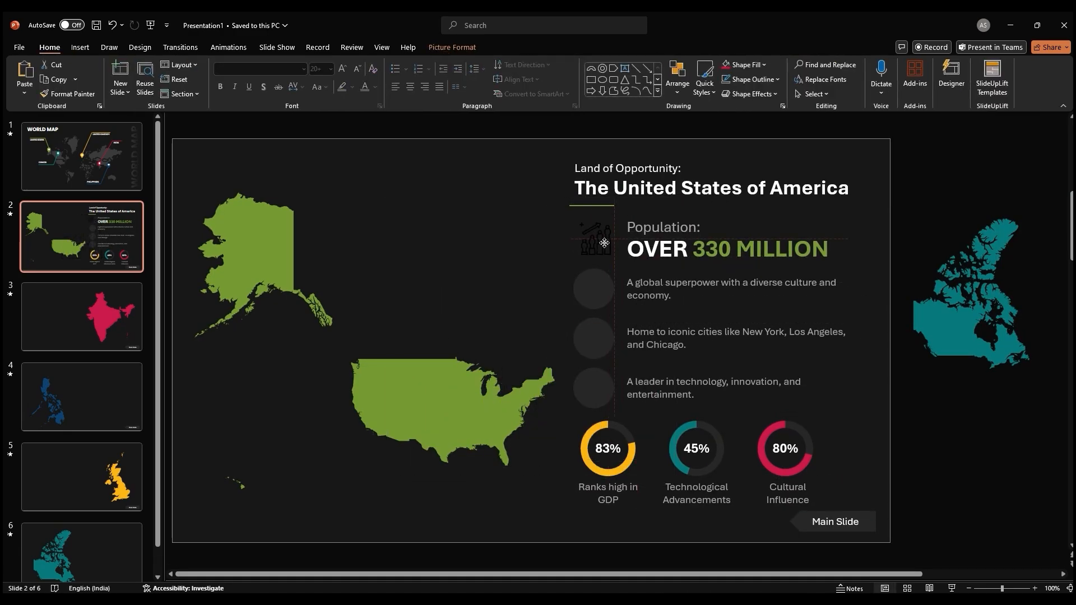
click(595, 241)
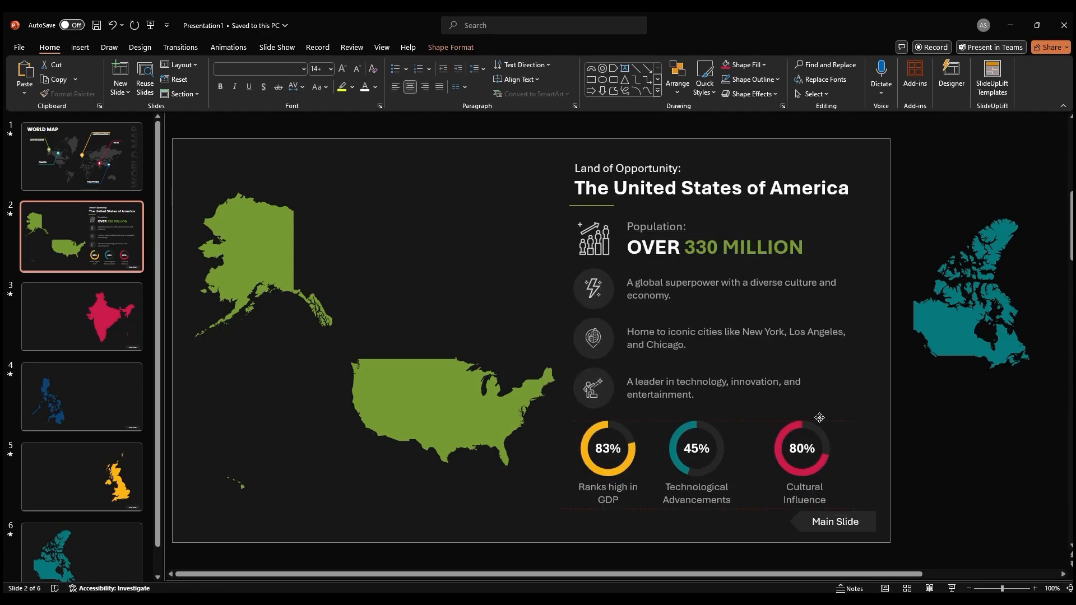
click(606, 449)
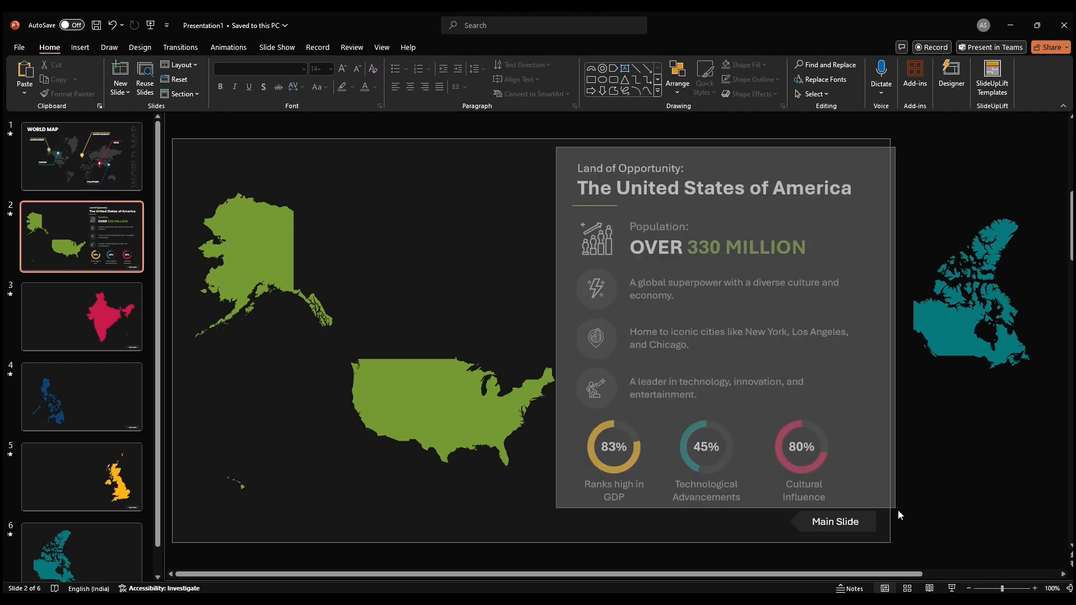
click(723, 331)
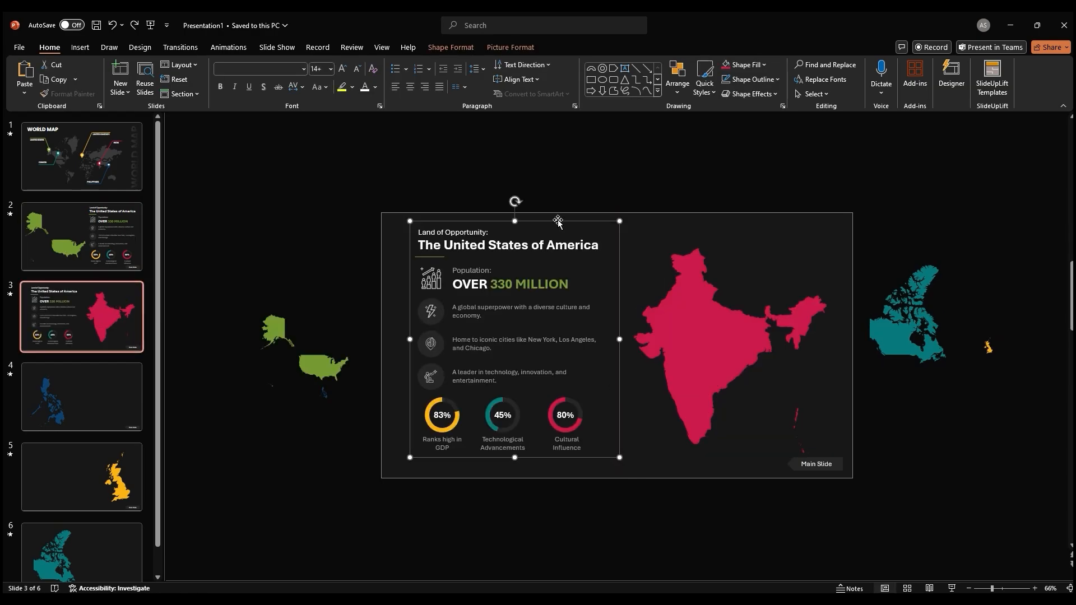
- Retype India's tagline 'A Vibrant Tapestry', uppercase the 1.4 billion population, and update donut values
double_click(437, 223)
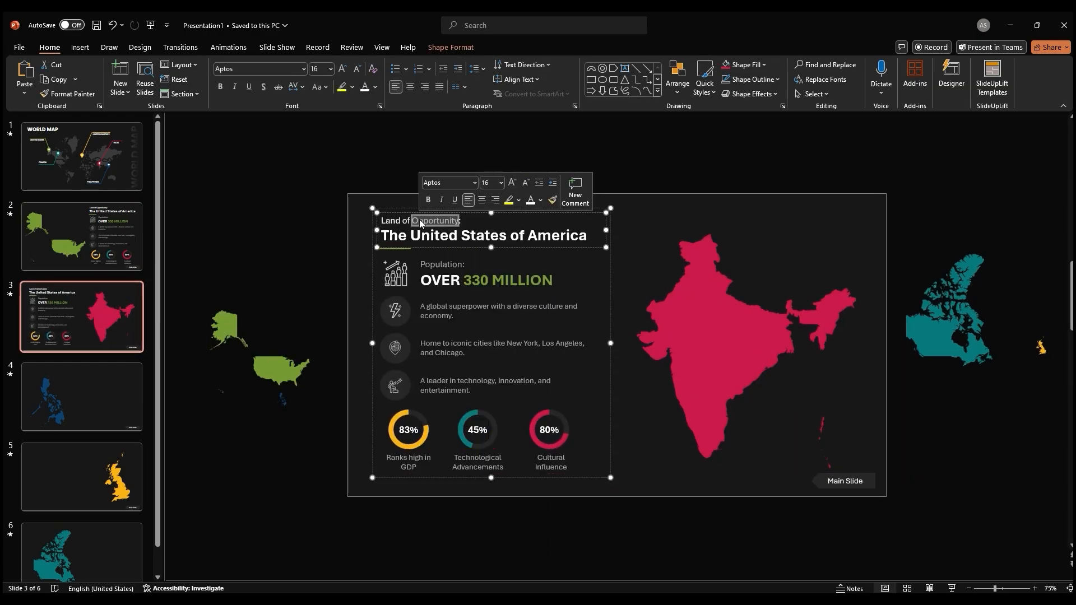
right_click(436, 220)
text(Over 1.4 billion)
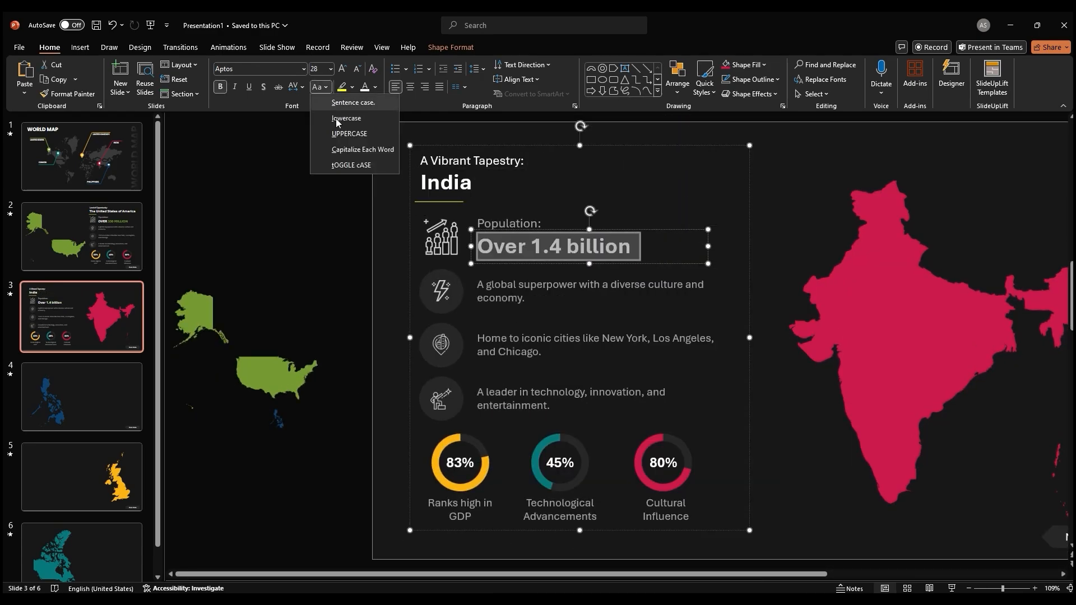
click(349, 135)
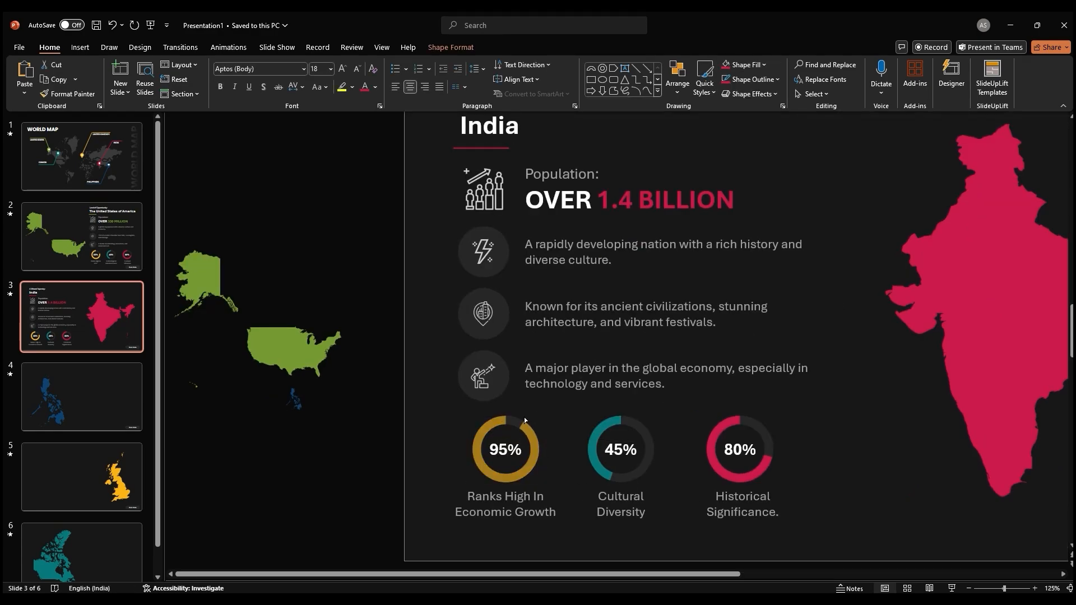
click(618, 449)
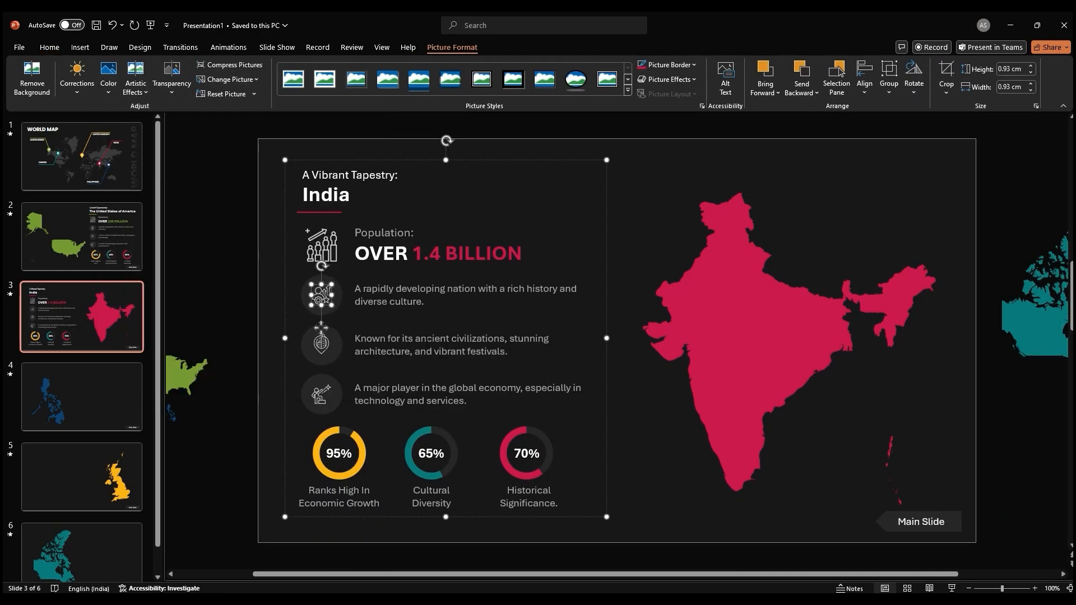
click(108, 77)
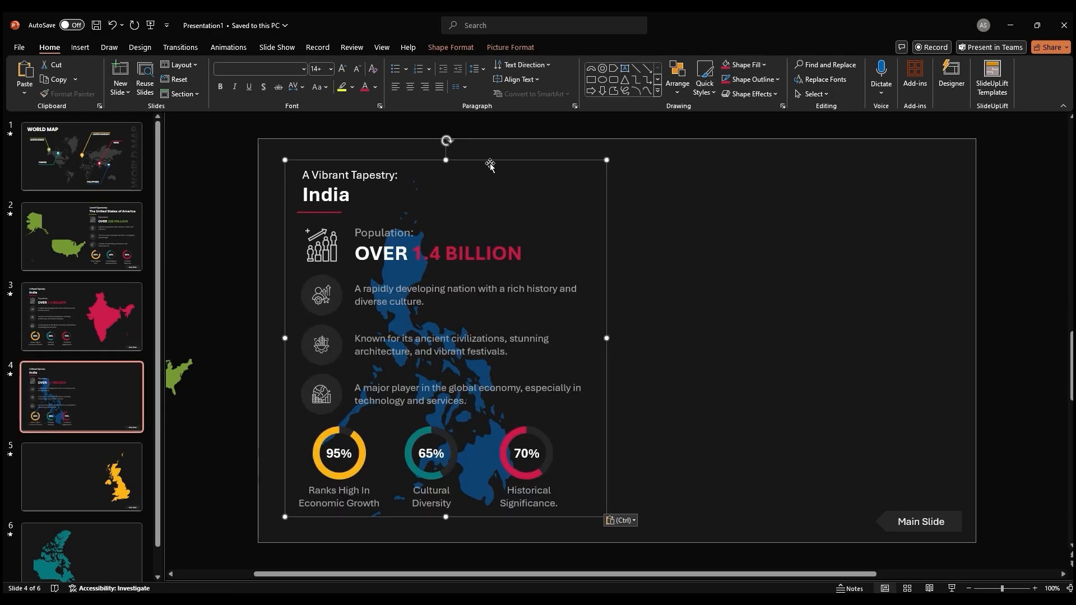
- Edit the Philippines panel text, swap the bullet icons, and set donuts to 90%, 85%, 80%
click(81, 236)
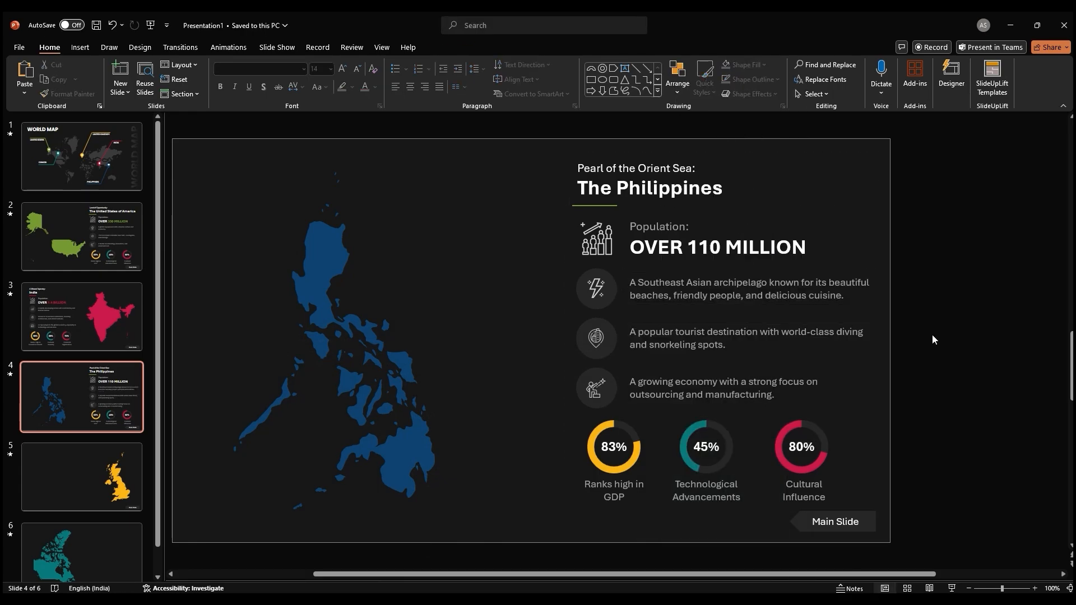
click(81, 236)
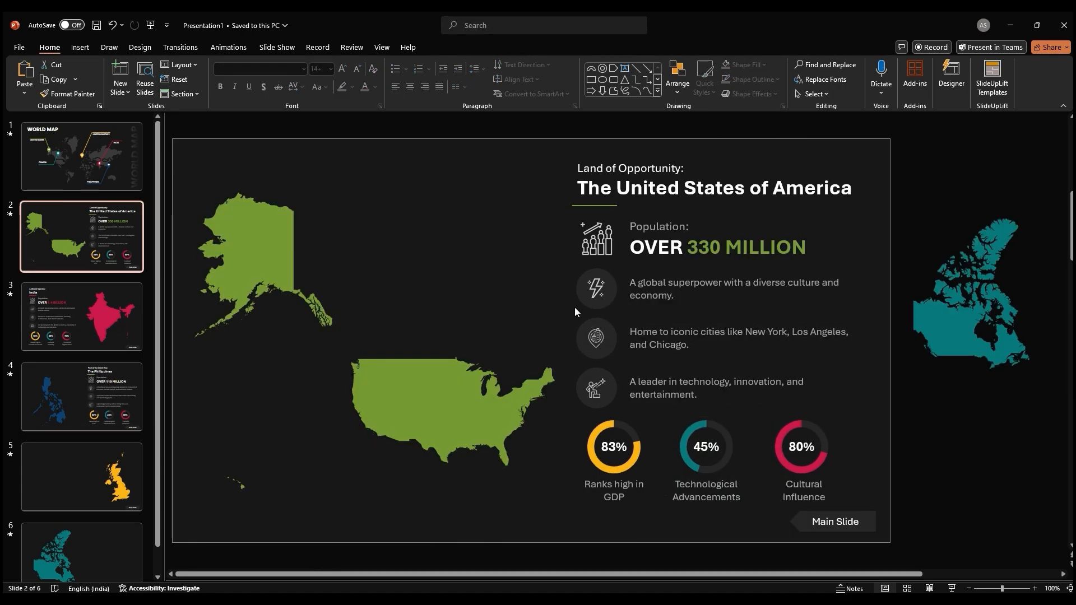
click(82, 397)
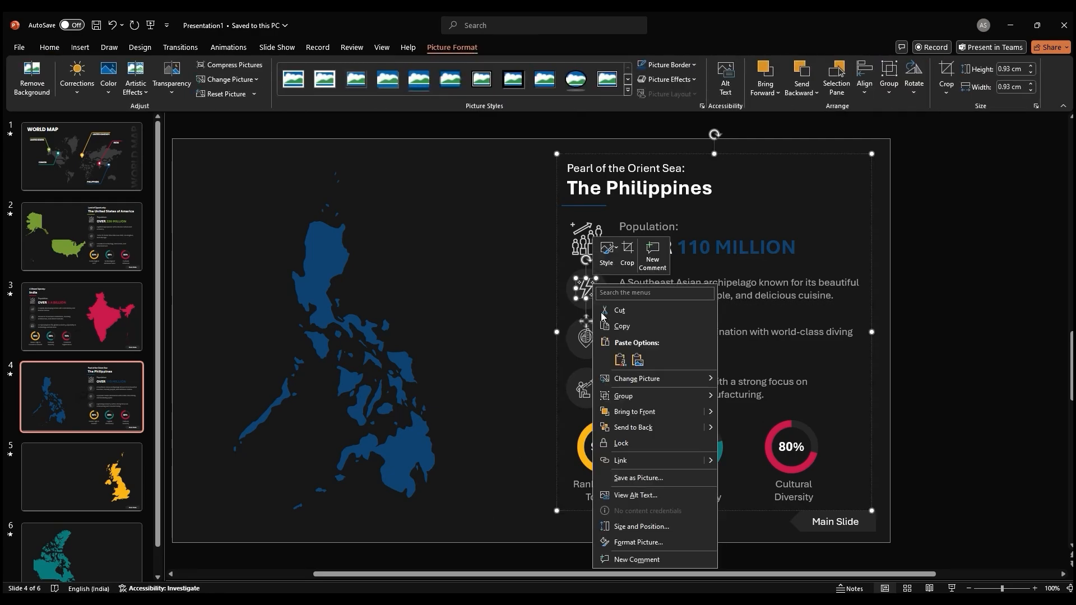
double_click(721, 331)
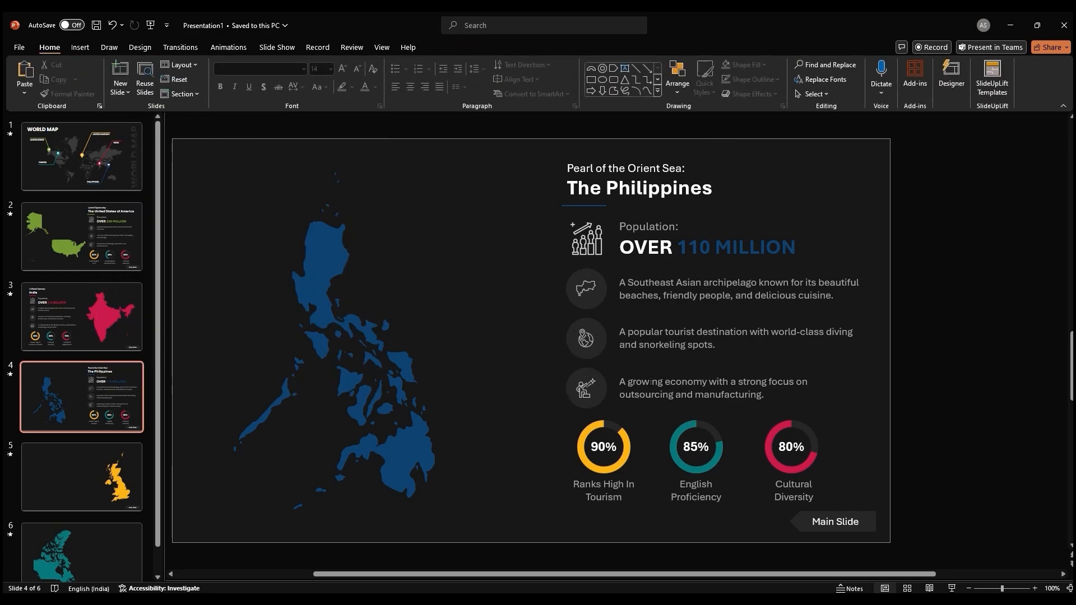
click(108, 76)
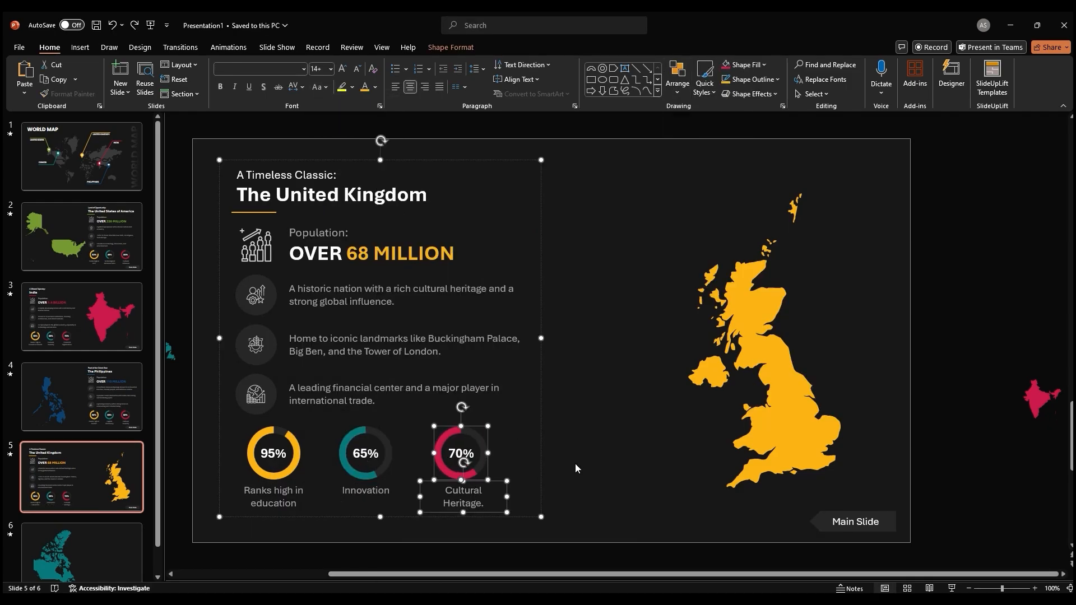
- Select the Canada slide in the thumbnail pane to receive the pasted info panel
click(81, 397)
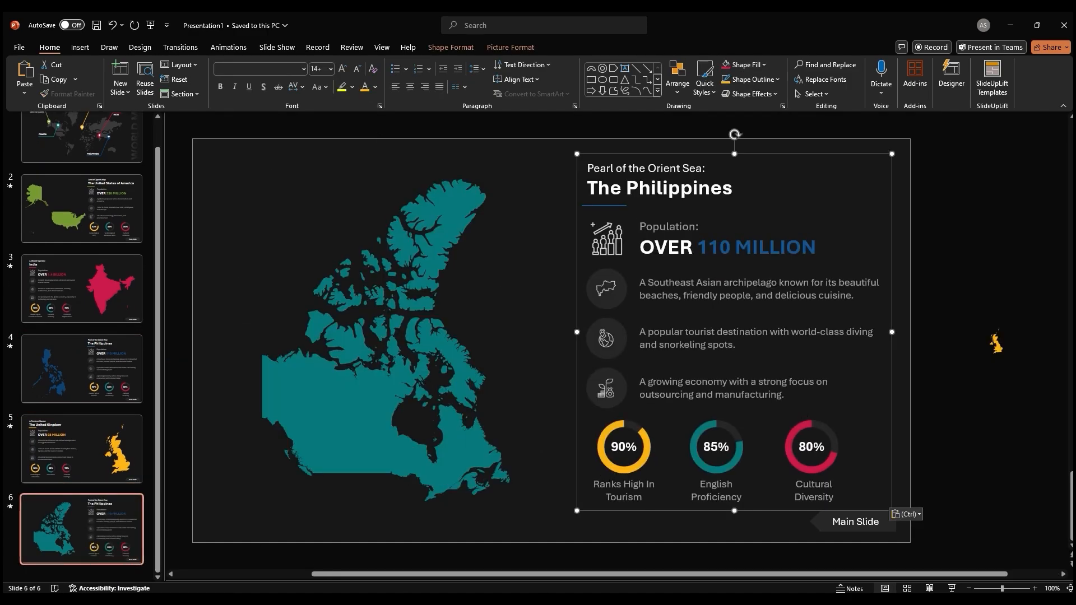
- Paste new Canada fact wording as plain text and capitalize each word of the chart labels
right_click(657, 188)
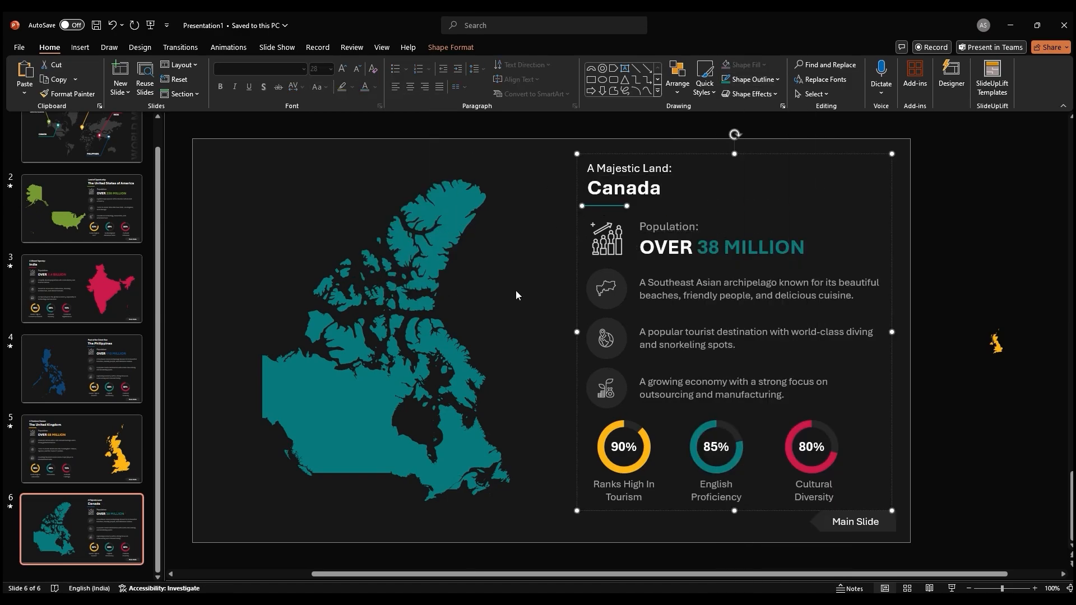
right_click(738, 337)
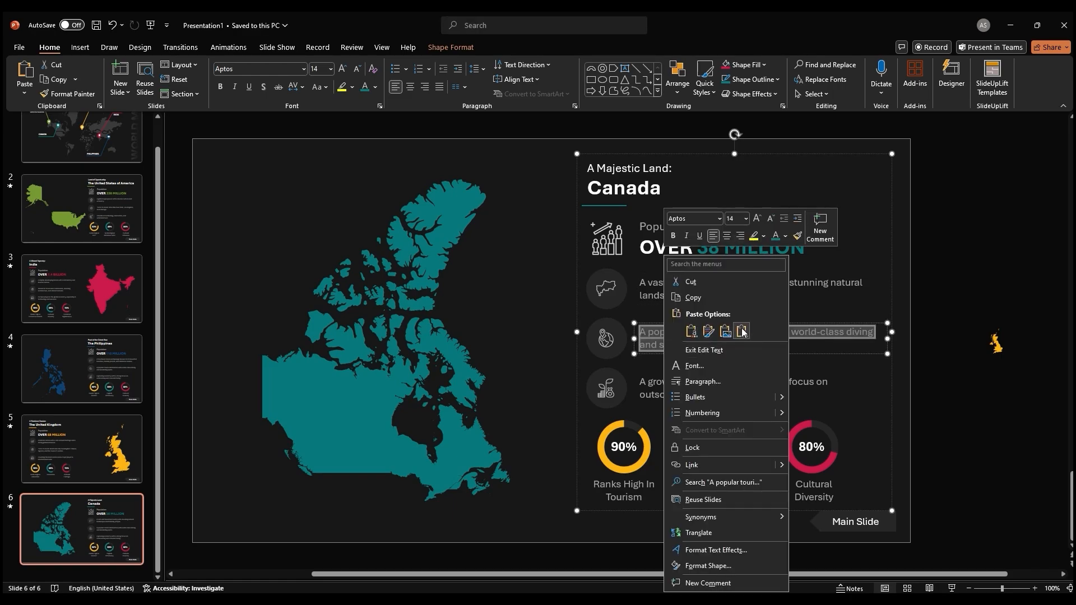
click(938, 386)
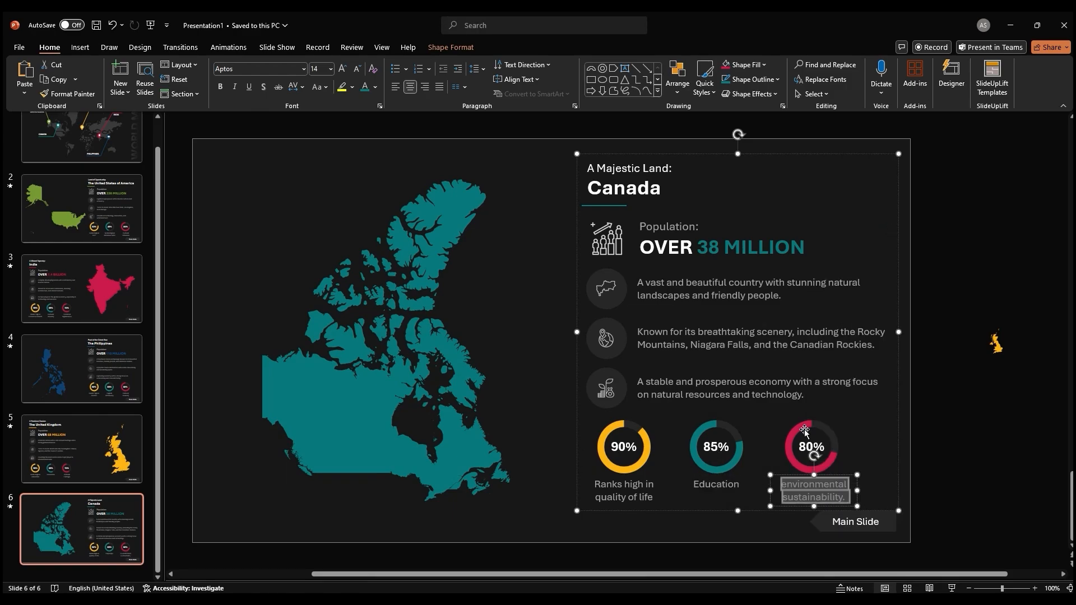
click(655, 449)
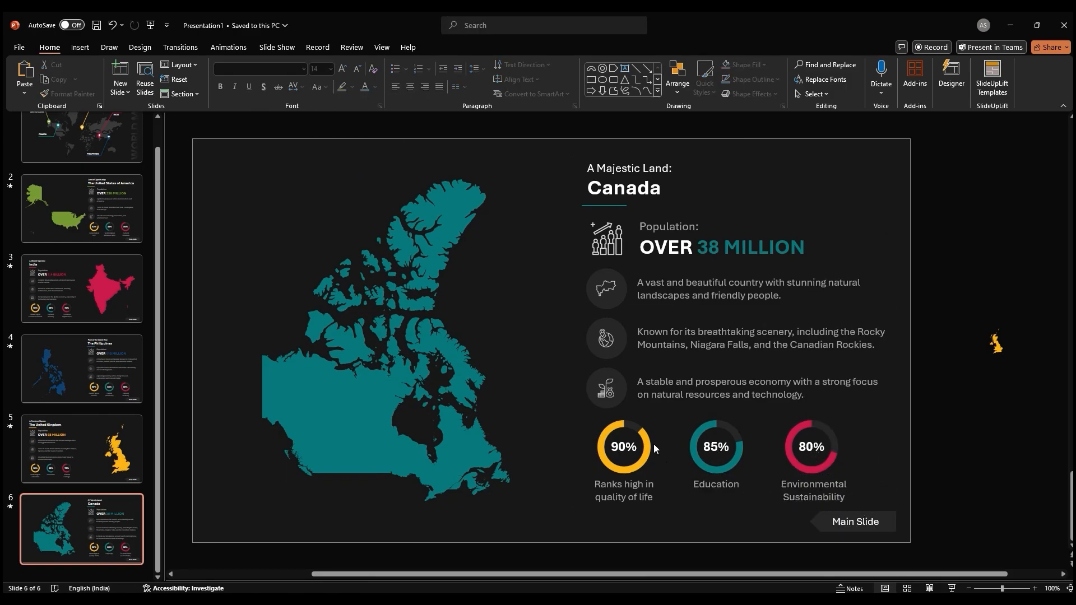